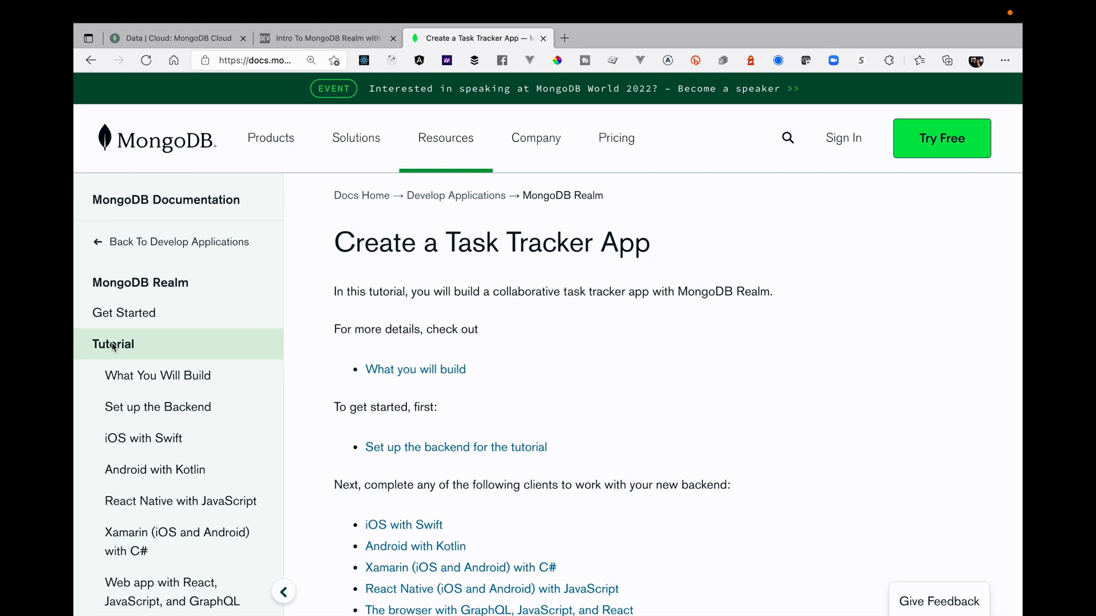
# - Browse the MongoDB Realm services overview and the task tracker React Native tutorial
pyautogui.scroll(-3)
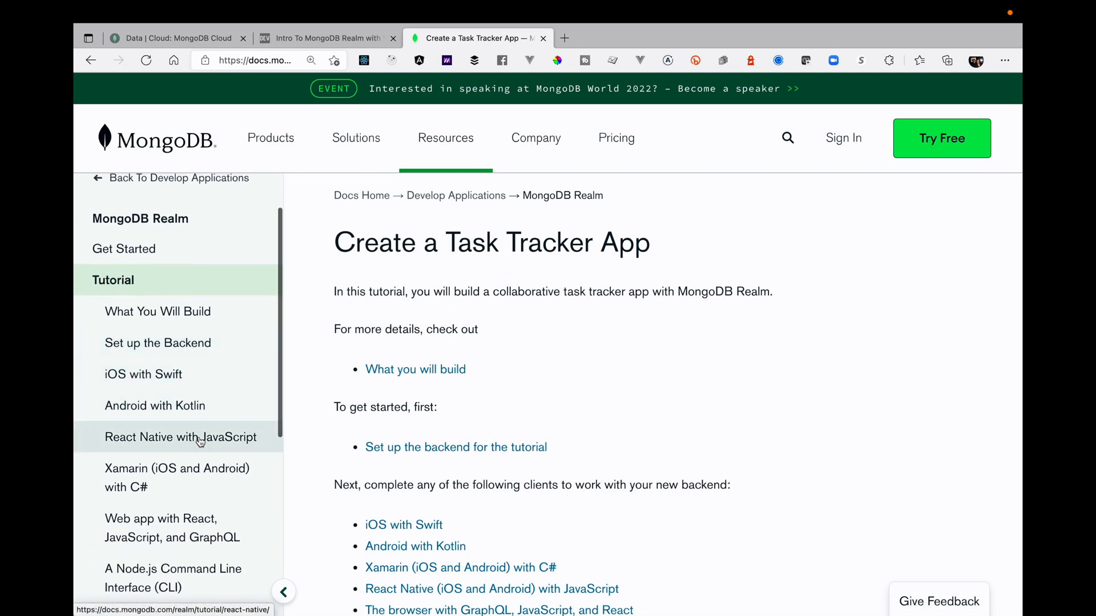
pyautogui.scroll(-3)
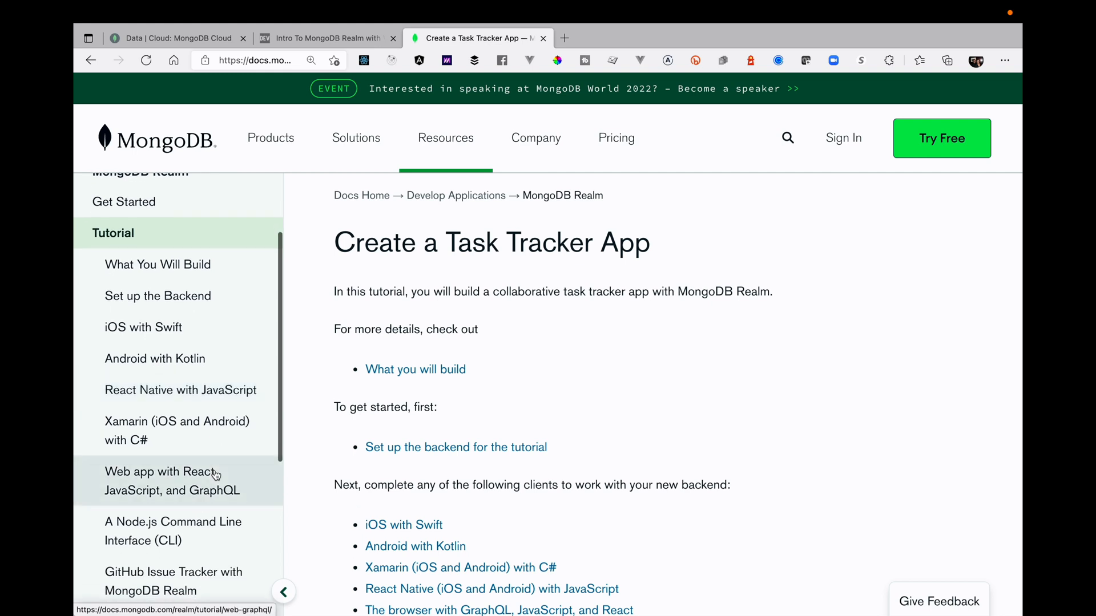
pyautogui.scroll(-3)
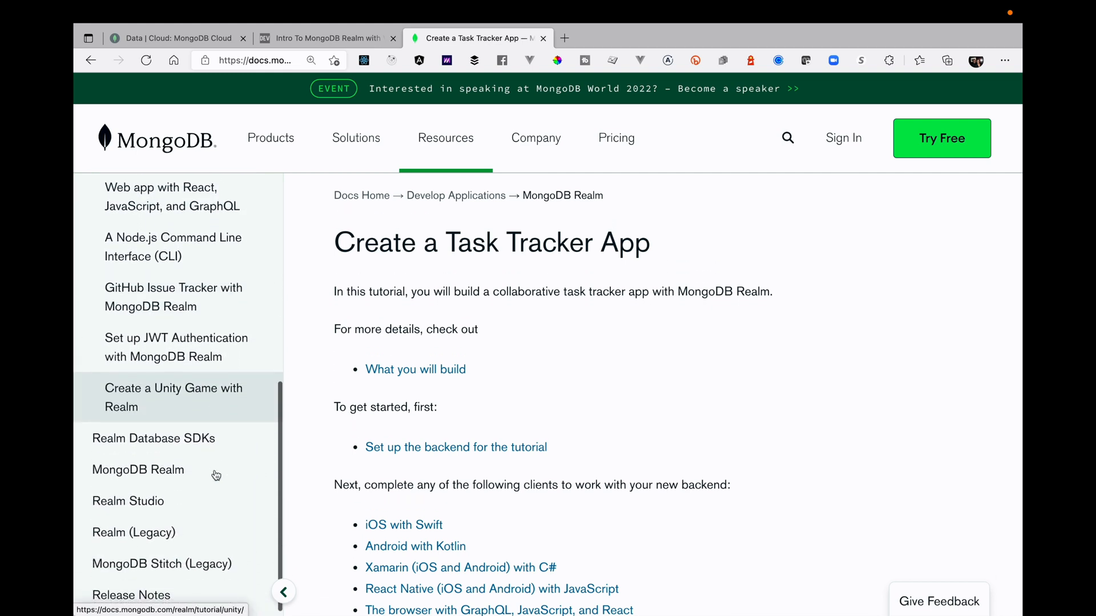
pyautogui.click(138, 469)
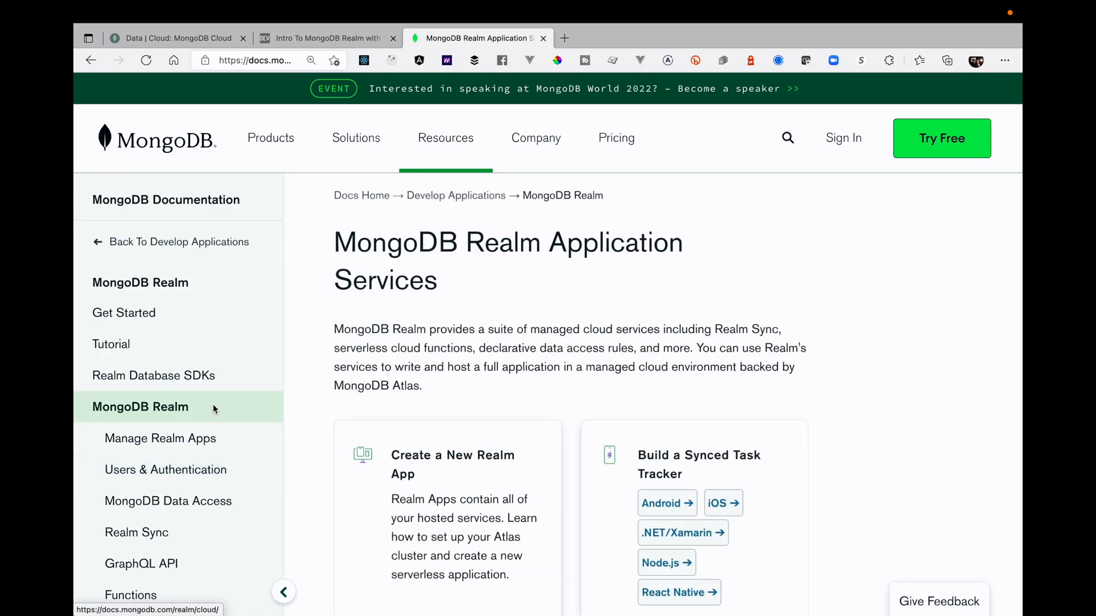
pyautogui.scroll(-3)
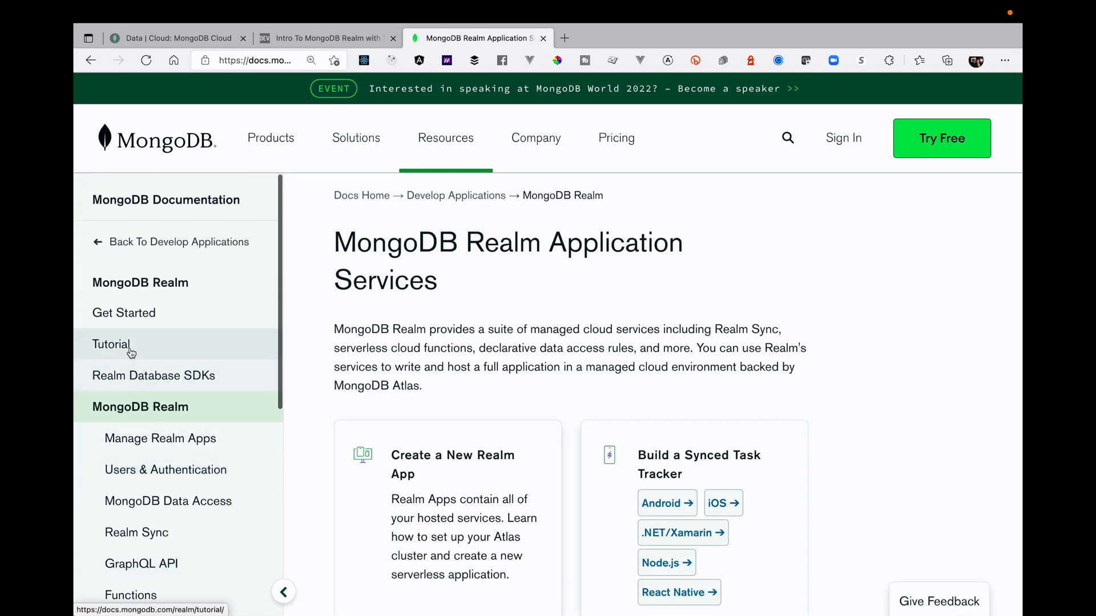
pyautogui.click(111, 344)
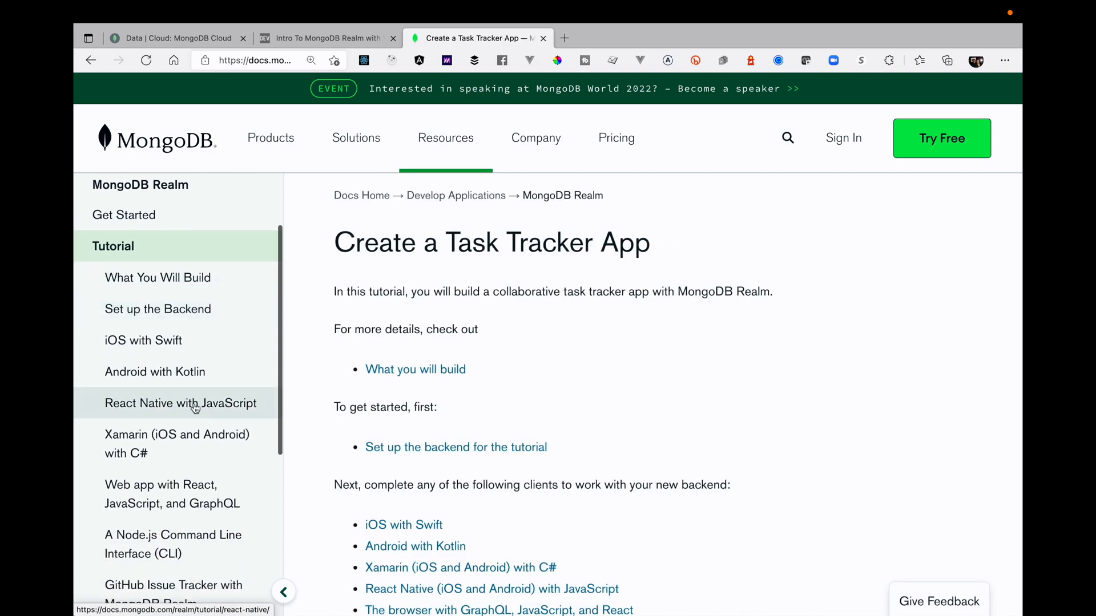
pyautogui.click(179, 402)
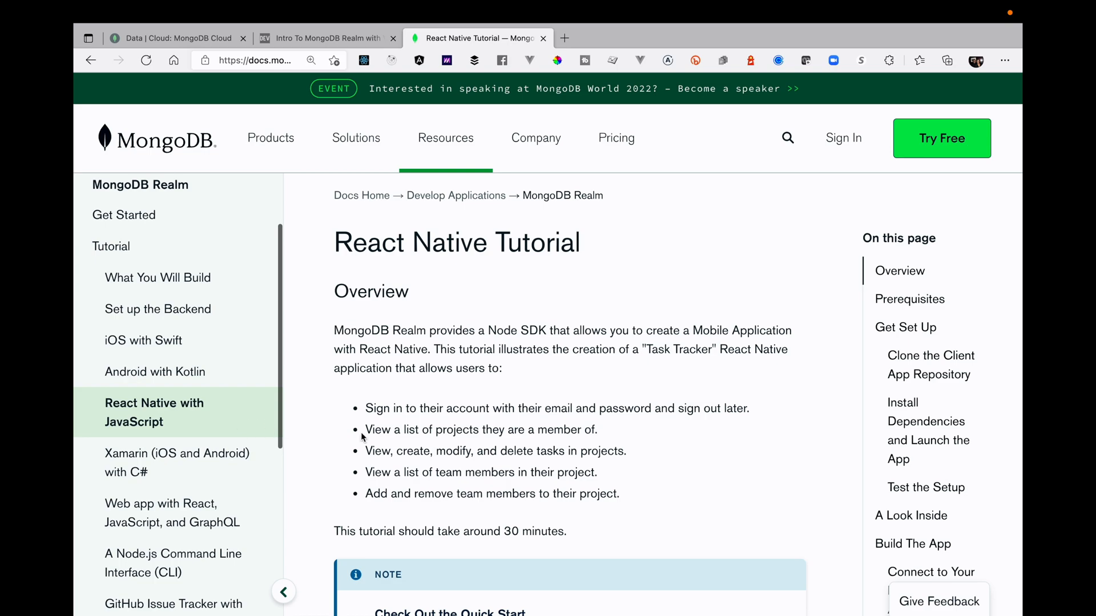
pyautogui.scroll(-3)
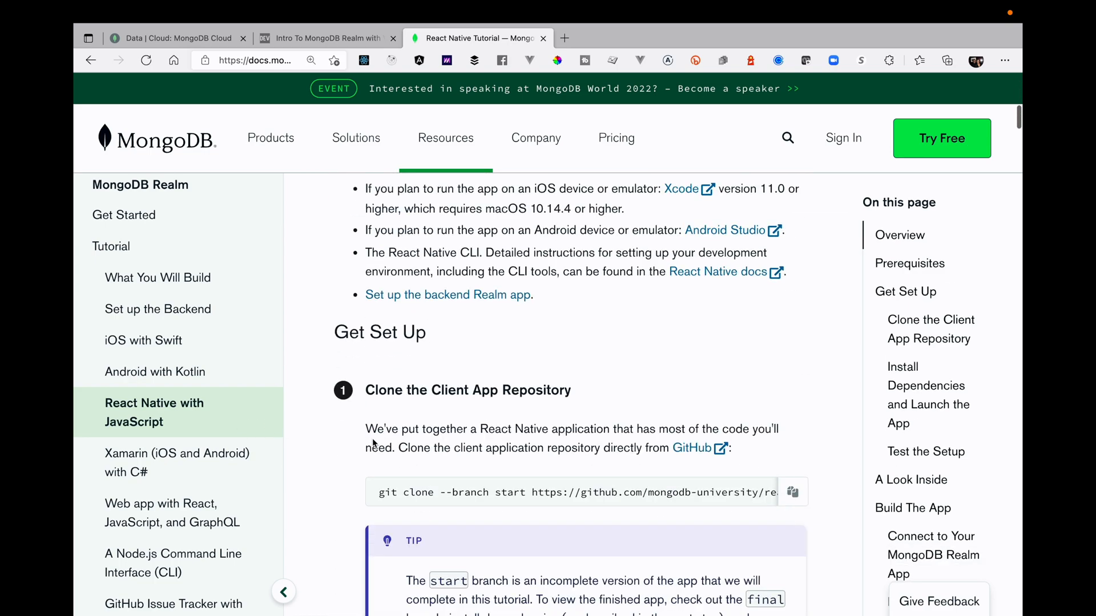
pyautogui.scroll(3)
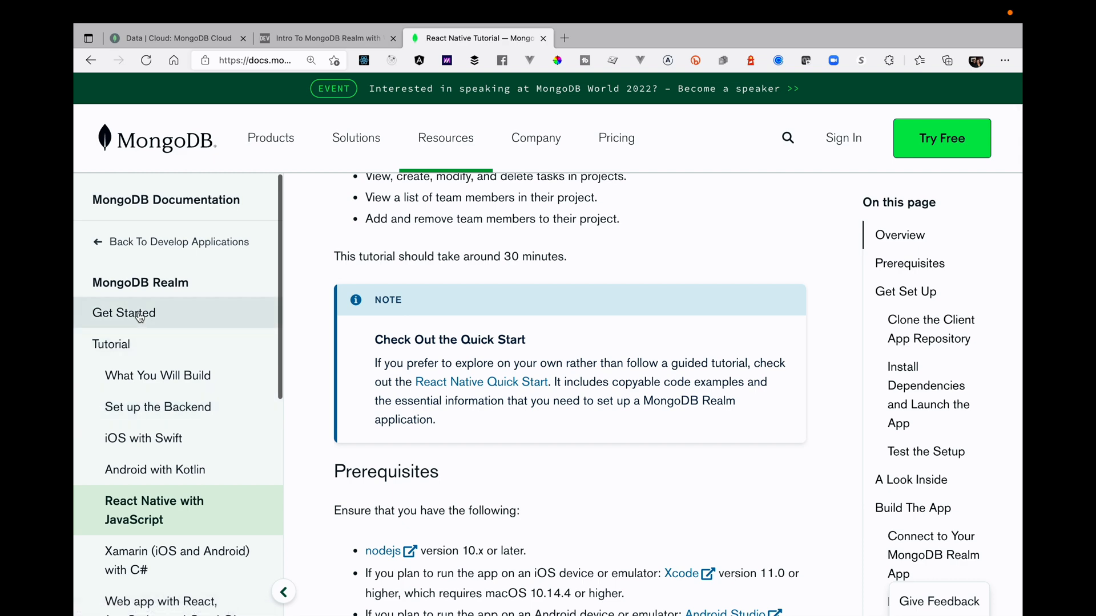
# - Read the Get Started introduction for mobile developers, then reach the React Native SDK overview
pyautogui.click(123, 313)
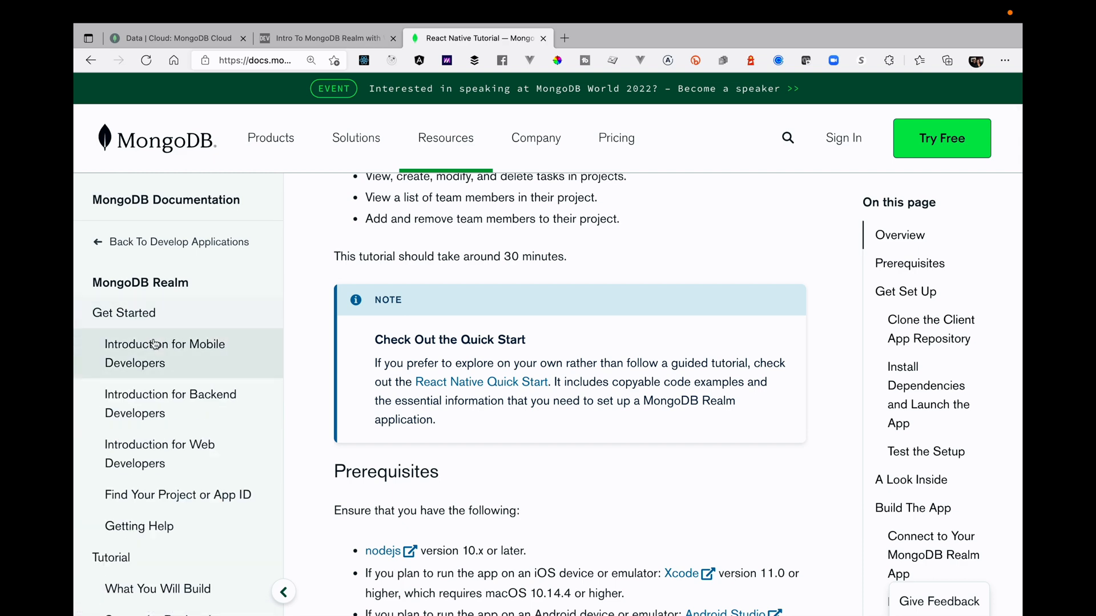
pyautogui.click(164, 353)
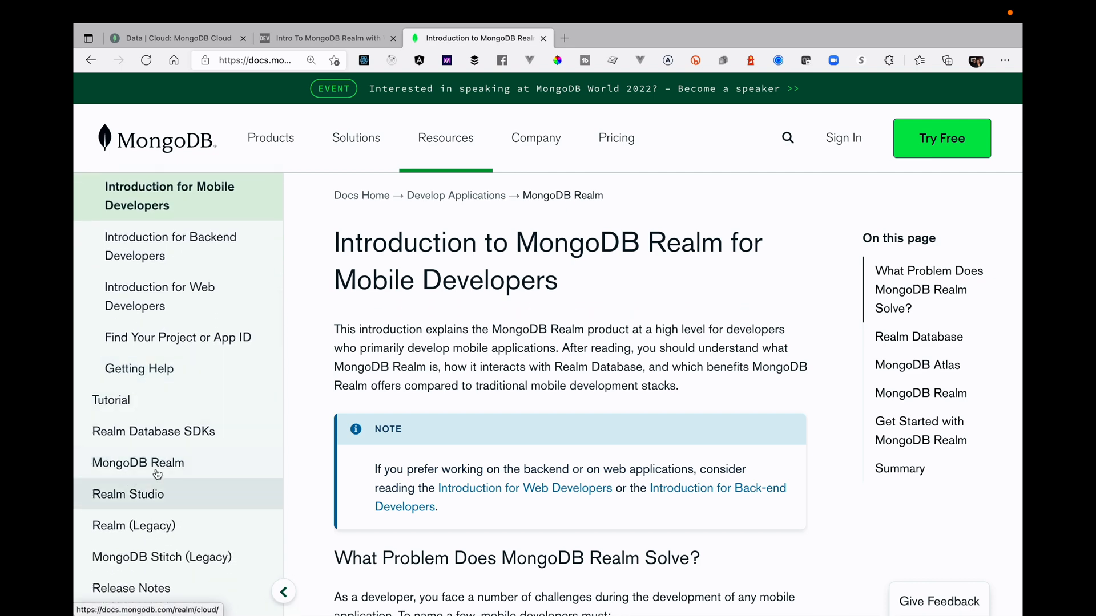
pyautogui.click(138, 463)
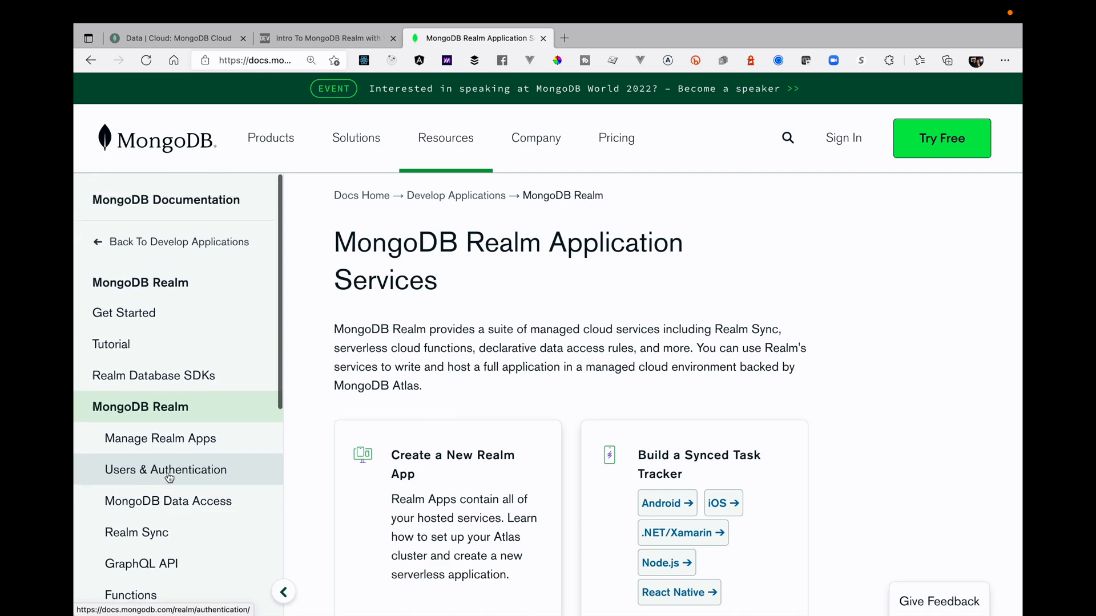
pyautogui.click(153, 375)
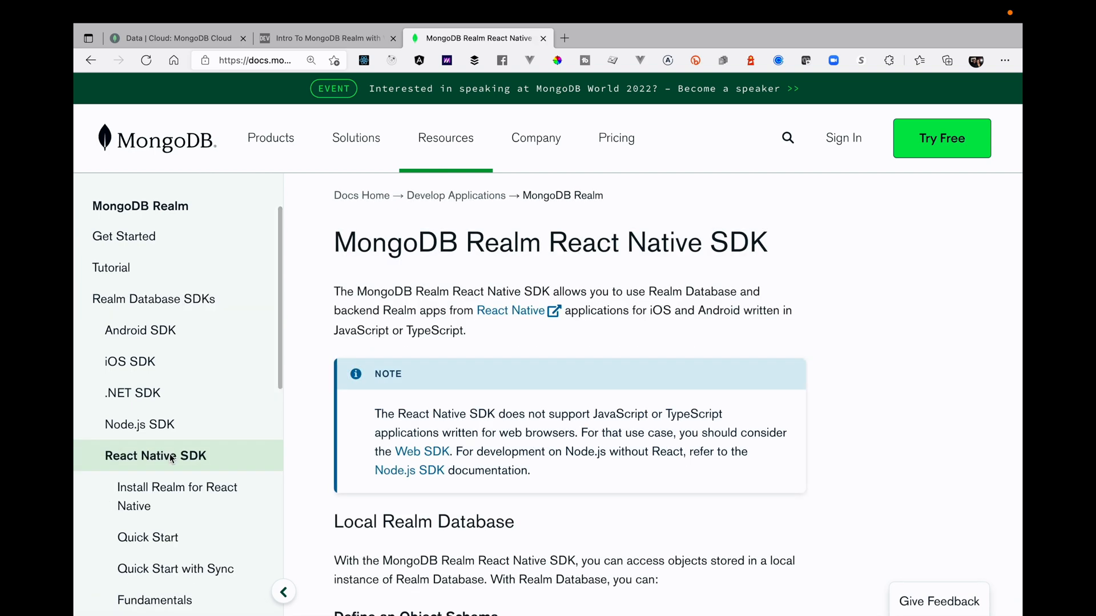
pyautogui.scroll(-3)
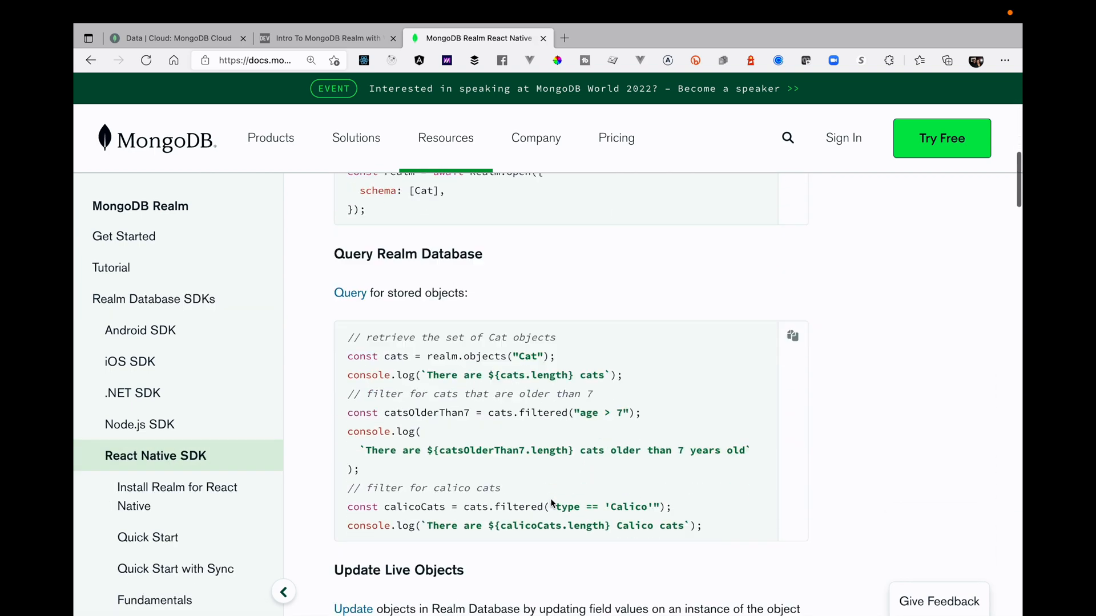
pyautogui.scroll(-3)
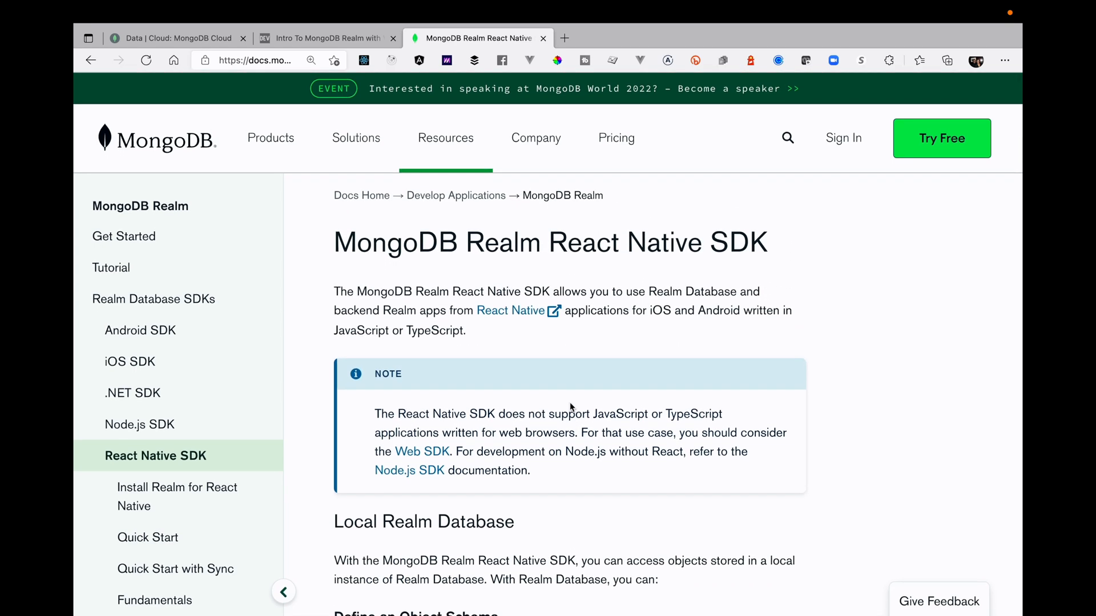
pyautogui.scroll(-3)
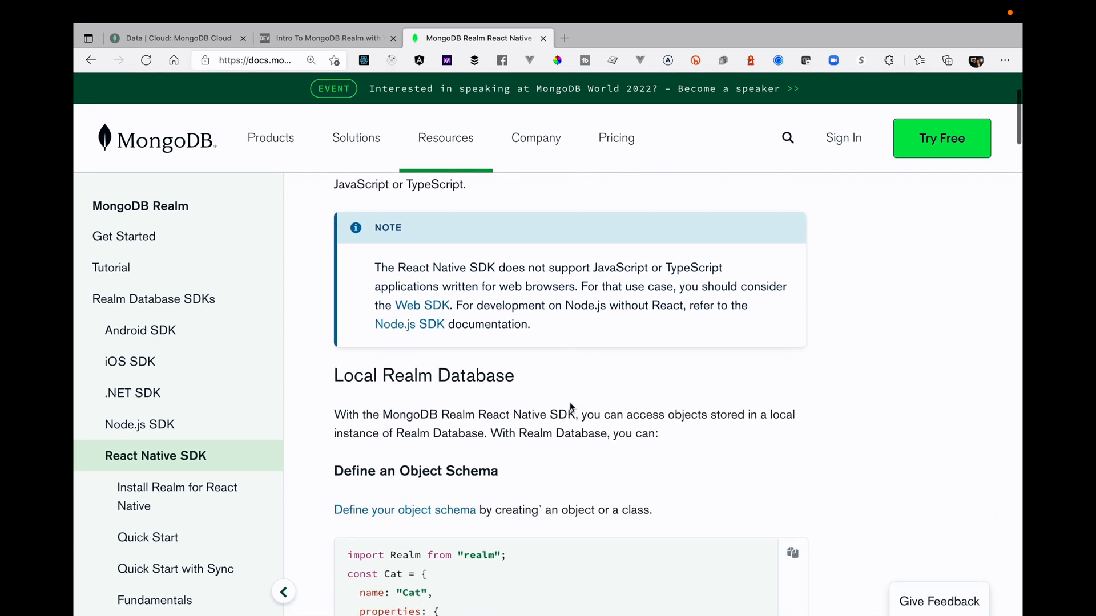
pyautogui.scroll(-3)
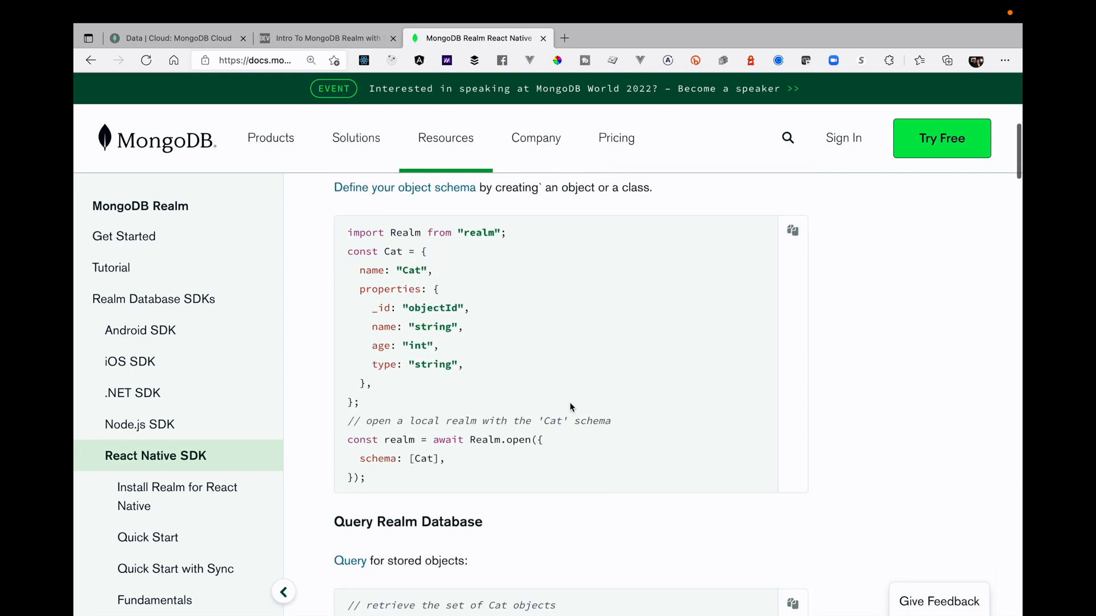
pyautogui.scroll(-3)
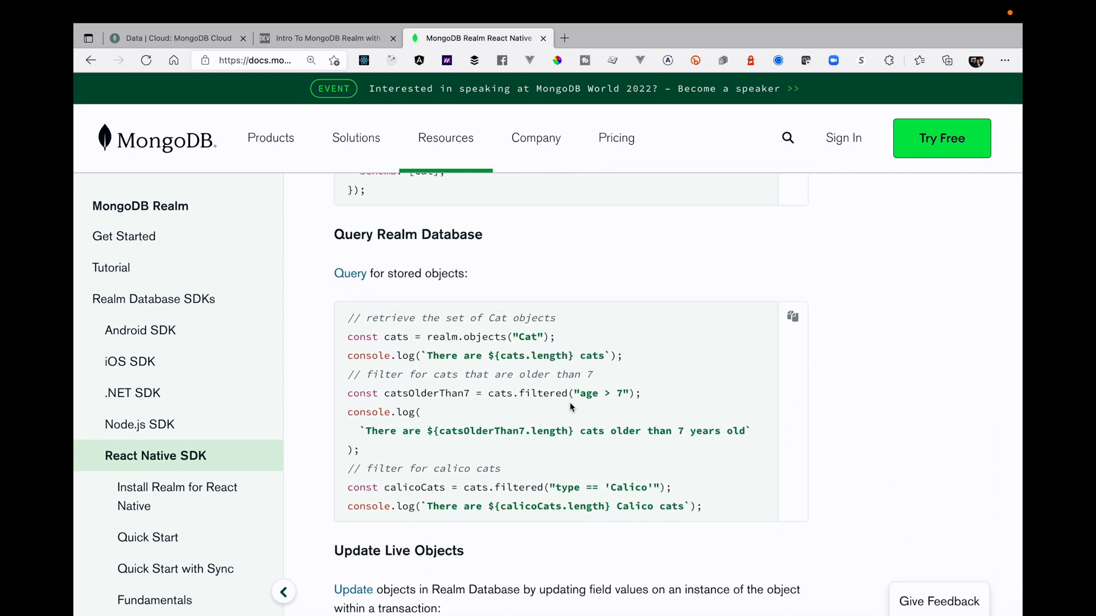
pyautogui.scroll(-3)
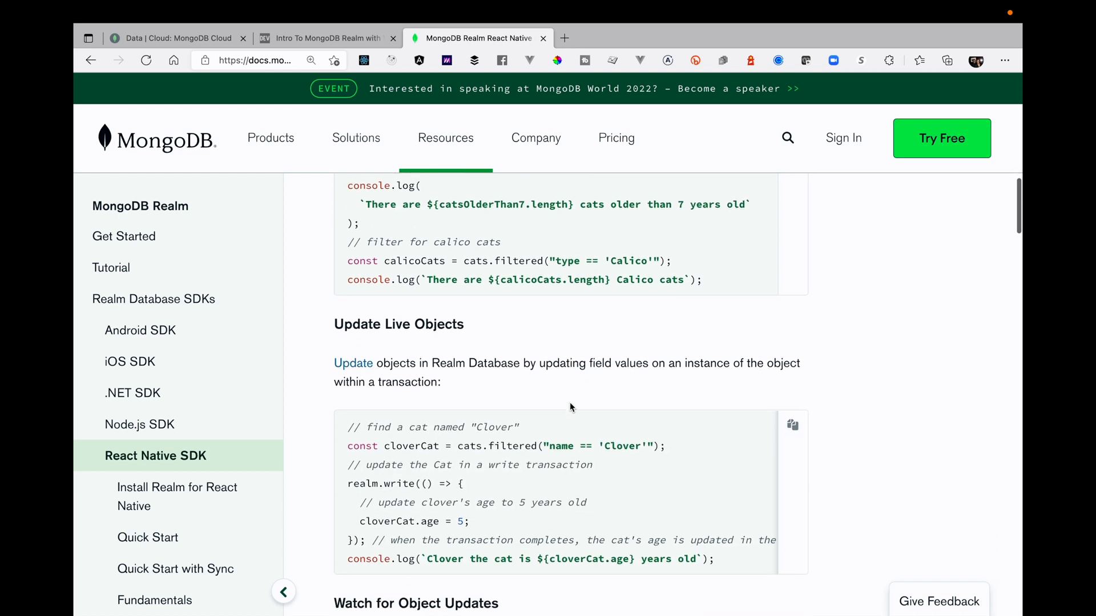
pyautogui.scroll(-3)
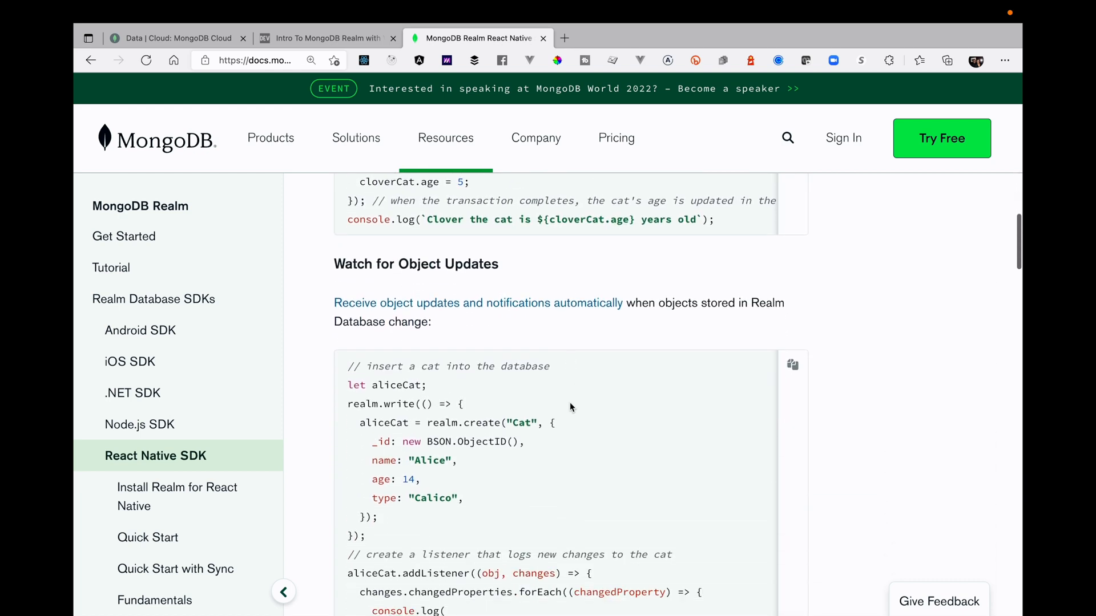
pyautogui.scroll(-3)
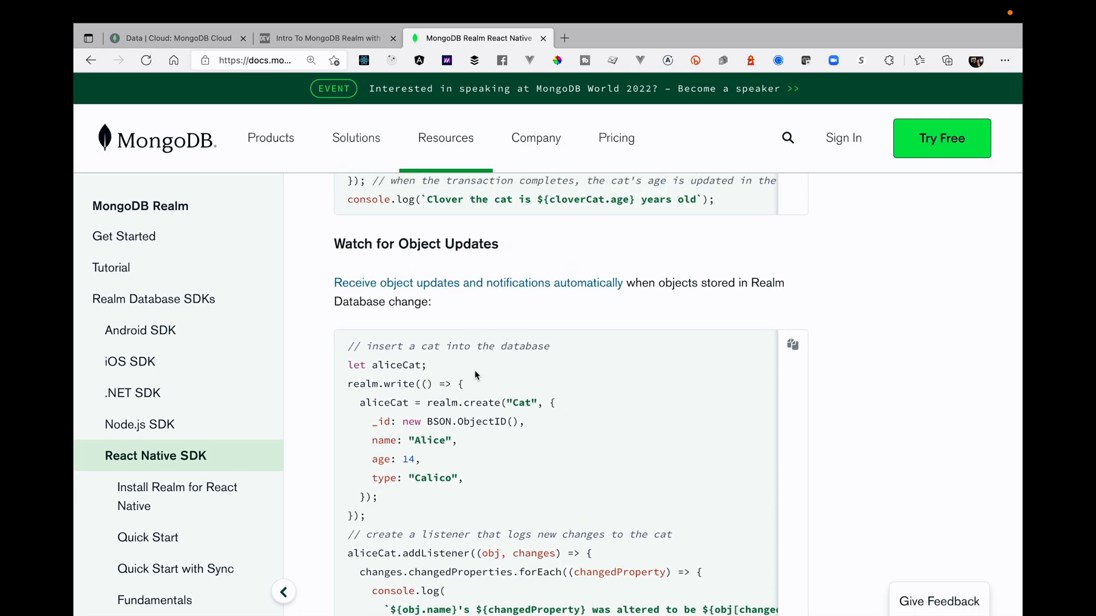
# - Read the Install Realm for React Native guide past NPM and CocoaPods install to Run the App
pyautogui.click(177, 497)
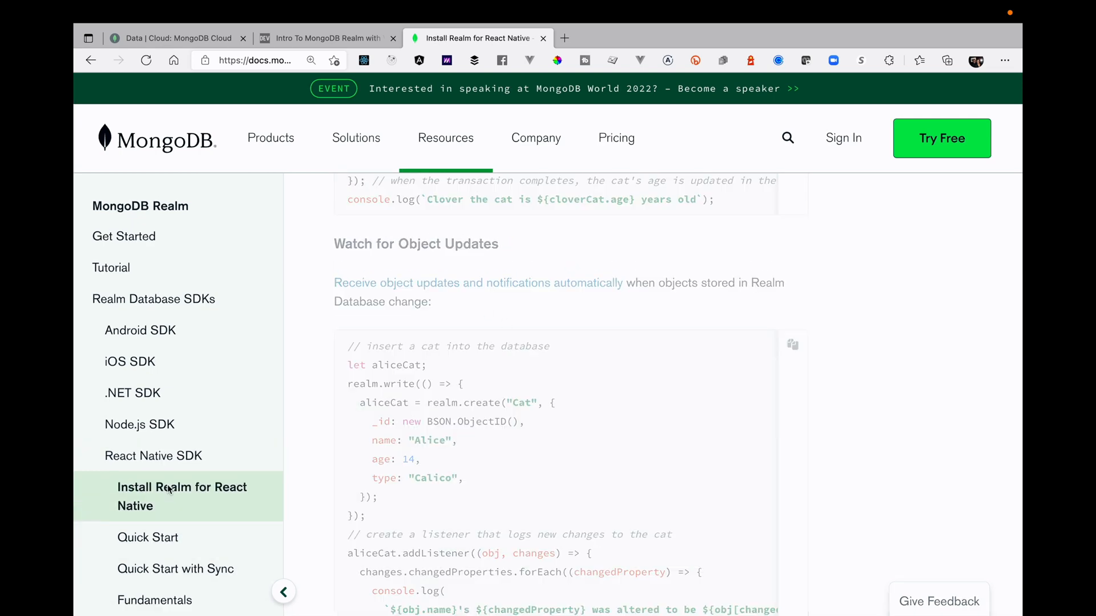
pyautogui.scroll(3)
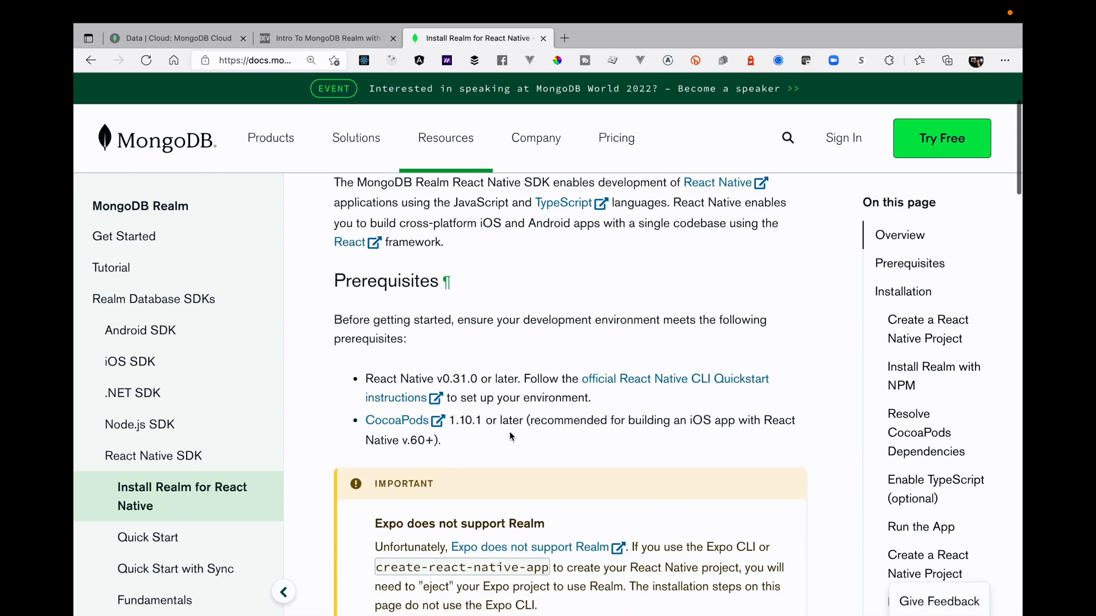
pyautogui.scroll(-3)
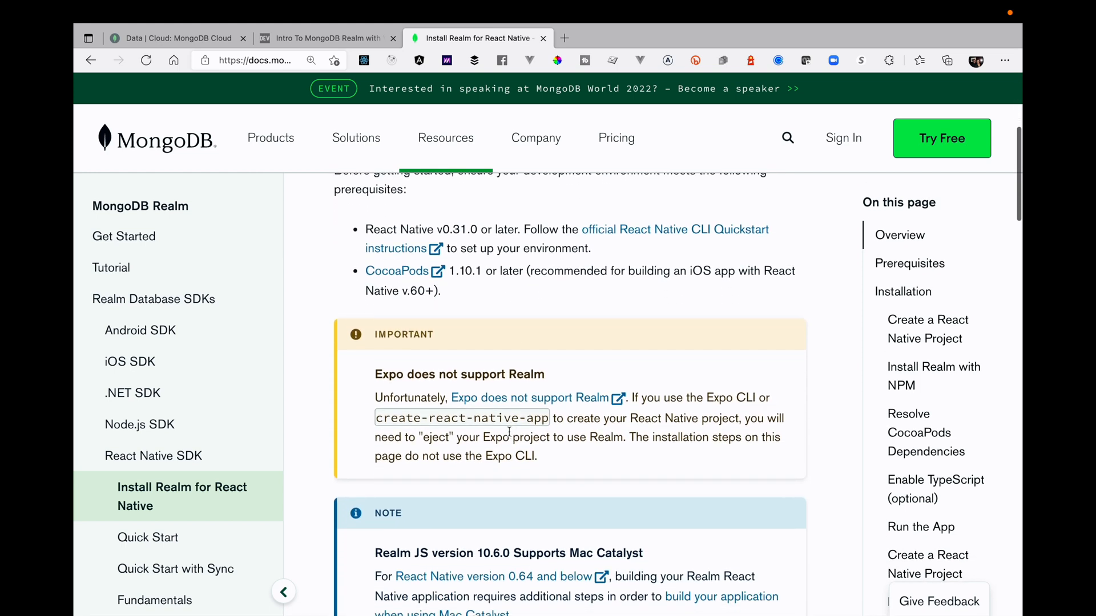
pyautogui.scroll(3)
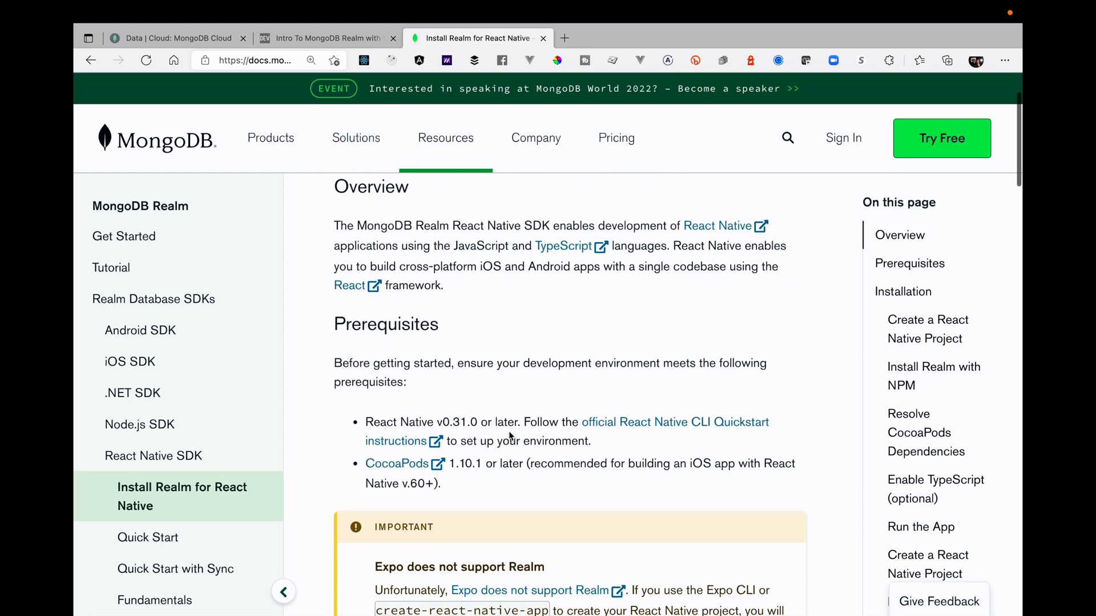
pyautogui.scroll(-3)
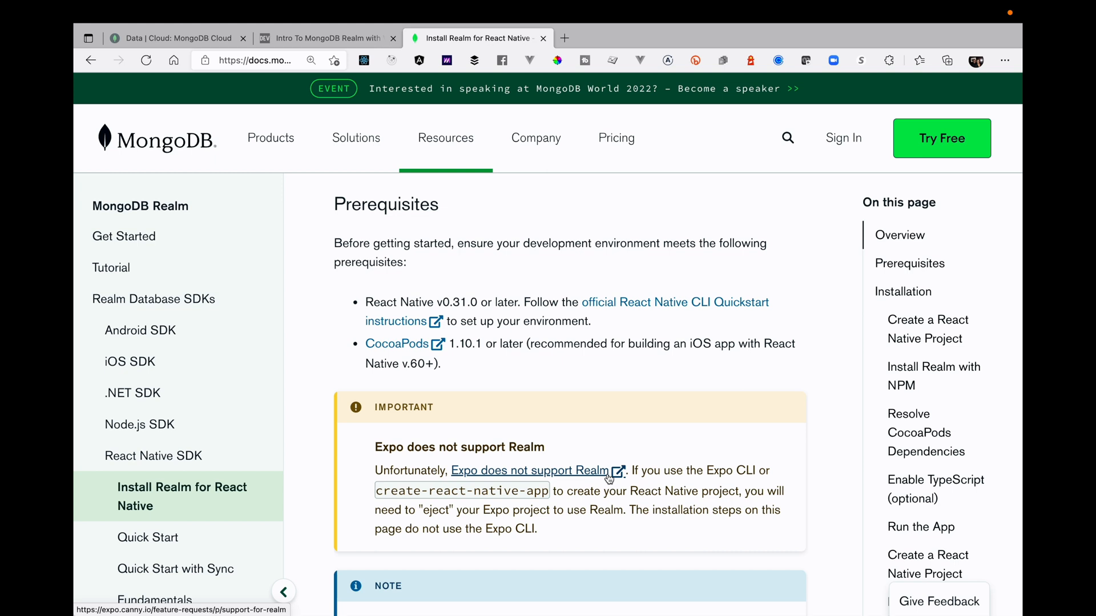
pyautogui.scroll(-3)
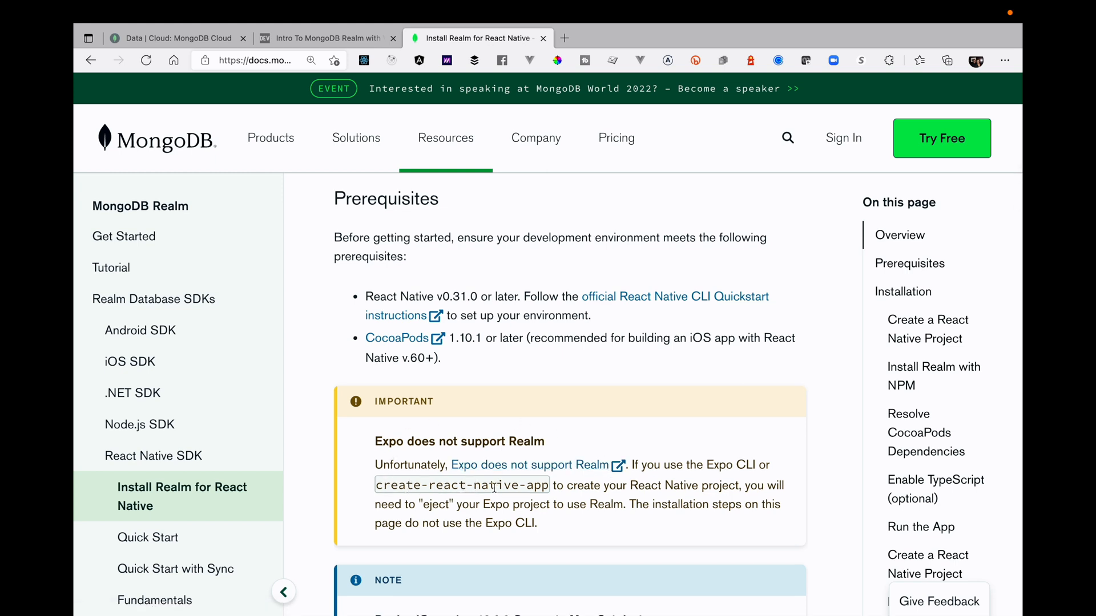
pyautogui.scroll(-3)
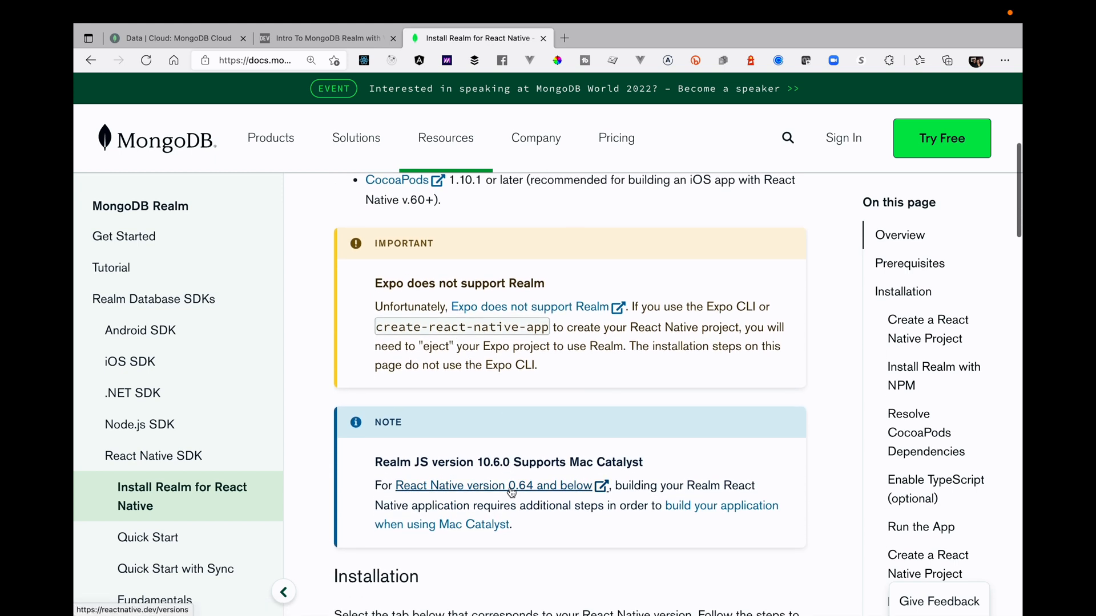
pyautogui.scroll(-3)
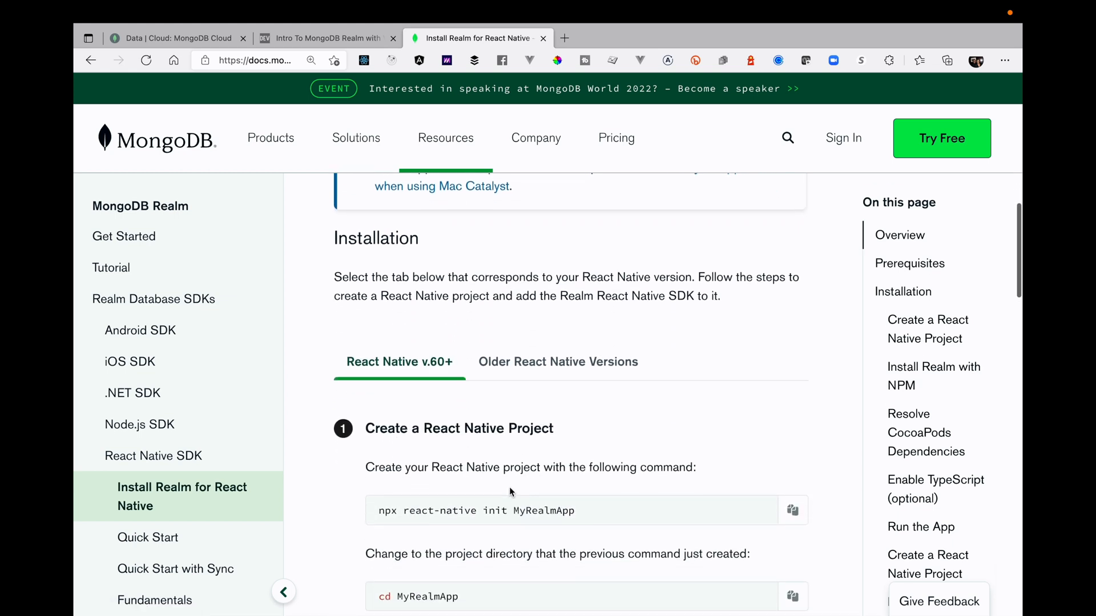
pyautogui.scroll(-3)
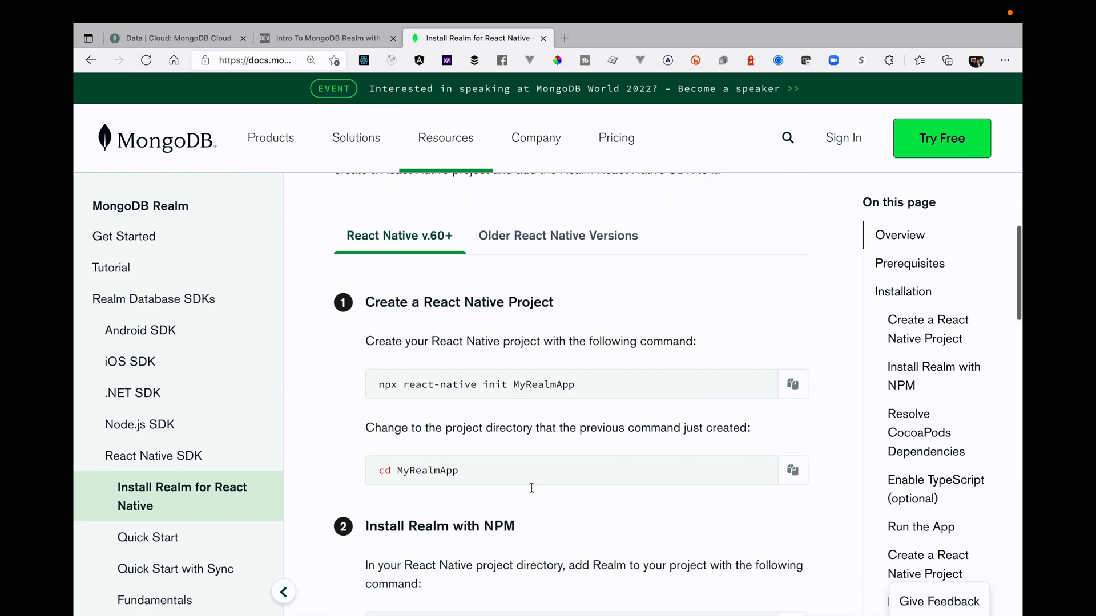
pyautogui.scroll(-3)
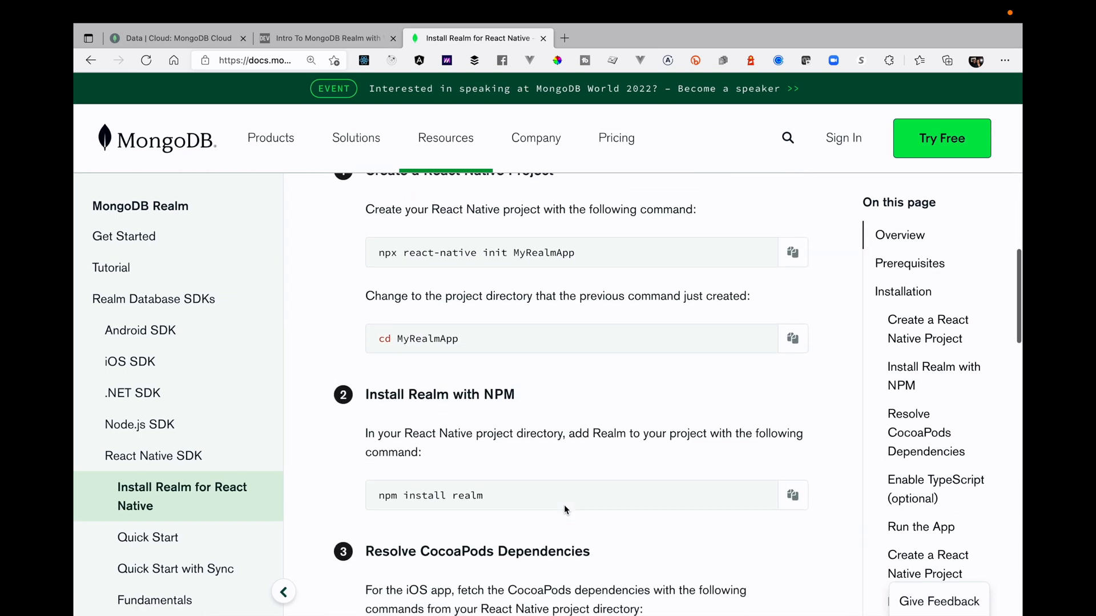
pyautogui.scroll(-3)
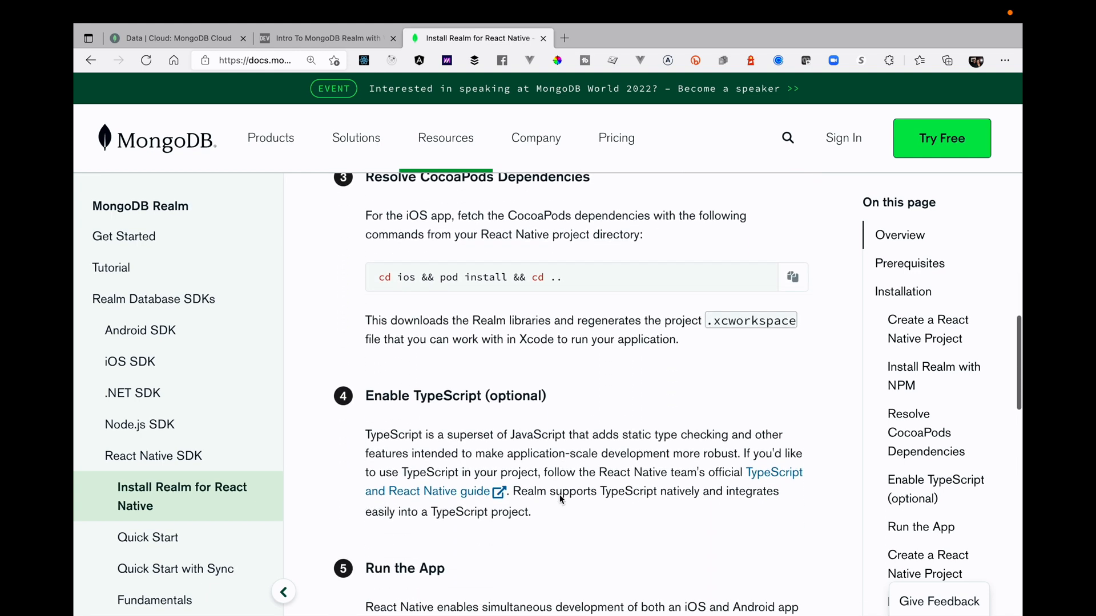
pyautogui.scroll(-3)
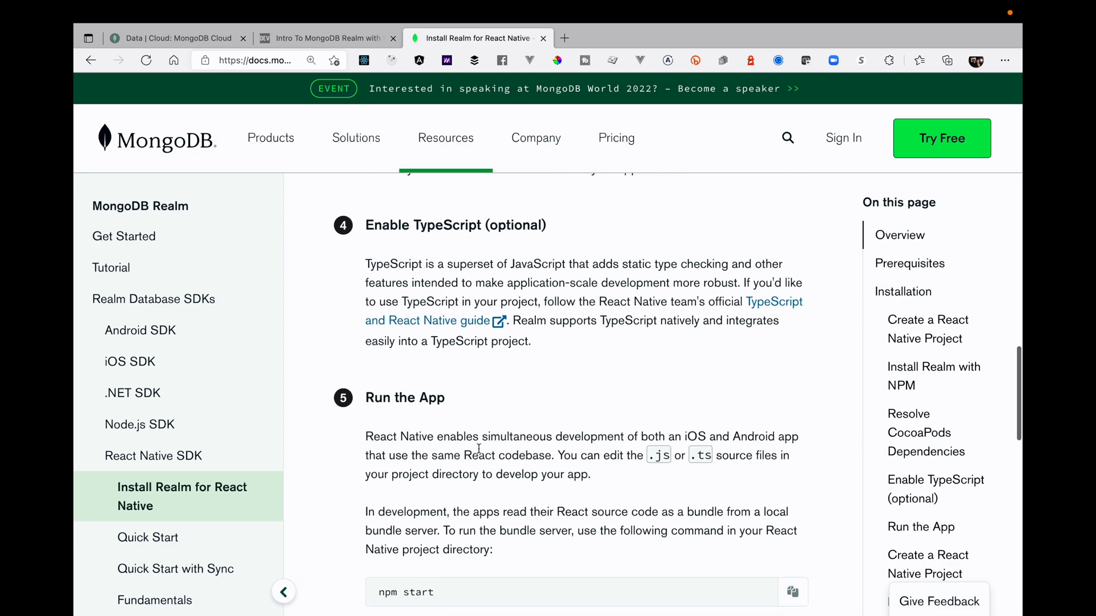
pyautogui.scroll(-3)
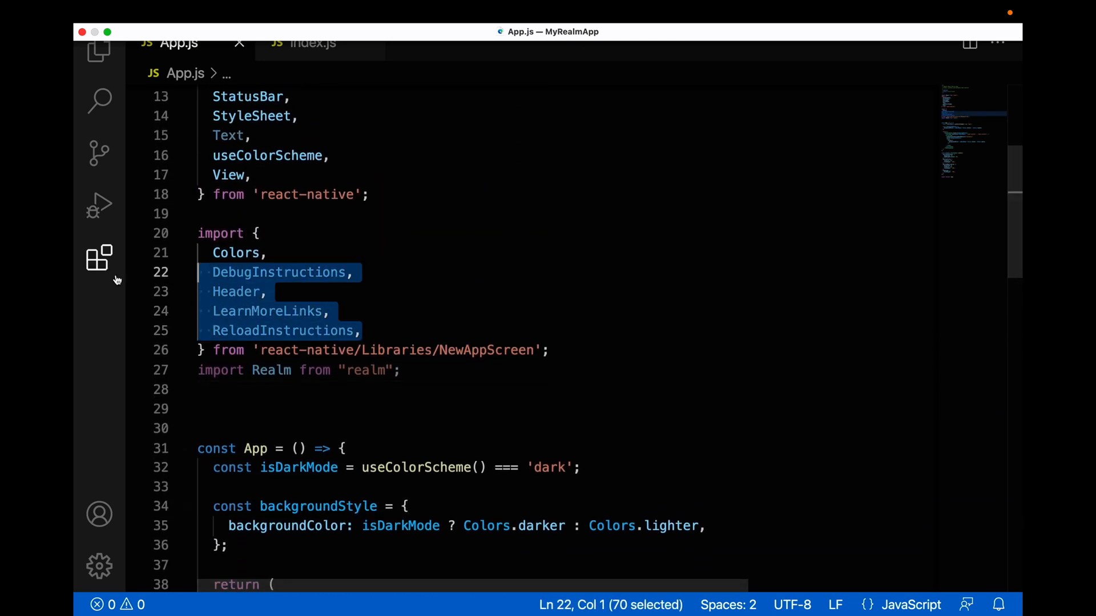
# - Delete the unused NewAppScreen imports from App.js, leaving only Colors
pyautogui.press('Delete')
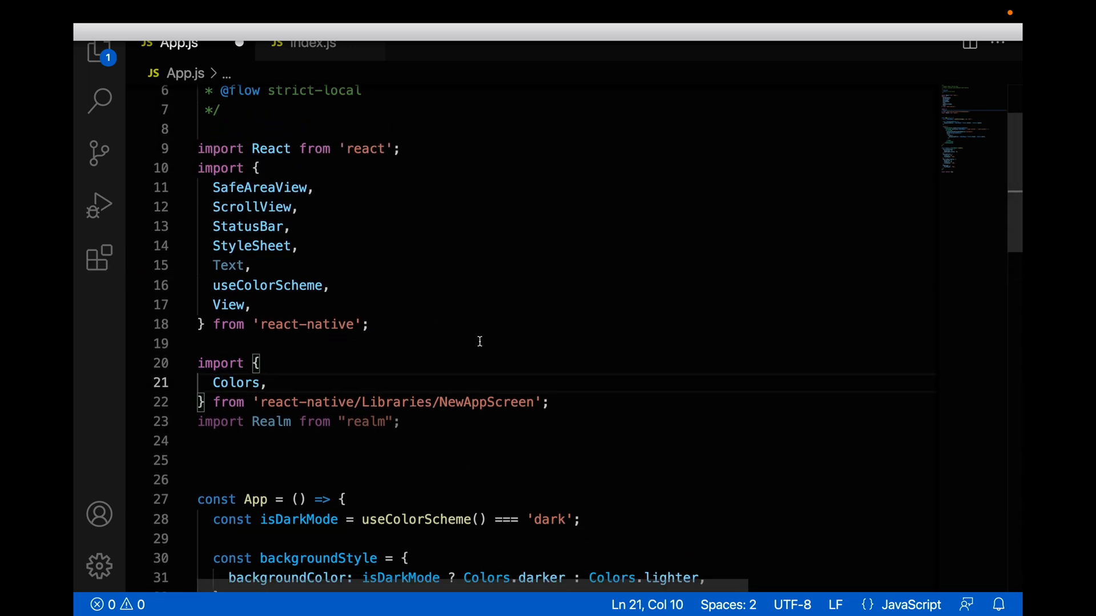
pyautogui.scroll(-3)
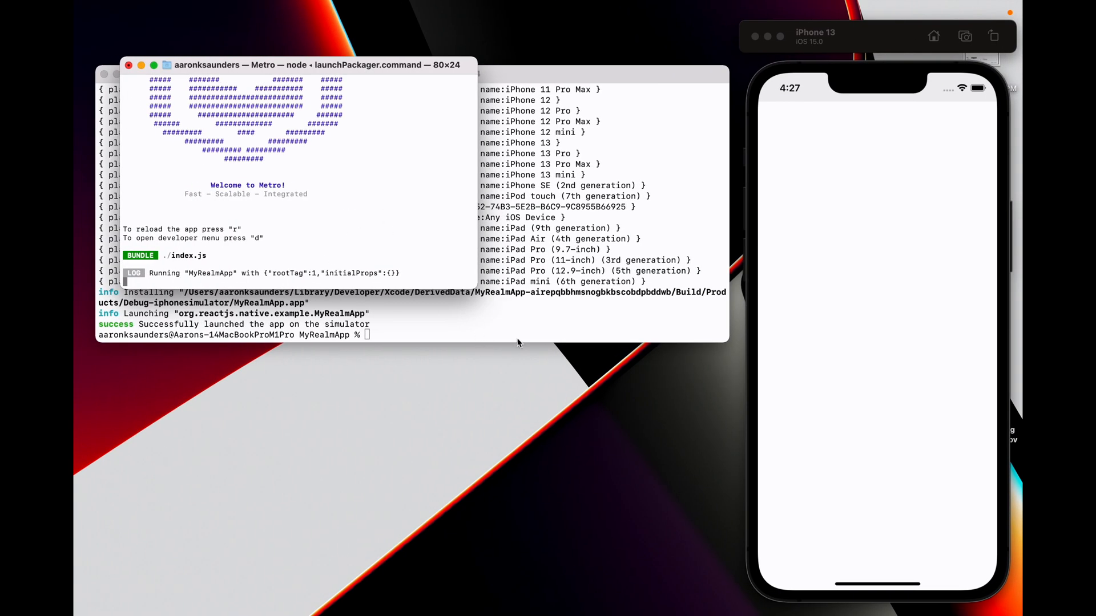
pyautogui.moveTo(579, 280)
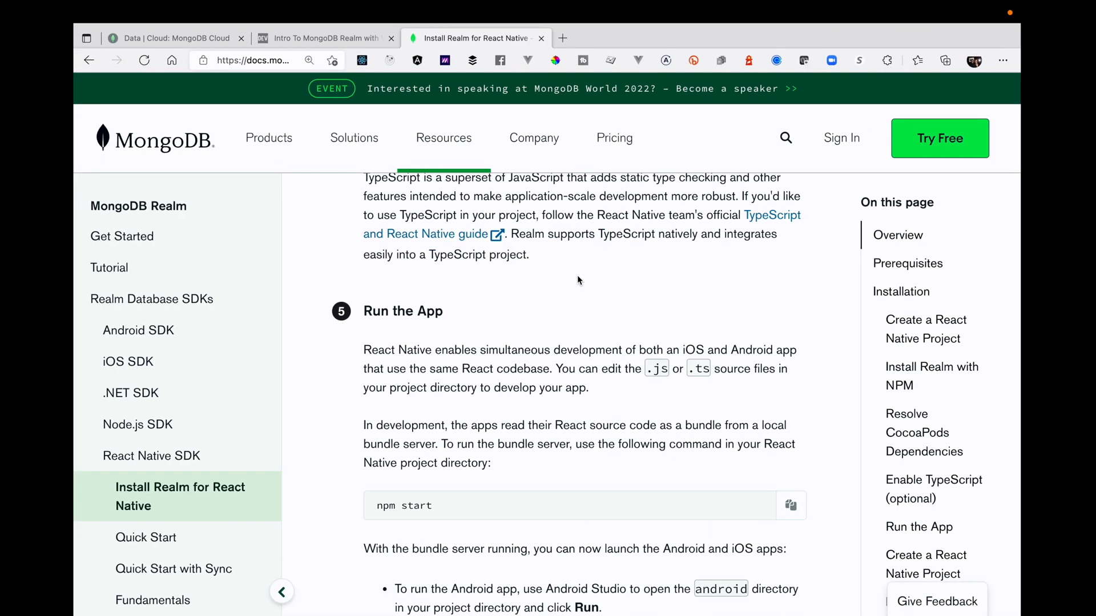
# - Reach the Quick Start's Define Your Object Model section and begin selecting the TaskSchema code
pyautogui.scroll(-3)
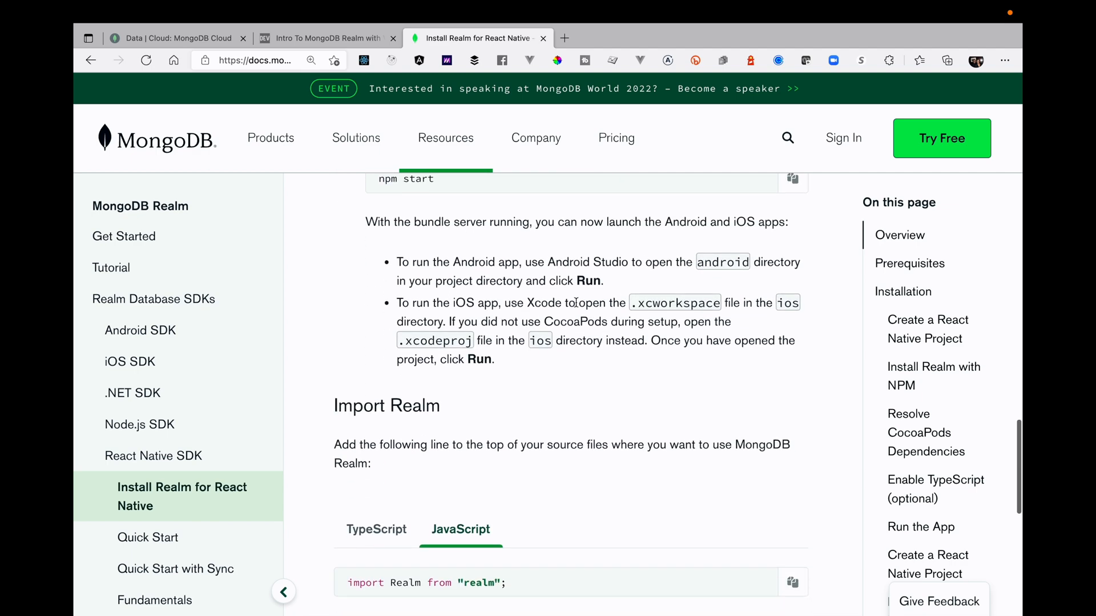
pyautogui.scroll(-3)
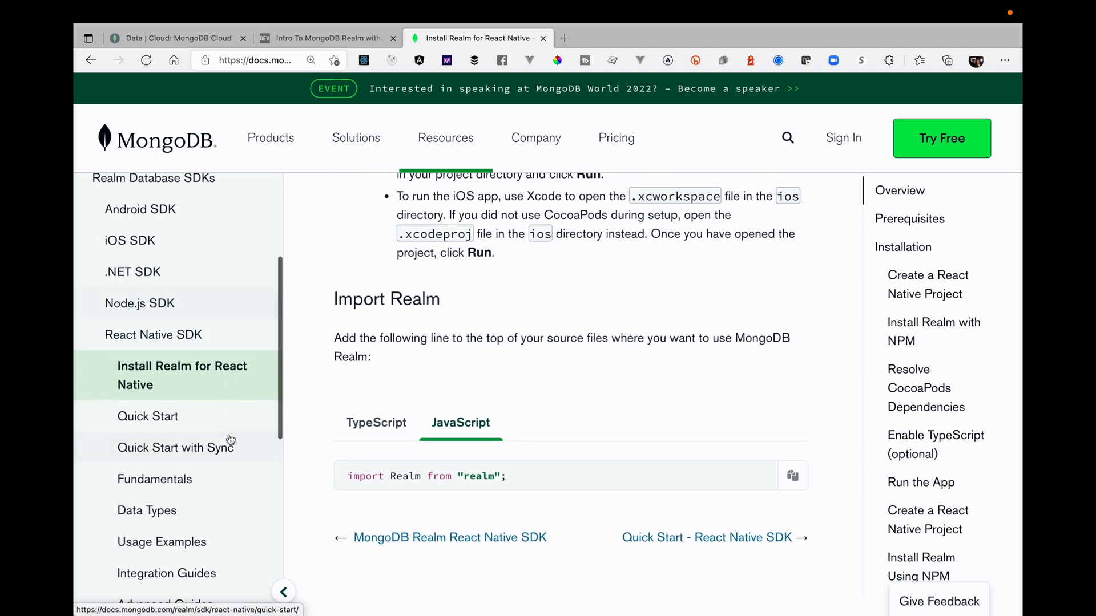
pyautogui.click(148, 416)
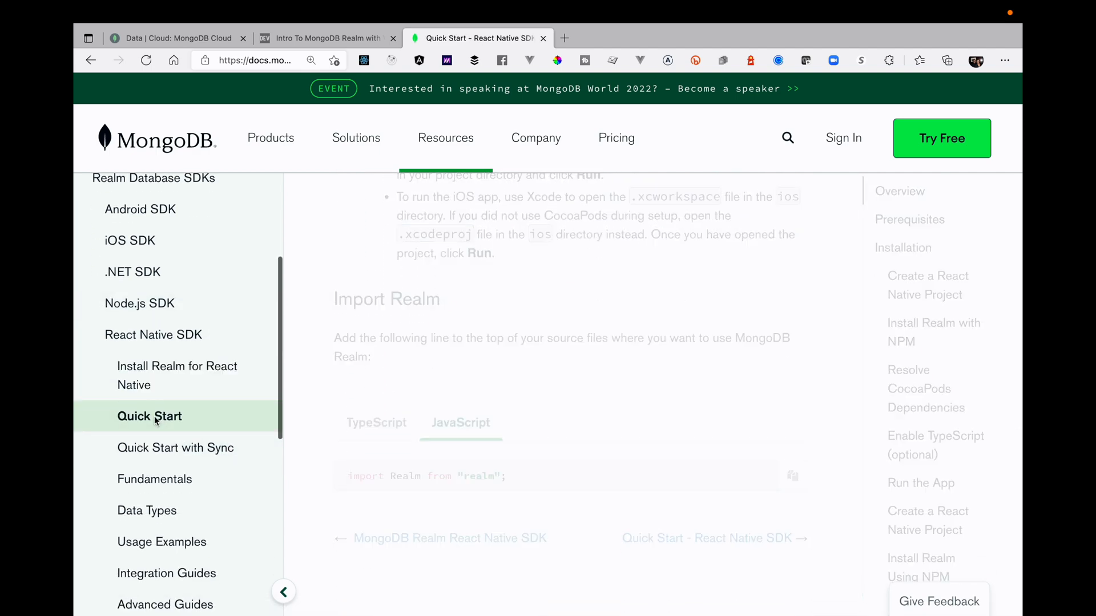
pyautogui.scroll(-3)
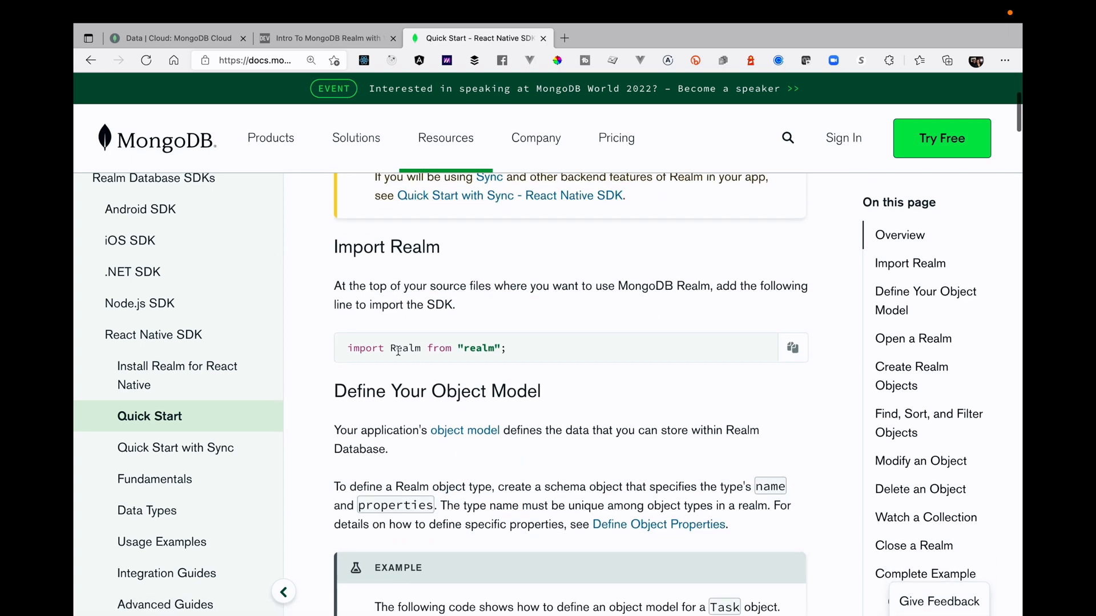
pyautogui.scroll(-3)
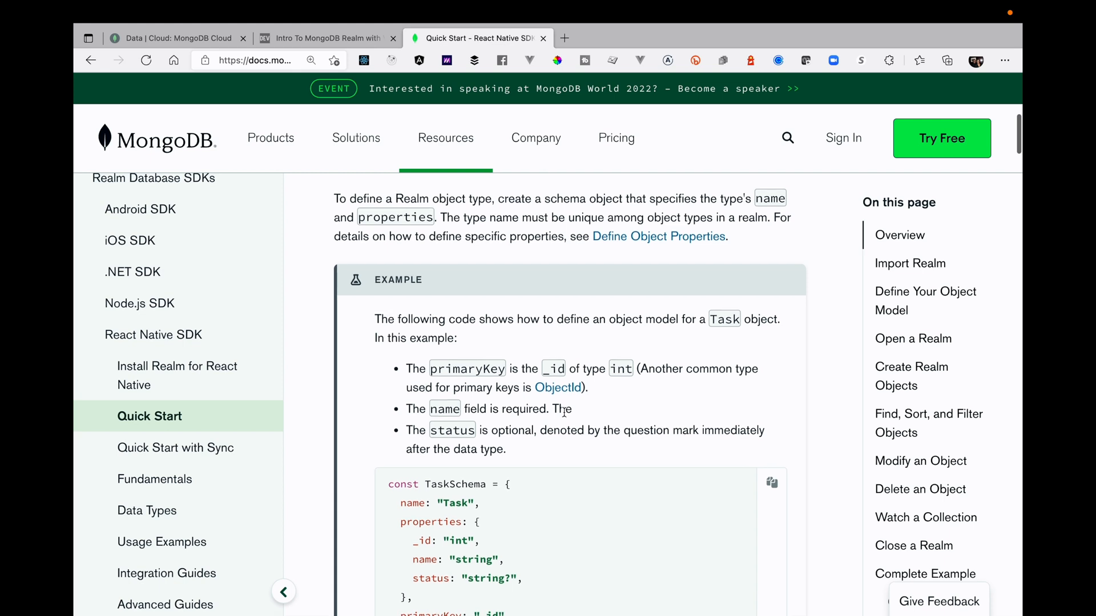
pyautogui.scroll(-3)
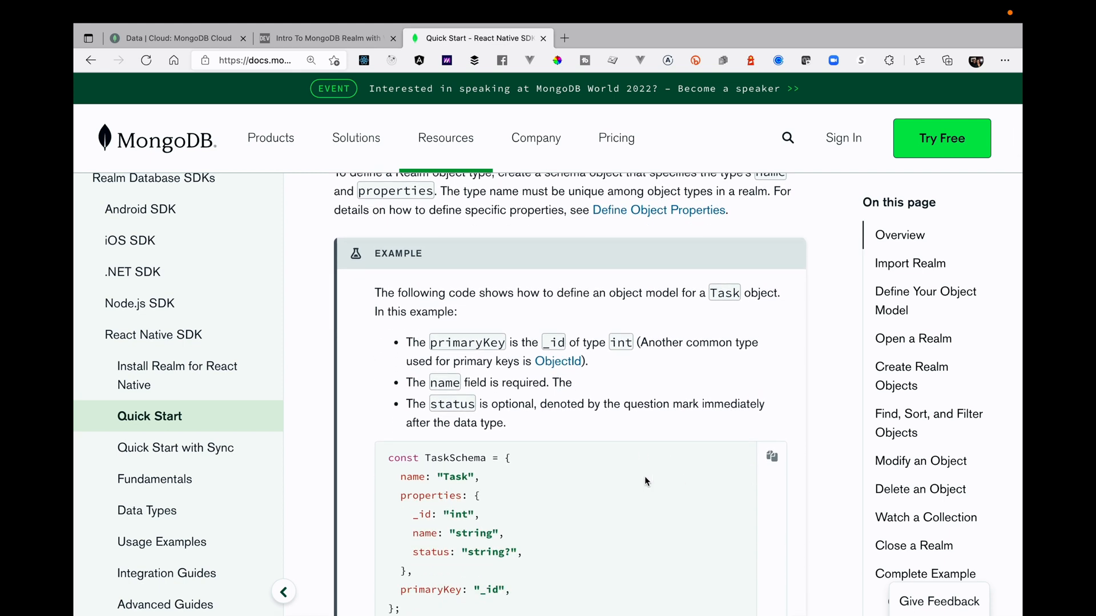
pyautogui.scroll(-3)
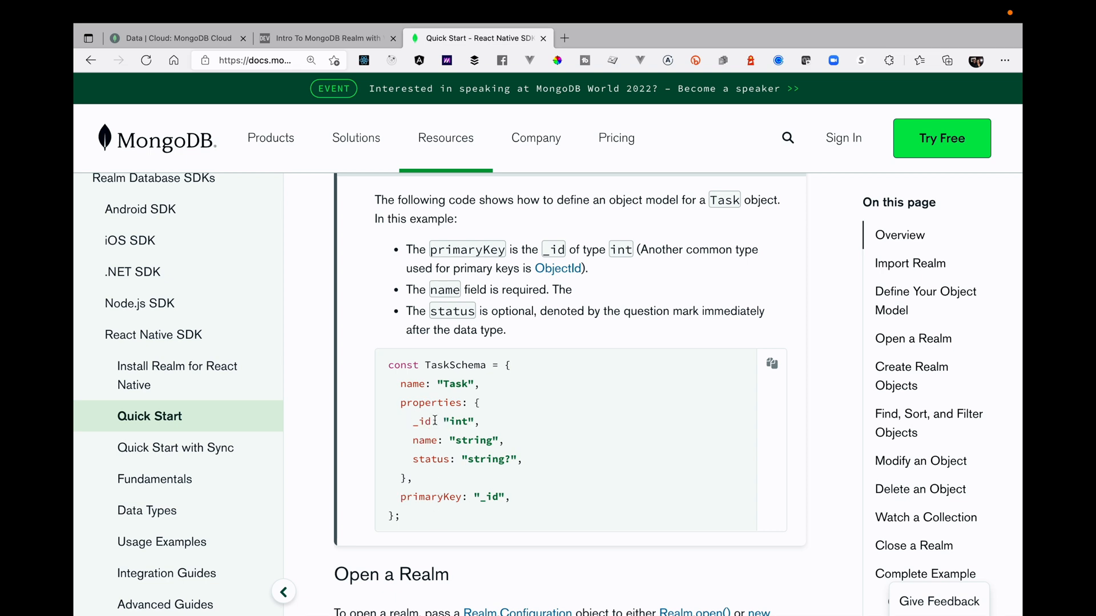
pyautogui.click(772, 362)
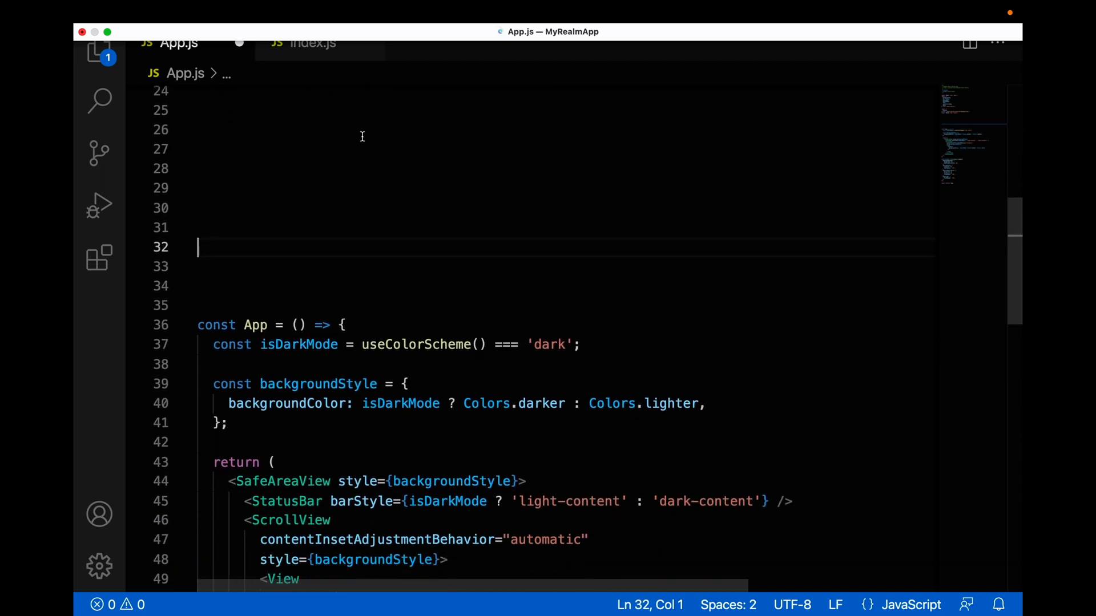
# - Head the pasted TaskSchema in App.js with a '// schema for database objects' comment
pyautogui.scroll(3)
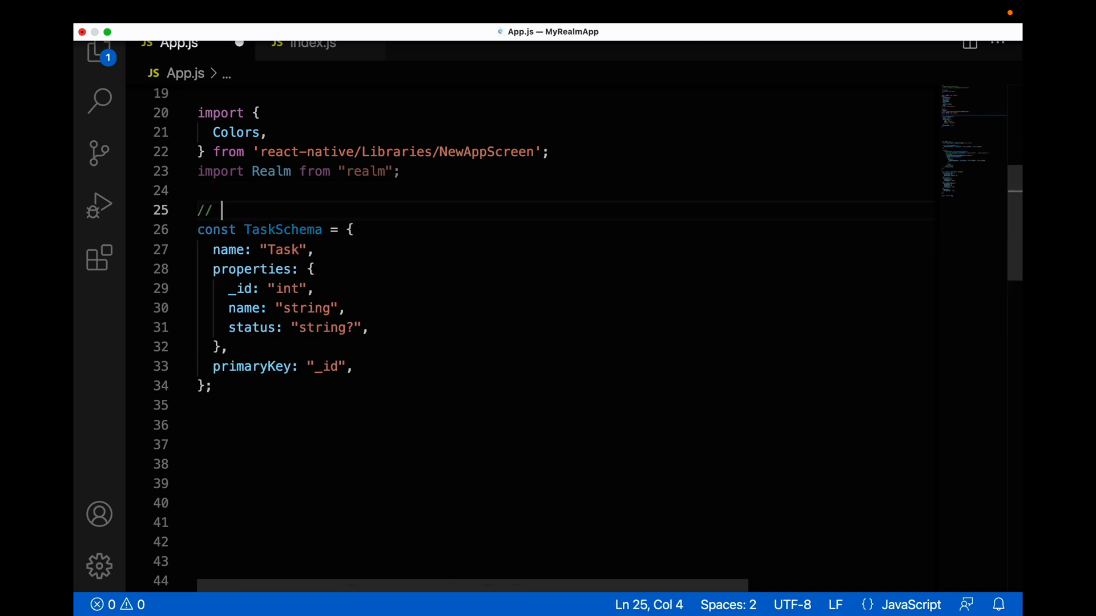
pyautogui.write('schema for')
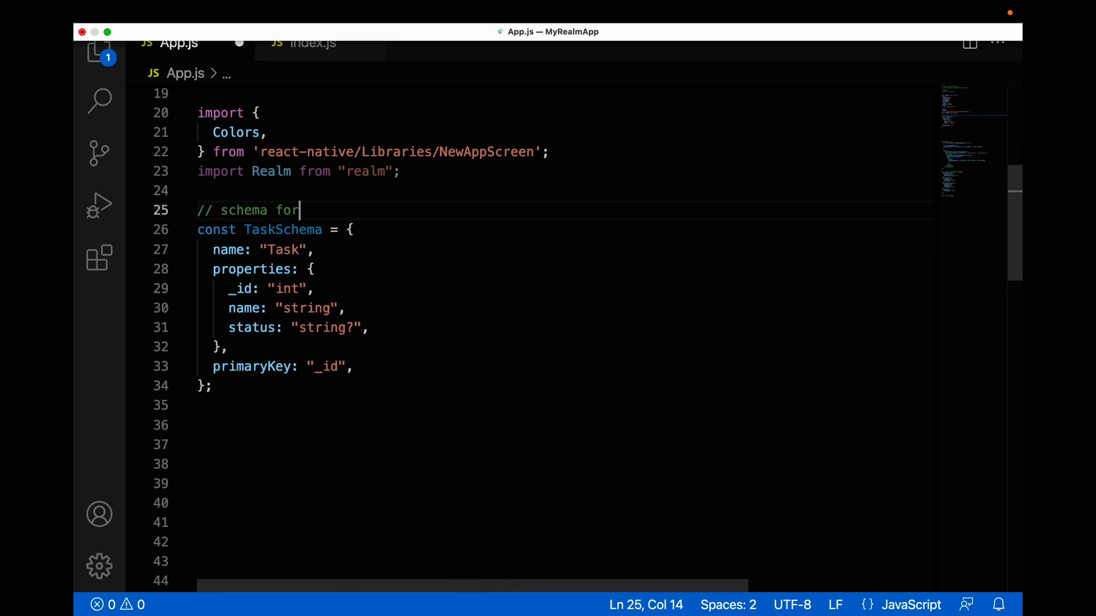
pyautogui.write('database')
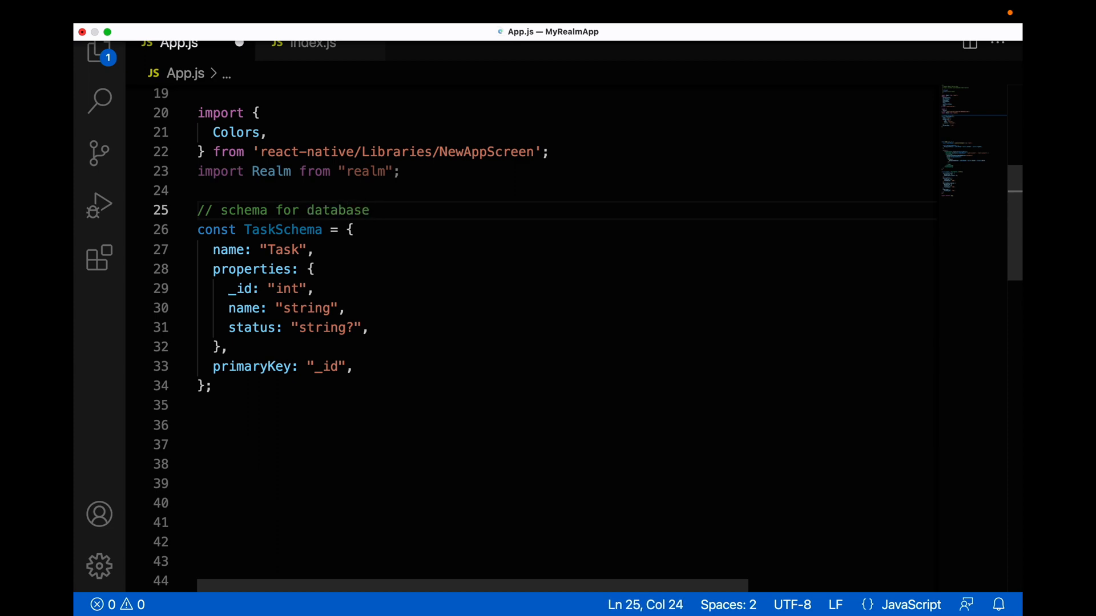
pyautogui.write('objects')
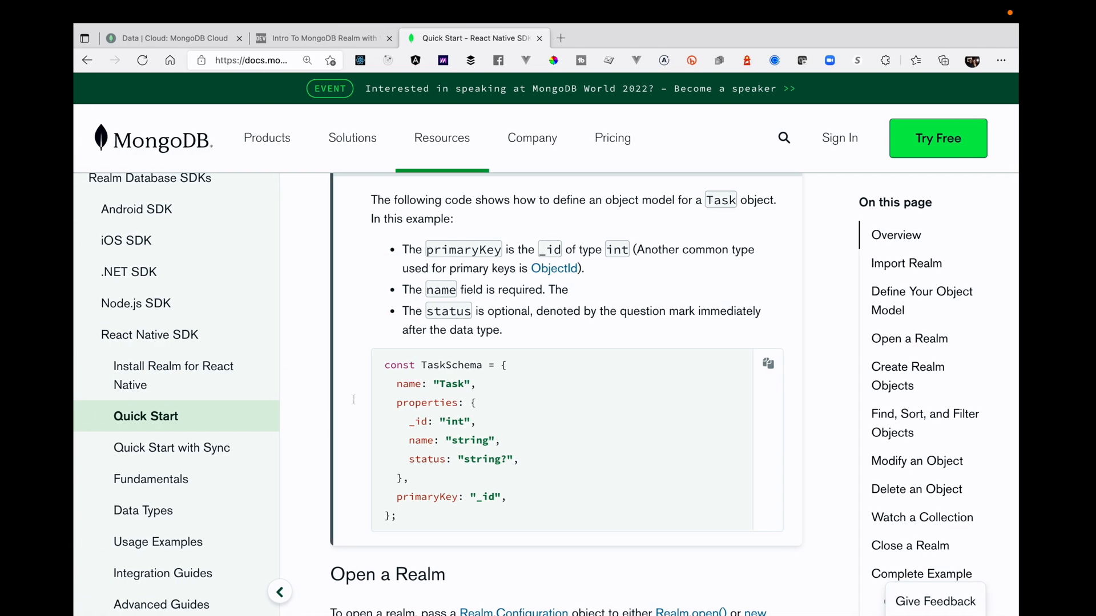
# - Copy the Realm.open example into App.js under a '// use realm to interact with database' comment
pyautogui.scroll(-3)
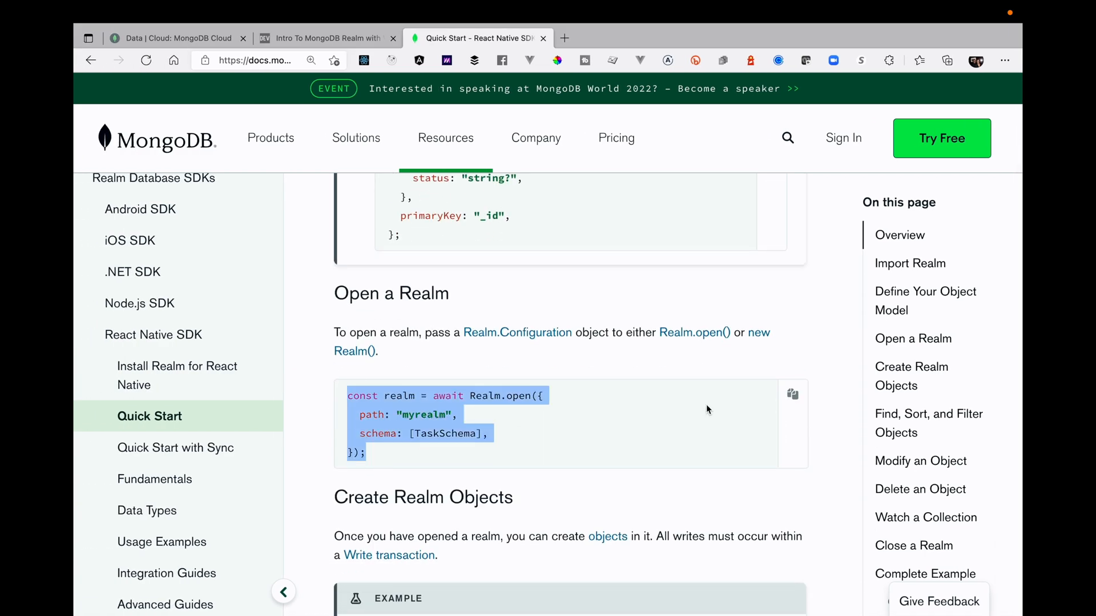
pyautogui.click(792, 393)
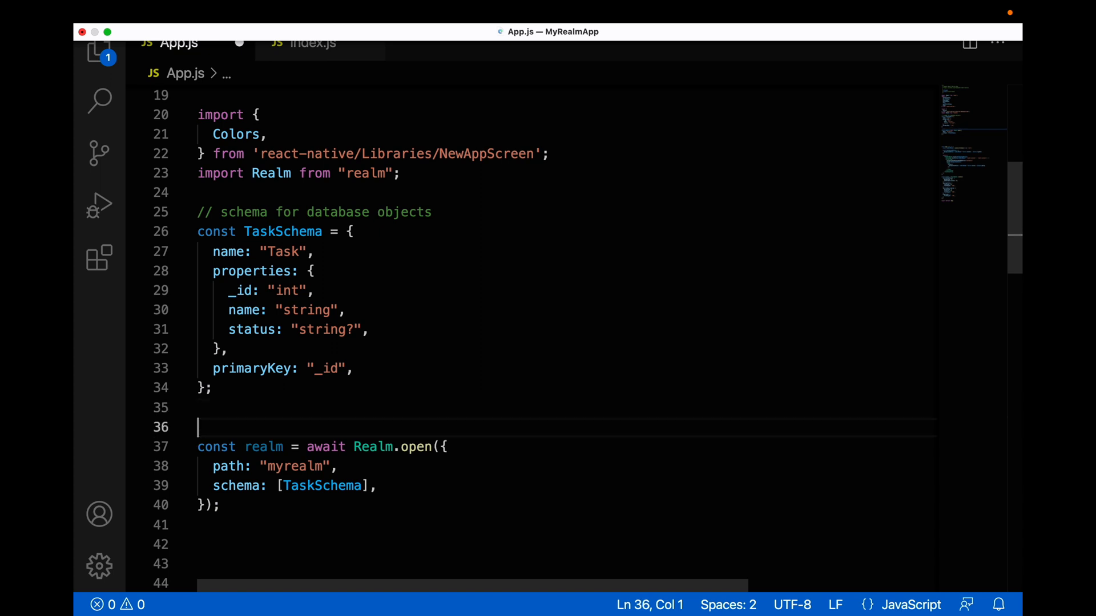
pyautogui.write('// use rfealm')
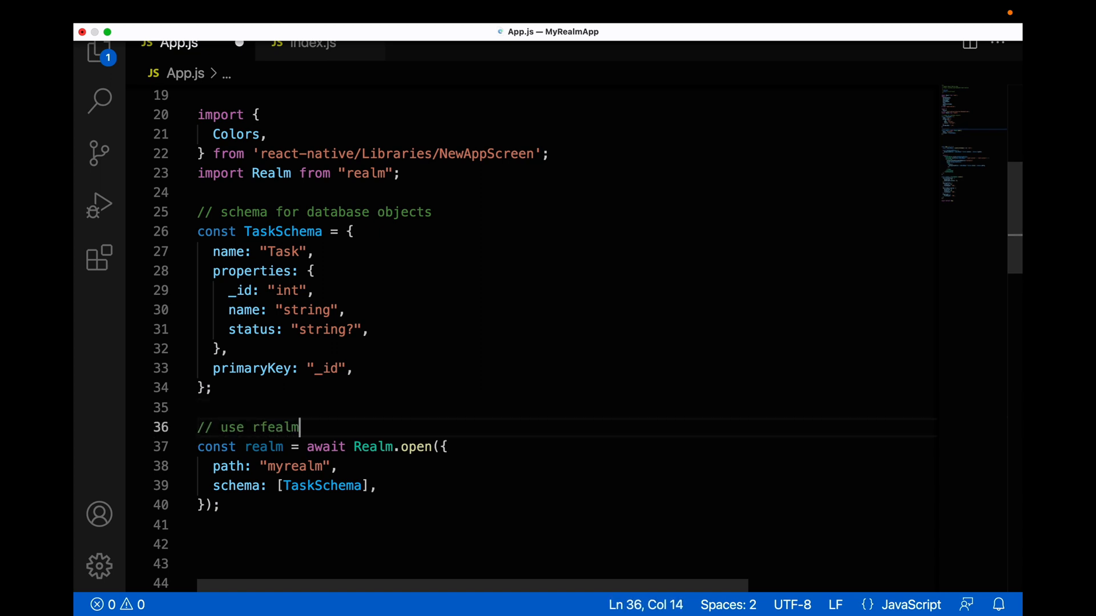
pyautogui.press('BackSpace')
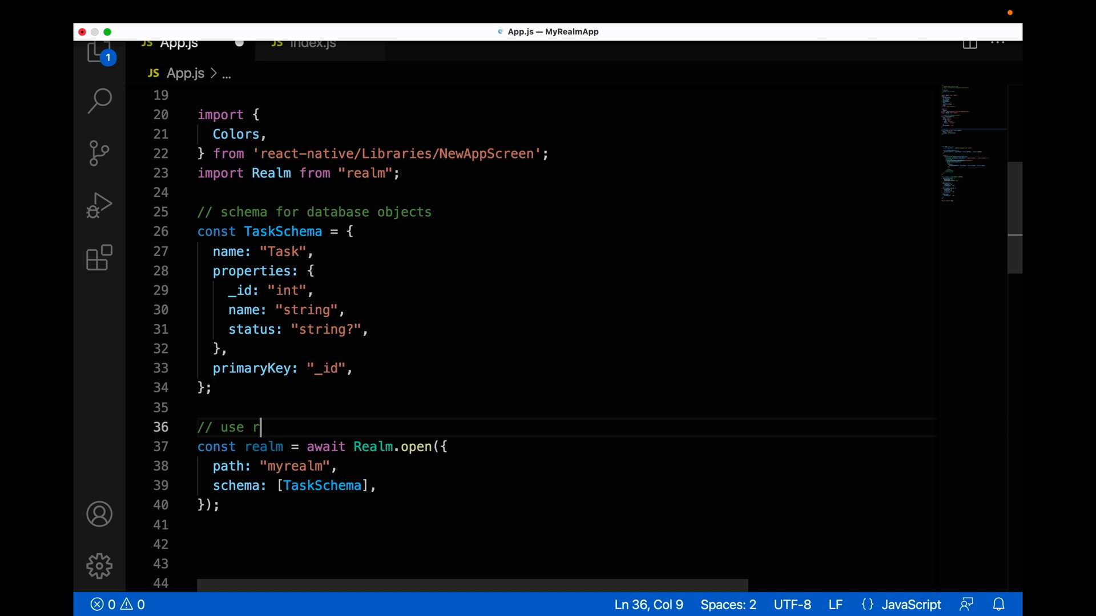
pyautogui.write('ealm to interact wit')
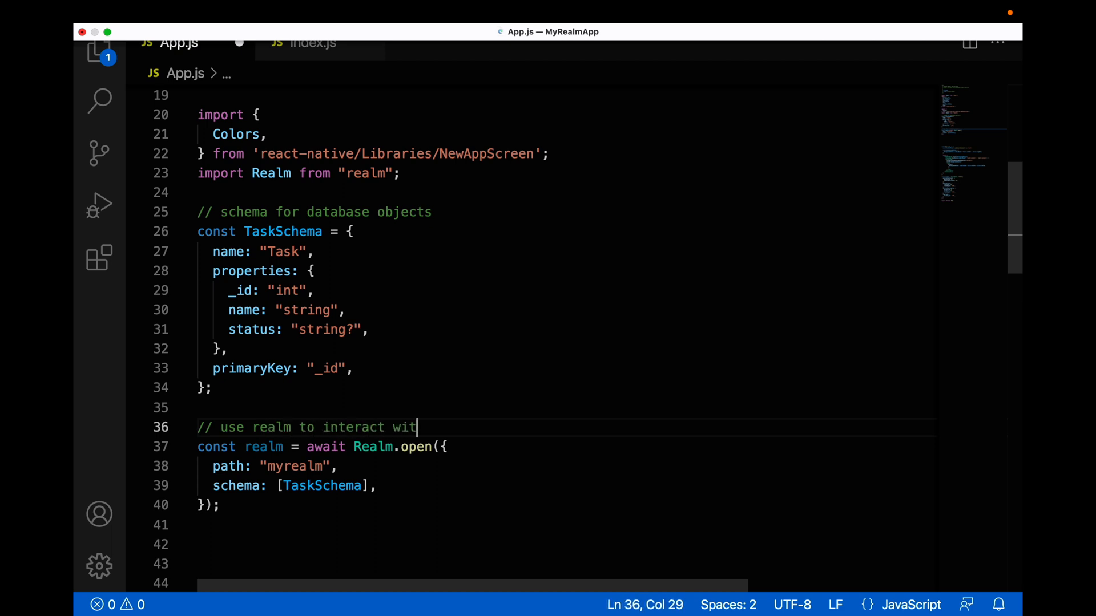
pyautogui.write('h database')
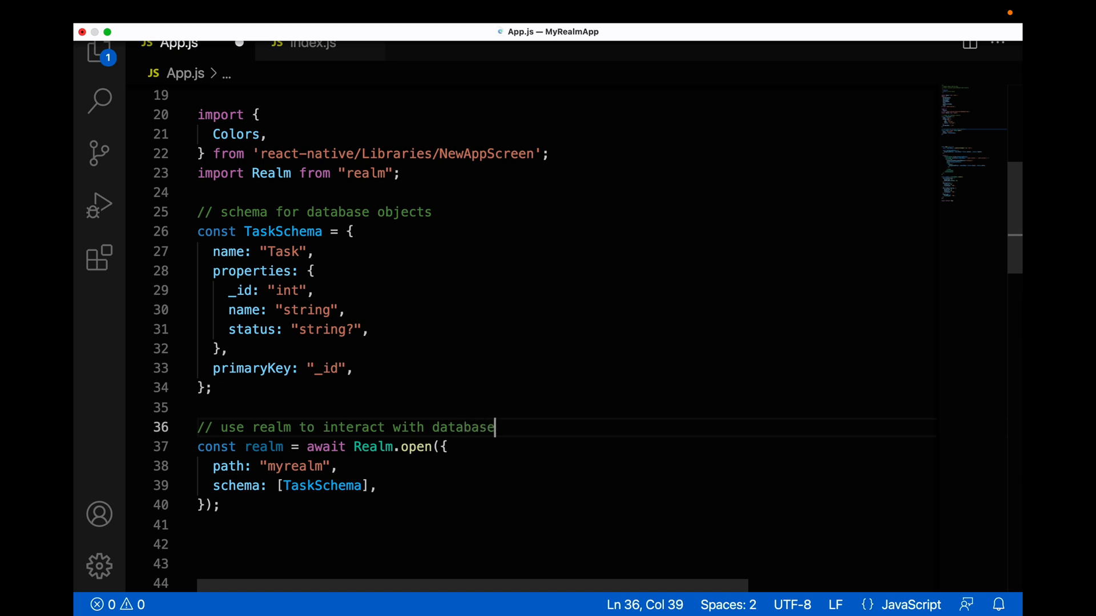
pyautogui.doubleClick(263, 446)
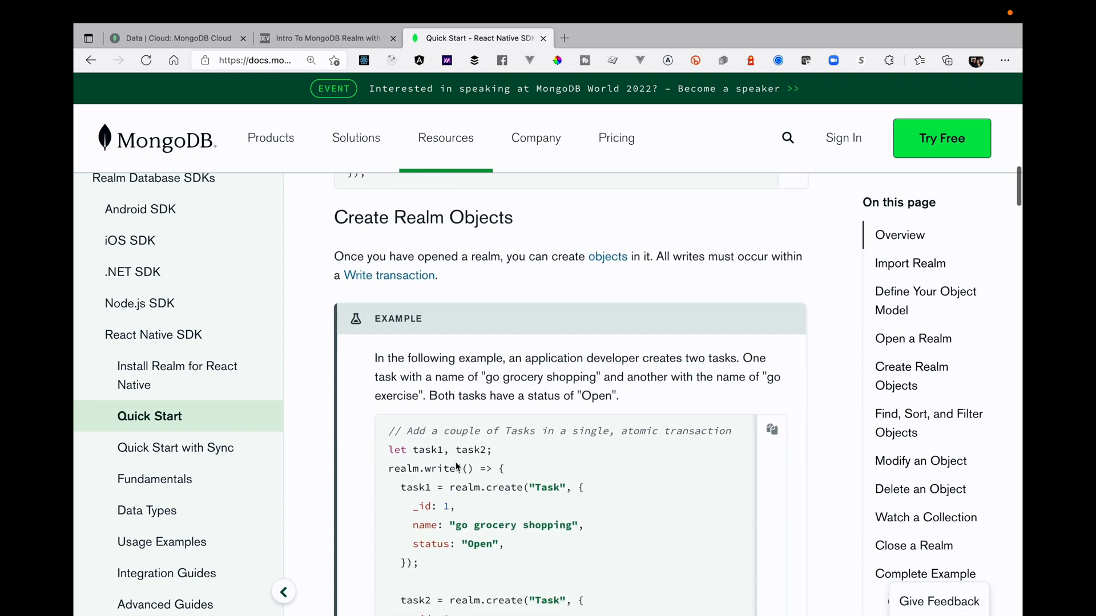
# - Scroll the Quick Start to the Create Realm Objects realm.write example
pyautogui.scroll(-3)
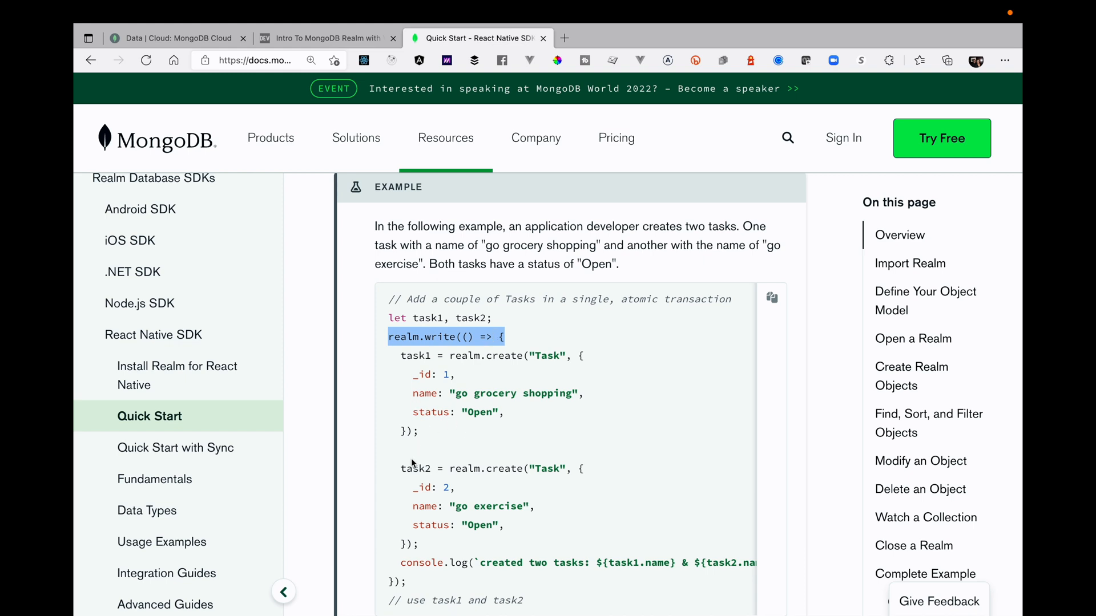
pyautogui.scroll(-3)
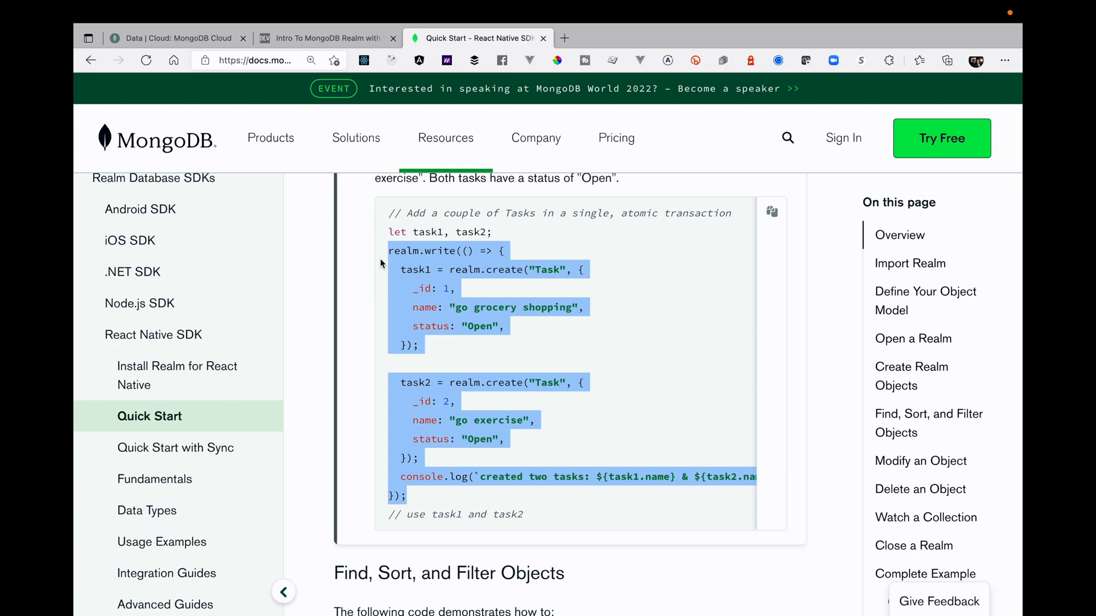
pyautogui.moveTo(403, 300)
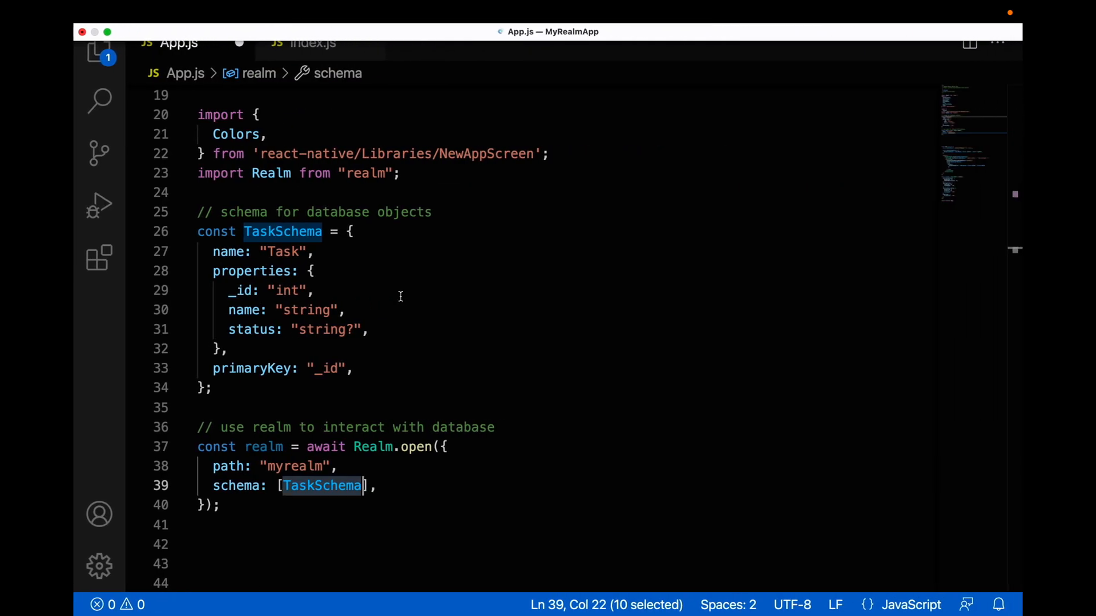
# - Wrap the Realm.open code in an async self-invoking arrow function and format the document
pyautogui.scroll(-3)
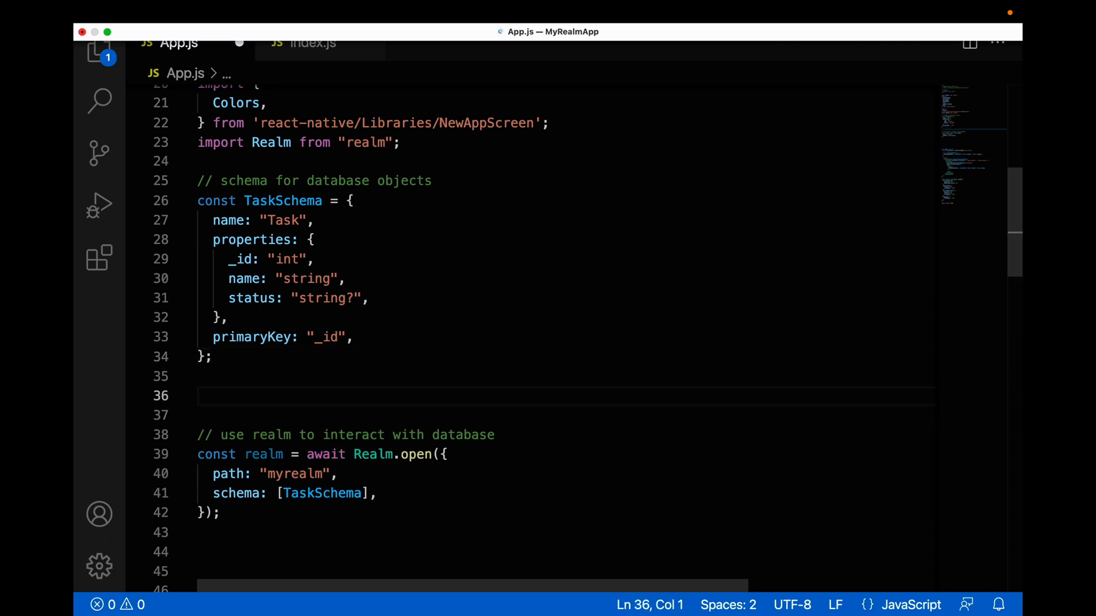
pyautogui.write('(')
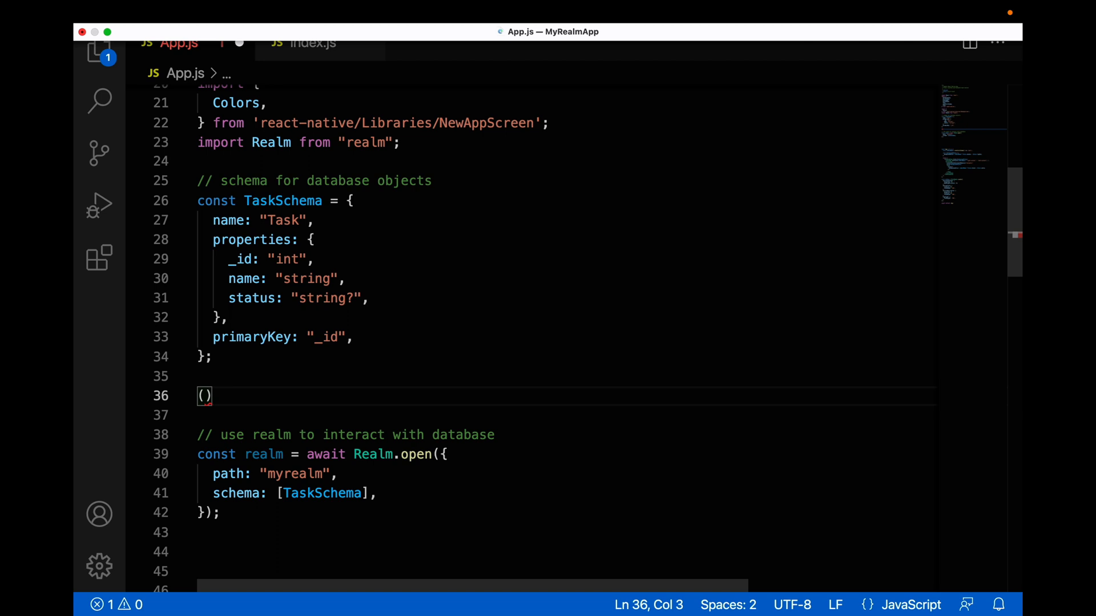
pyautogui.write('=> {')
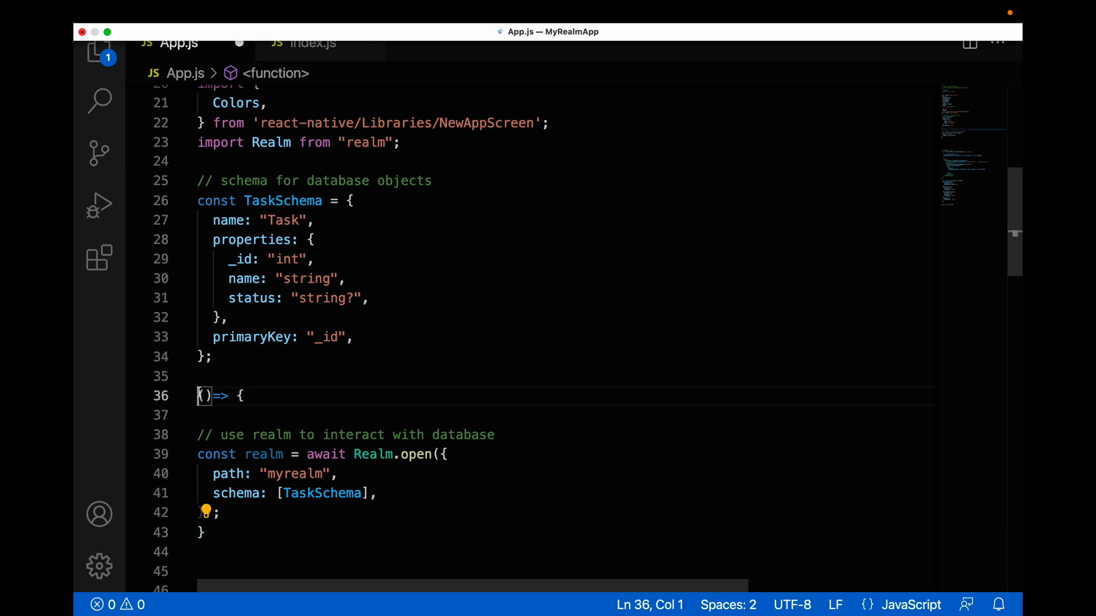
pyautogui.write('async')
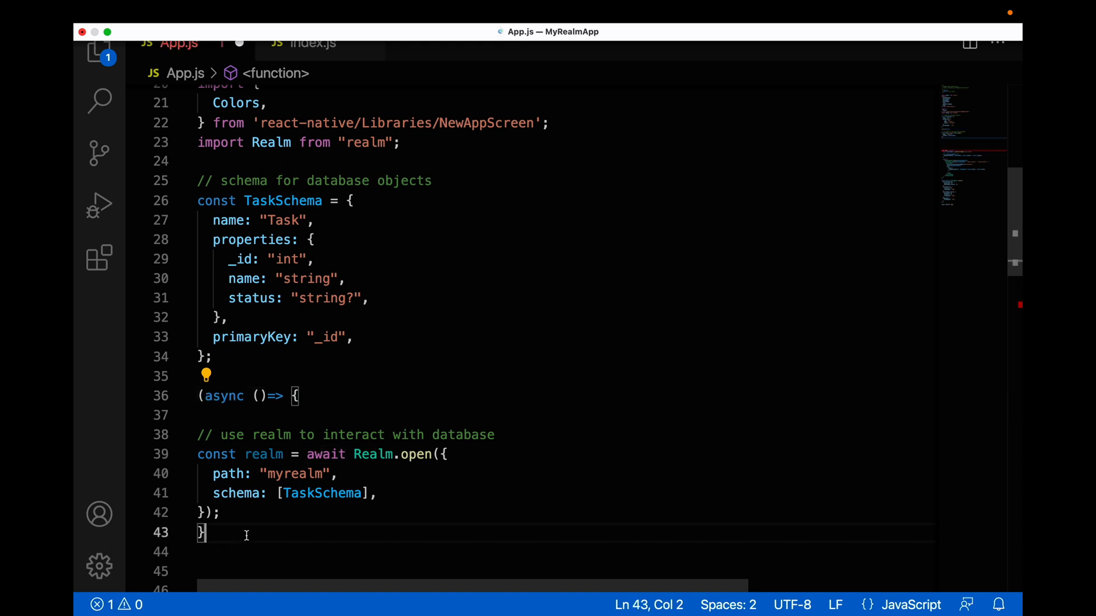
pyautogui.write('()')
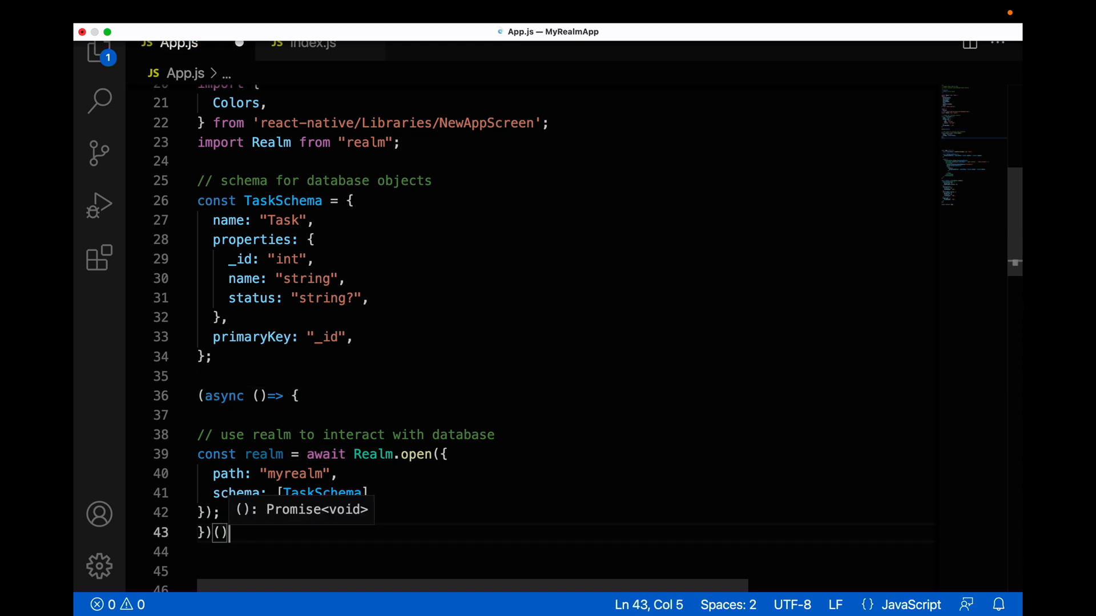
pyautogui.write(';')
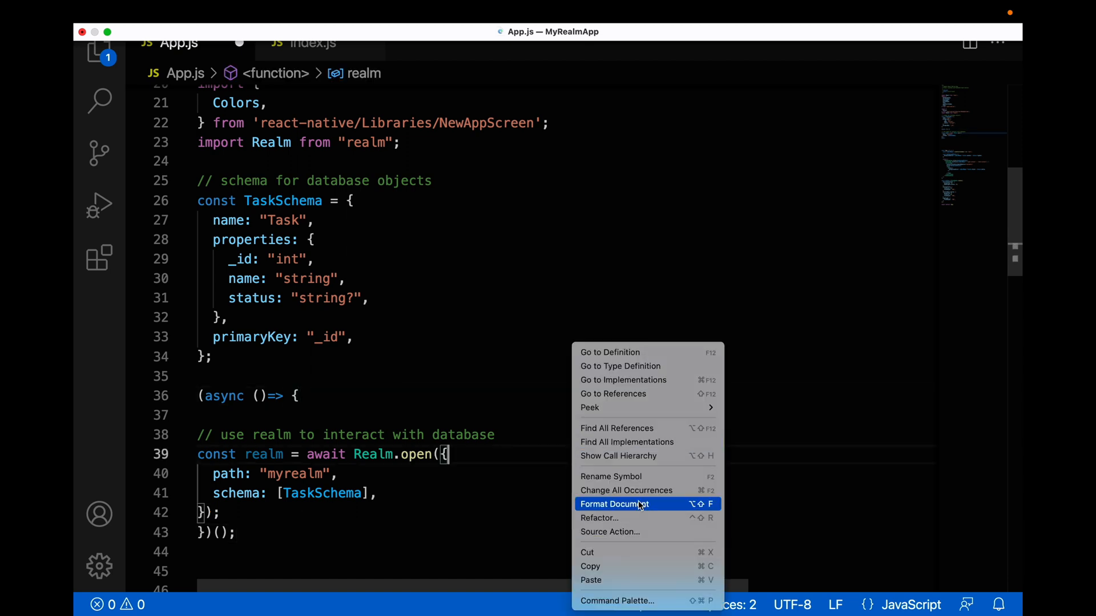
pyautogui.click(614, 503)
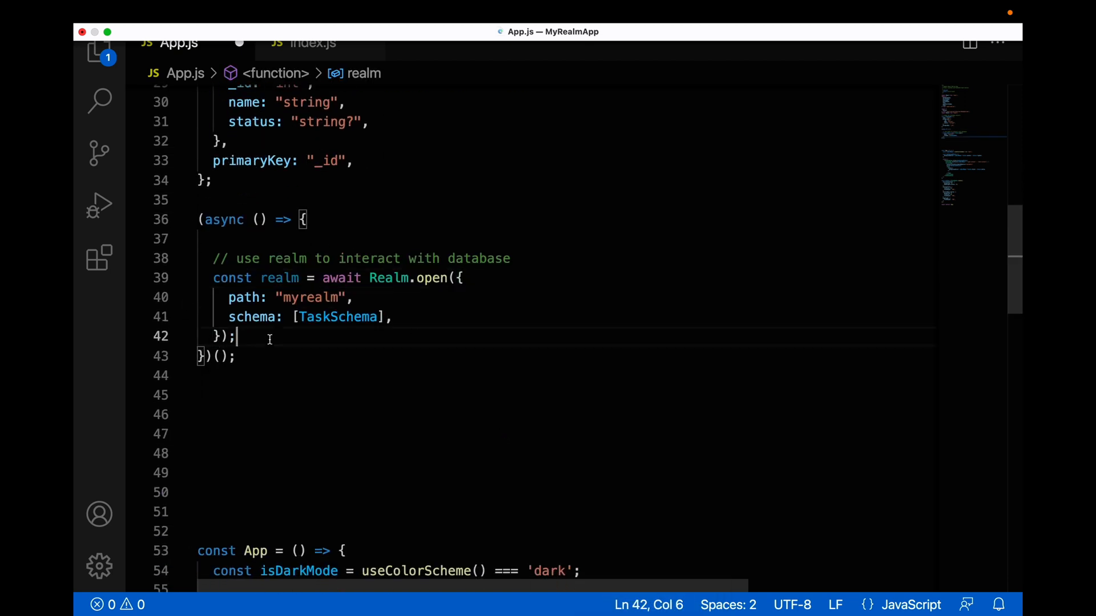
pyautogui.press('enter')
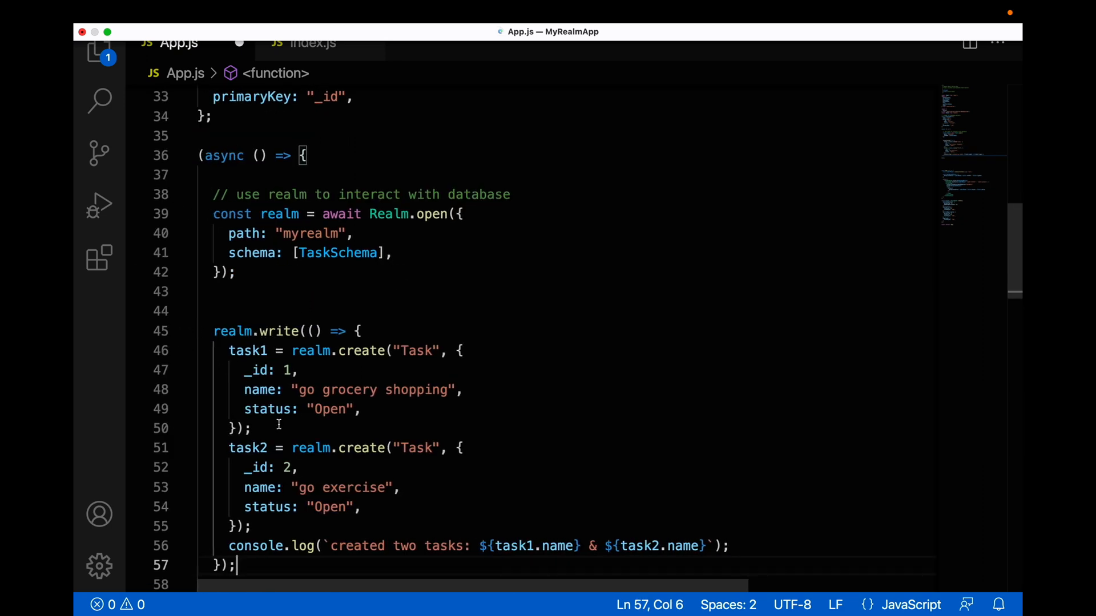
# - Give both created tasks a dateCreated: Date.now() field in the realm.write block
pyautogui.scroll(-3)
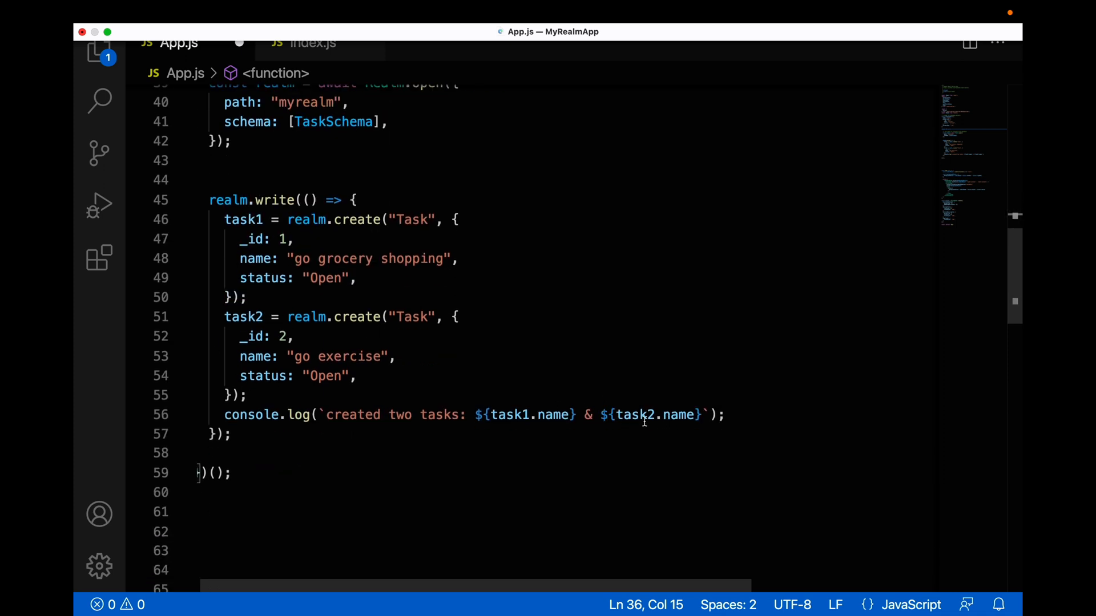
pyautogui.click(287, 239)
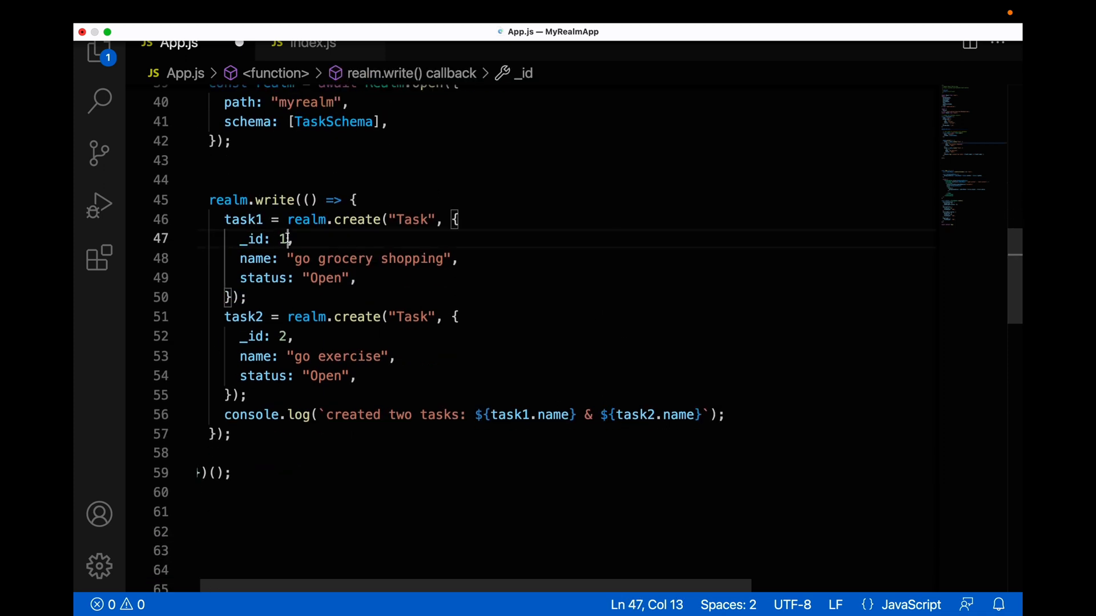
pyautogui.moveTo(477, 251)
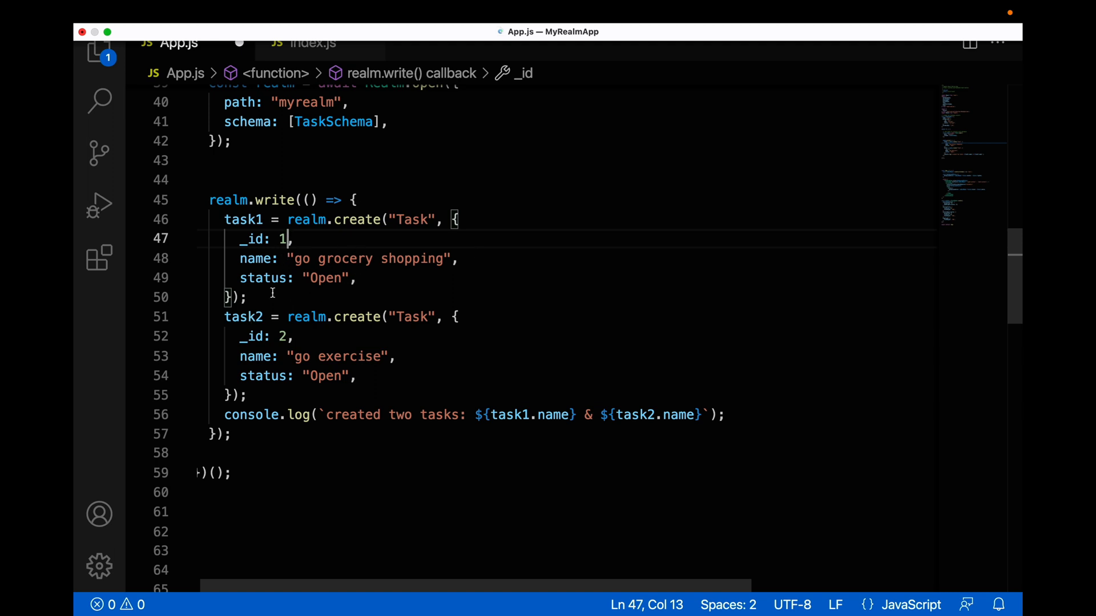
pyautogui.moveTo(410, 434)
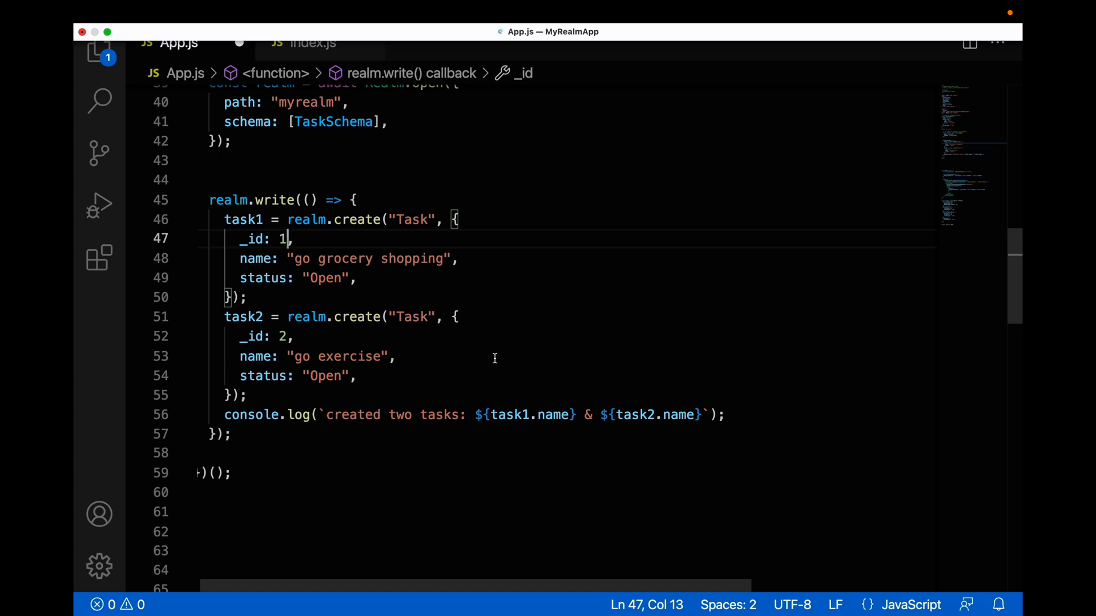
pyautogui.click(461, 259)
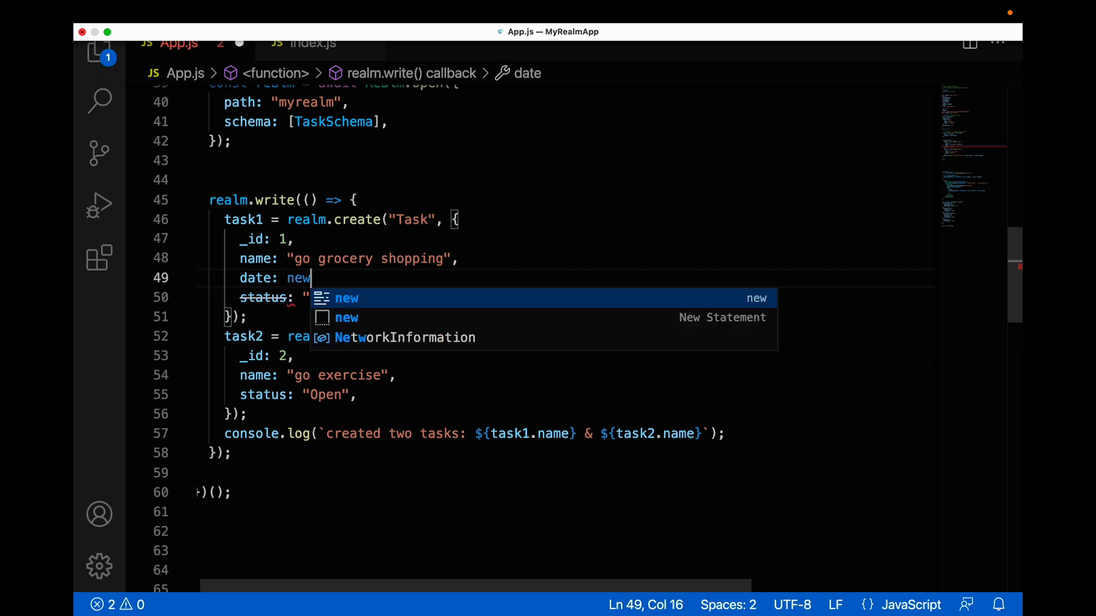
pyautogui.write('Da')
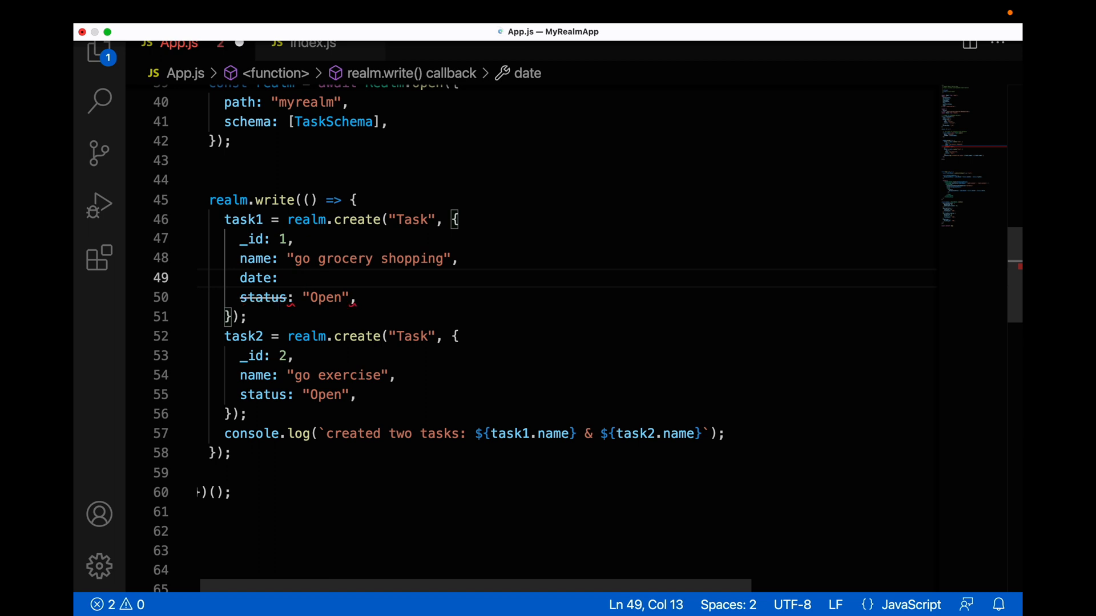
pyautogui.write('Date()')
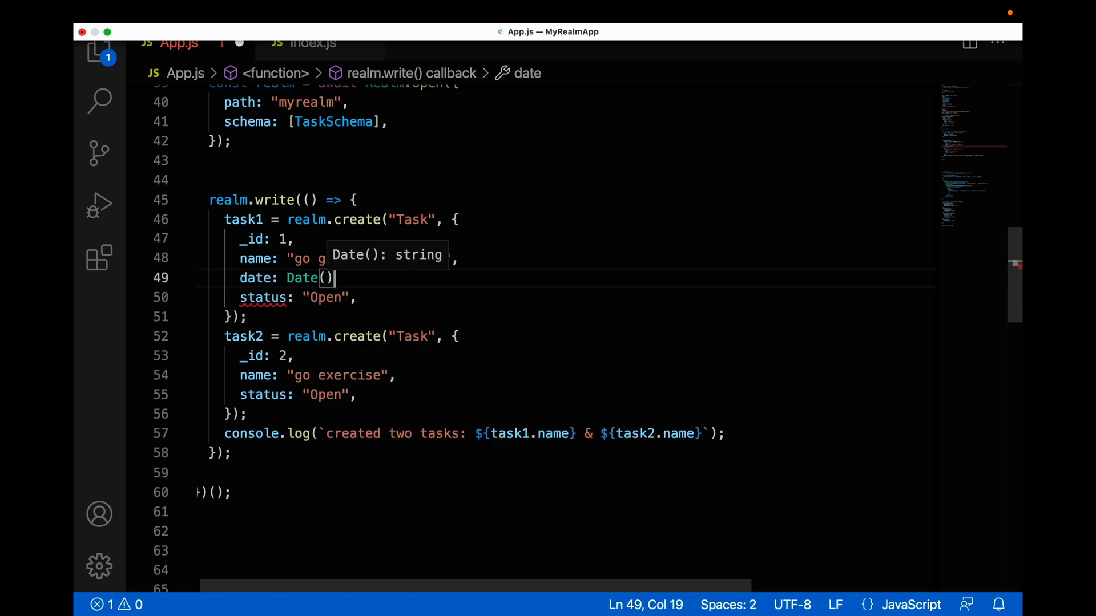
pyautogui.write('.now')
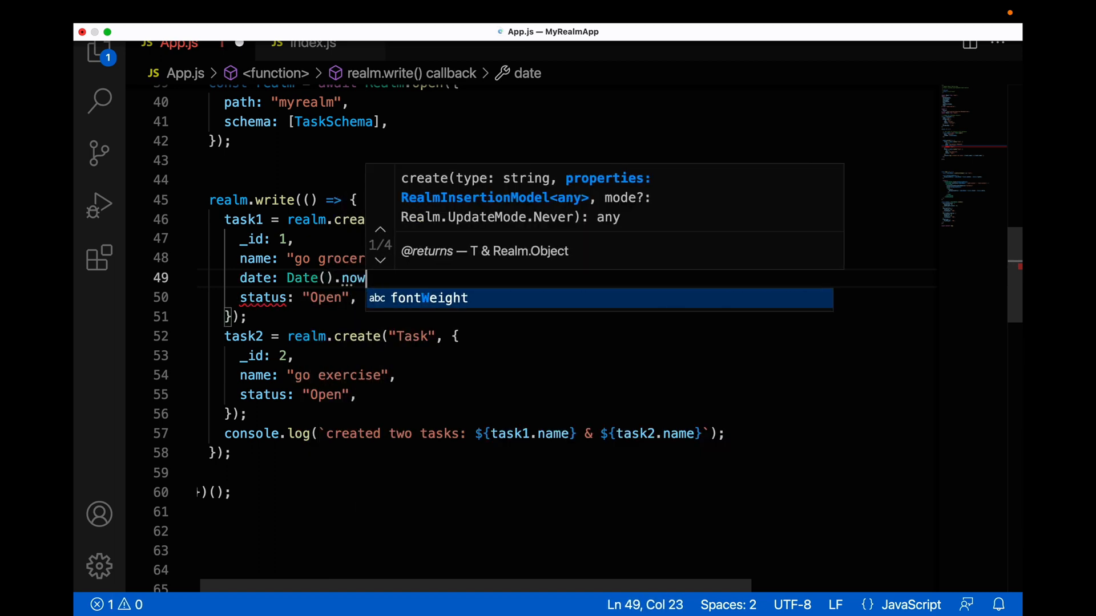
pyautogui.press('backspace')
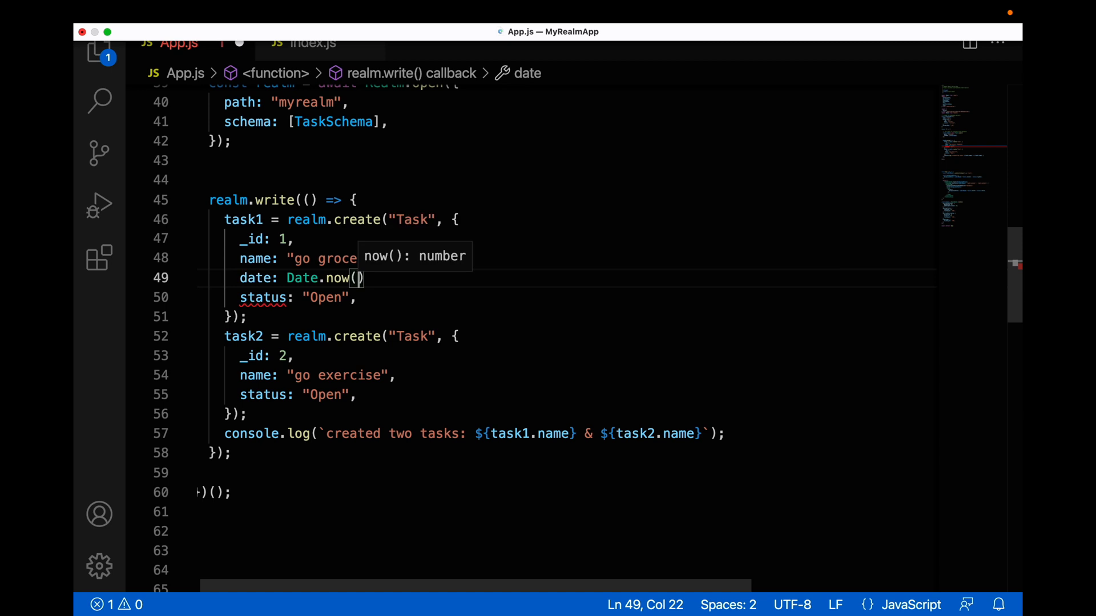
pyautogui.write(');')
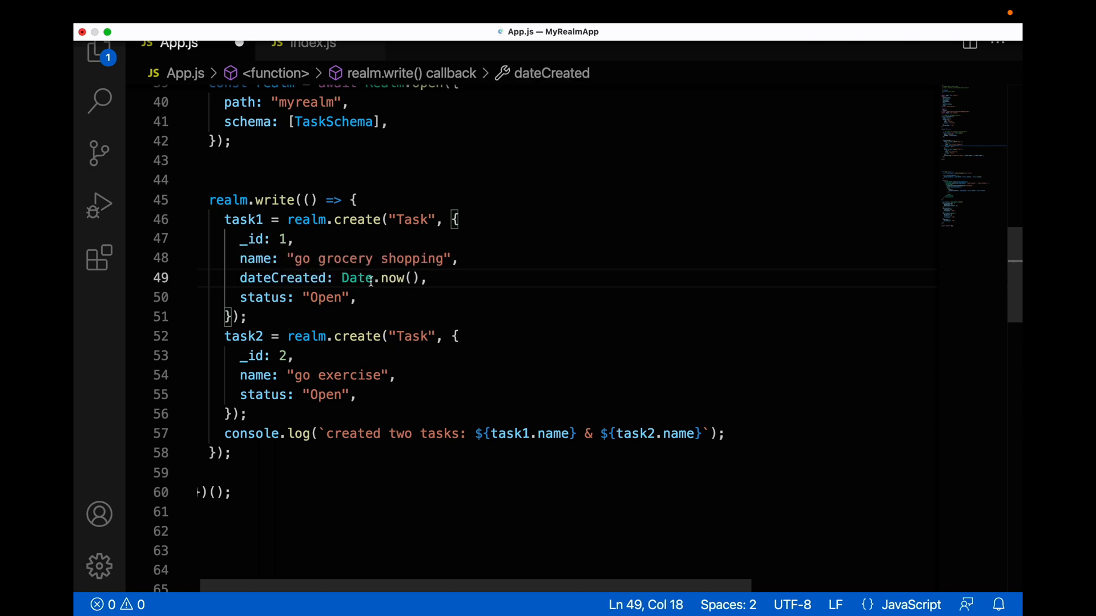
pyautogui.moveTo(237, 277); pyautogui.dragTo(426, 277)
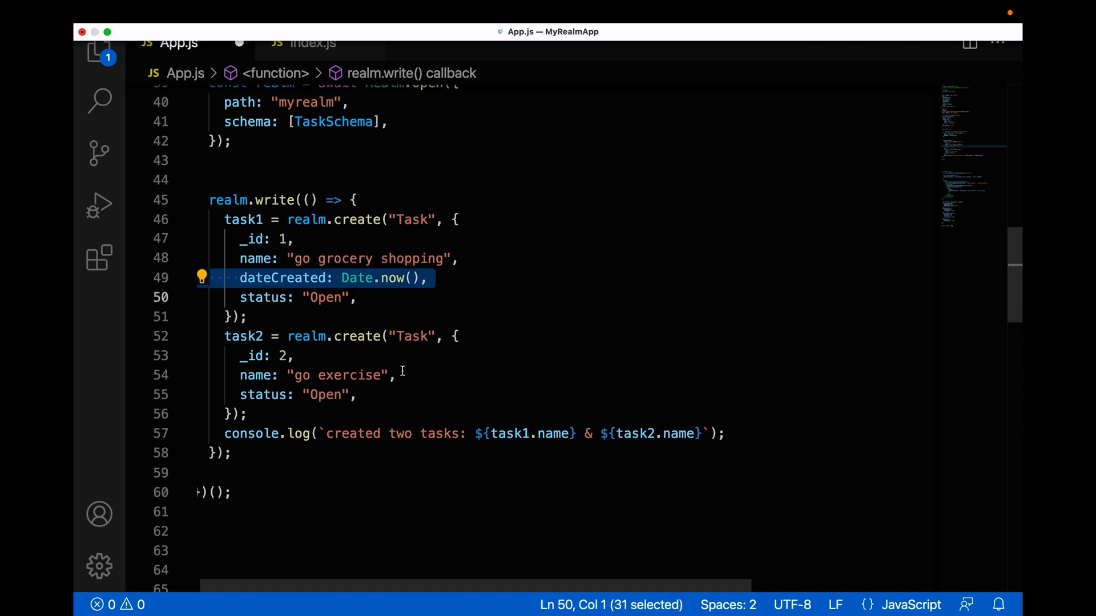
pyautogui.write('dateCreated: Date.now(),')
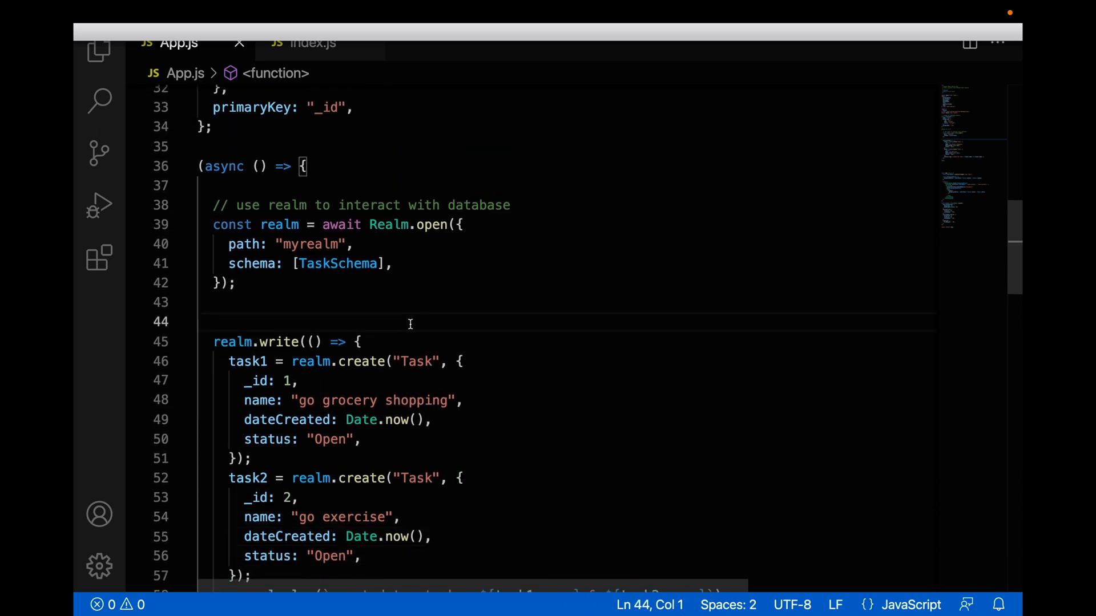
# - Add a '// write records to database' comment above the task-creating block
pyautogui.write('// wr')
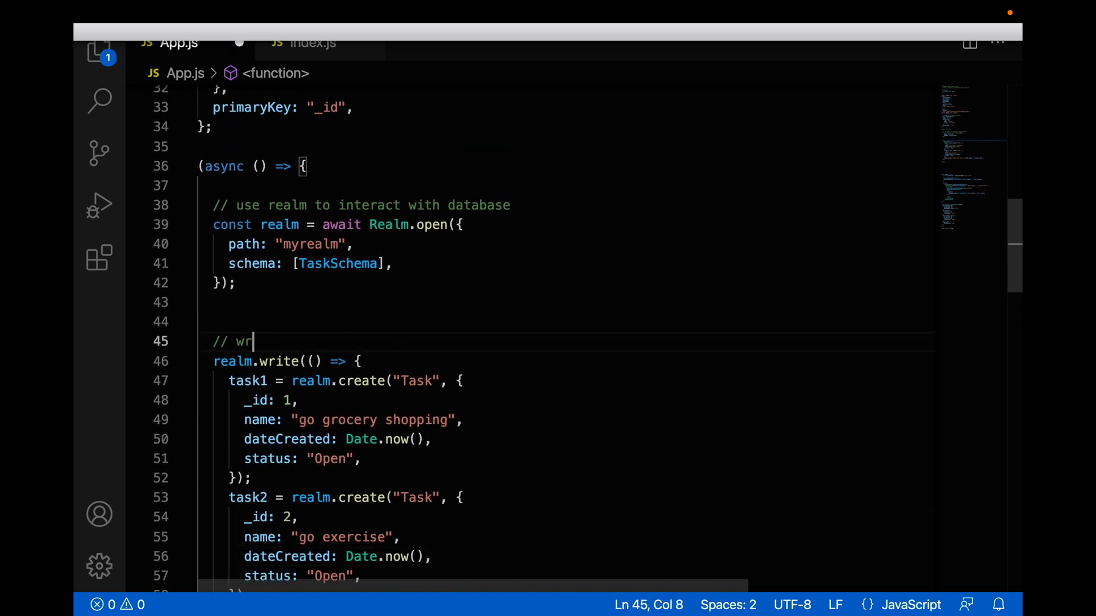
pyautogui.write('ite recor')
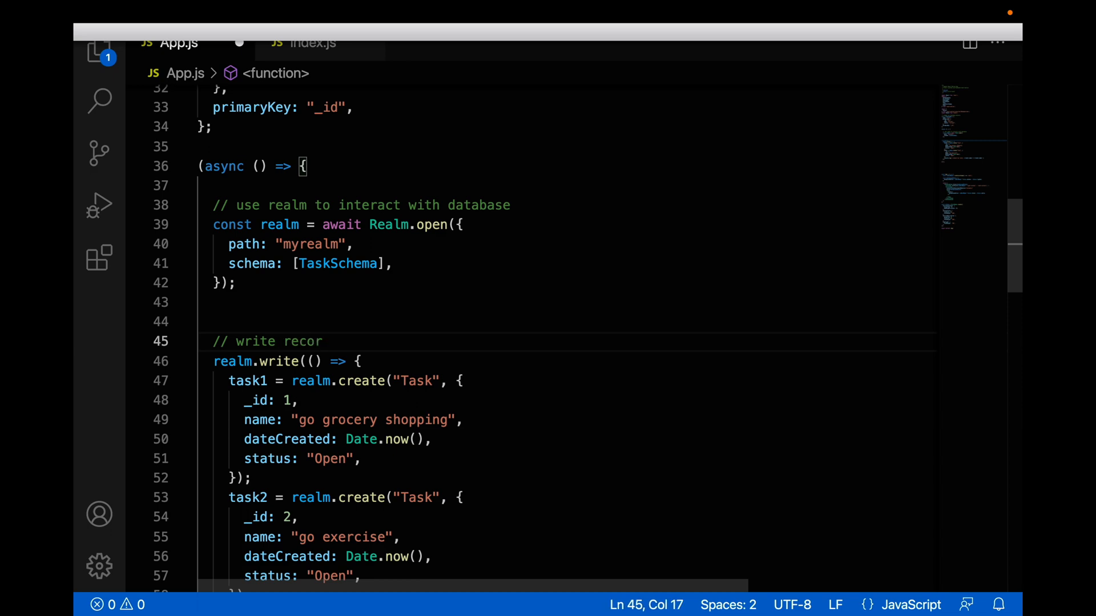
pyautogui.write('ds to database')
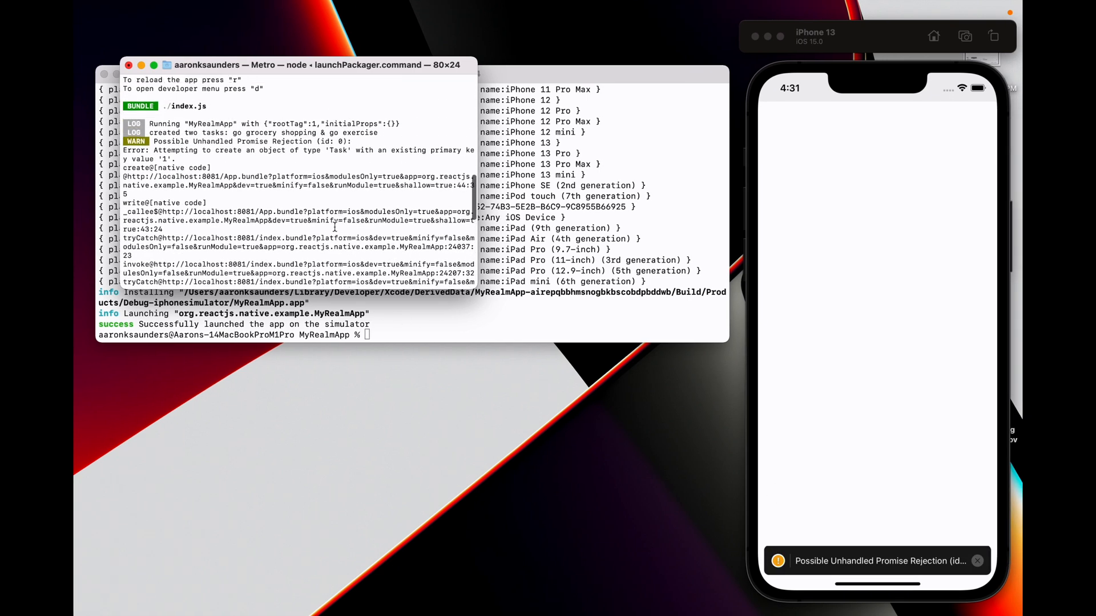
# - Highlight parts of the Metro log's duplicate primary key 1 error to read it
pyautogui.doubleClick(228, 151)
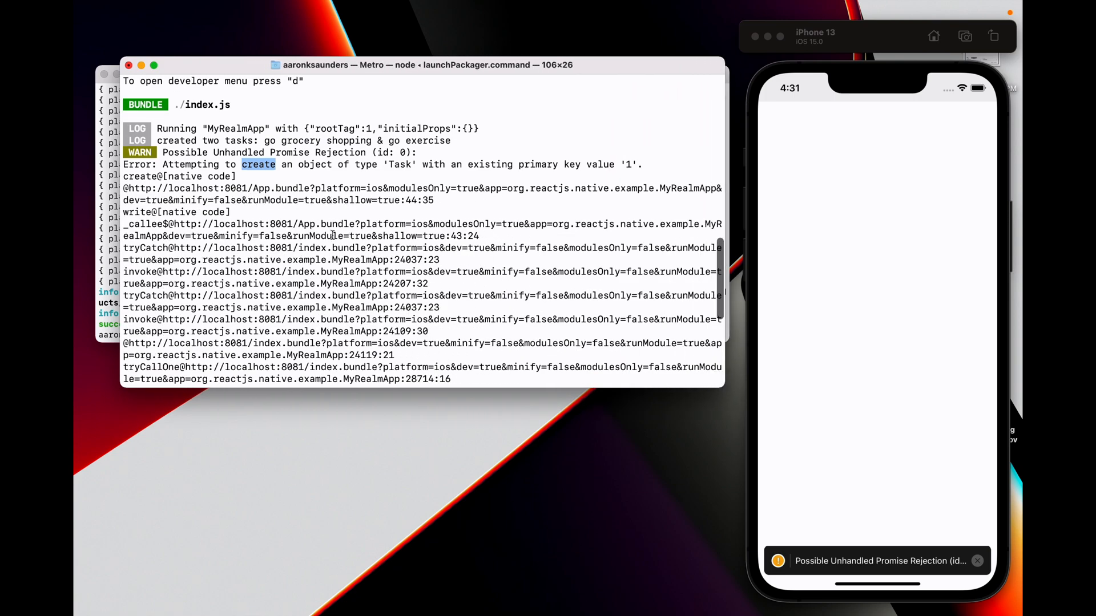
pyautogui.tripleClick(377, 164)
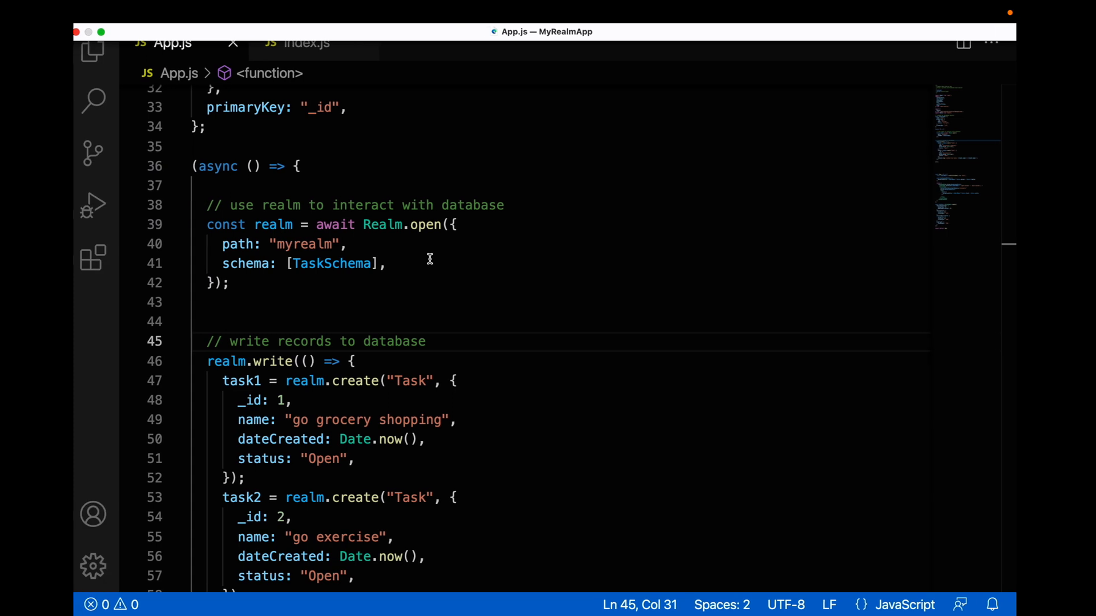
pyautogui.scroll(-3)
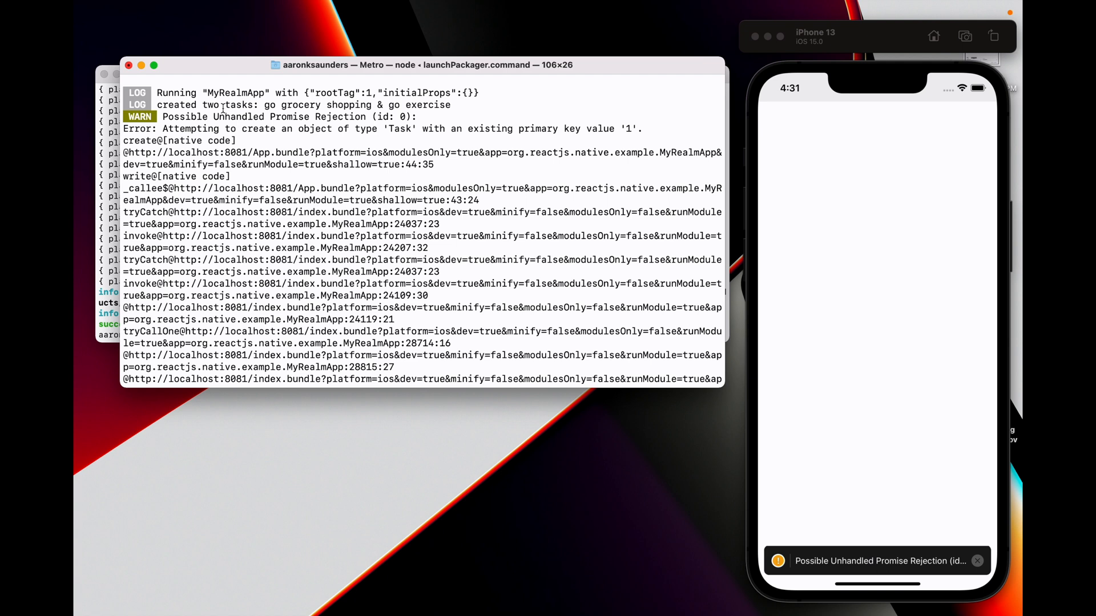
pyautogui.moveTo(160, 105); pyautogui.dragTo(434, 105)
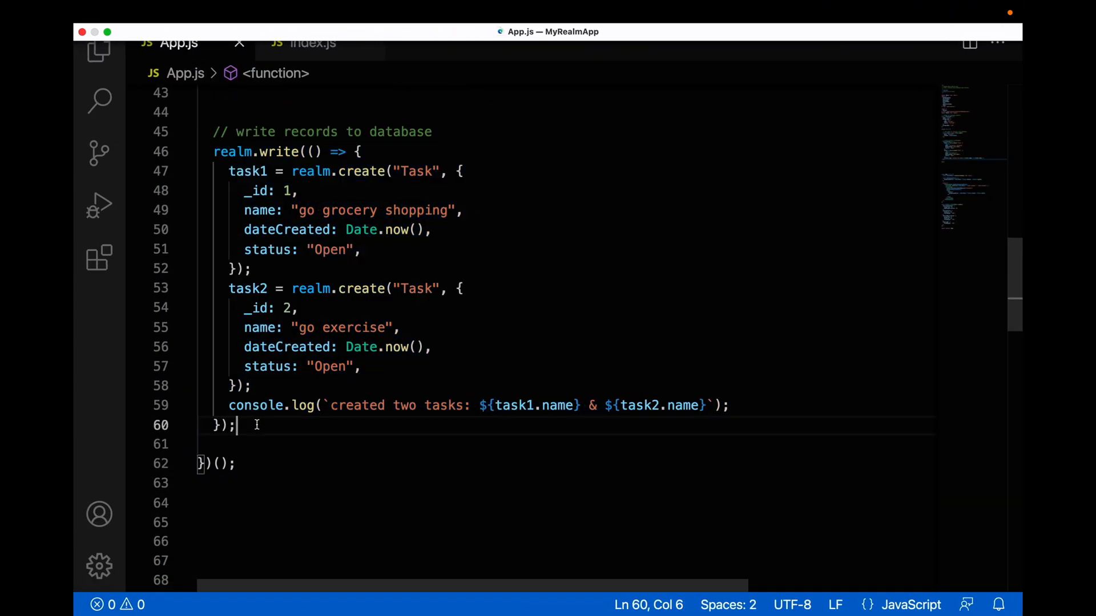
# - Comment out the task-creating realm.write block and mark its heading with ###
pyautogui.click(214, 151)
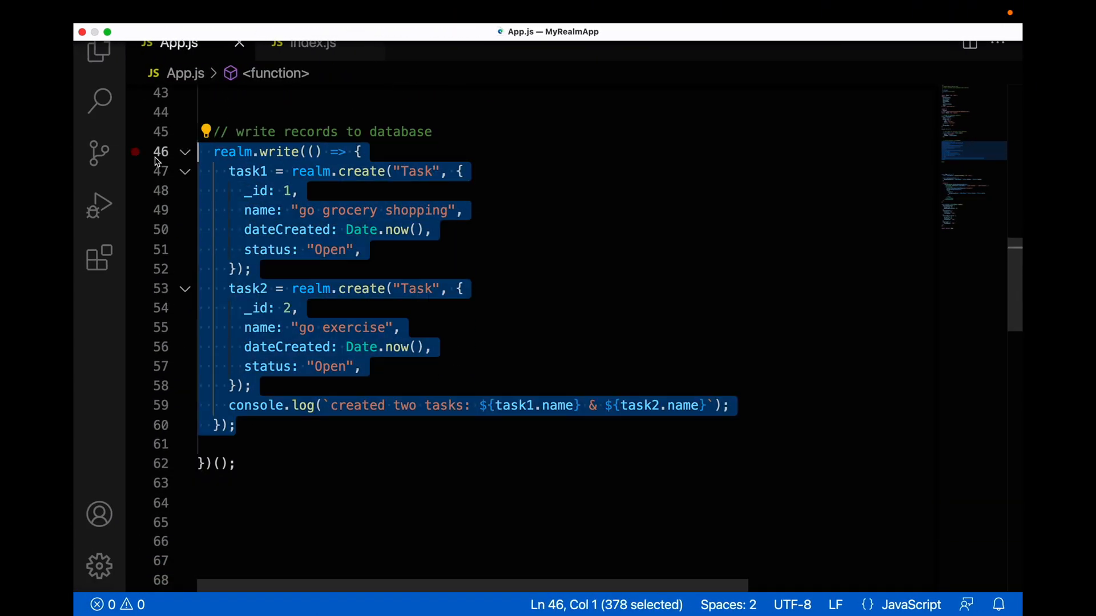
pyautogui.press('cmd+/')
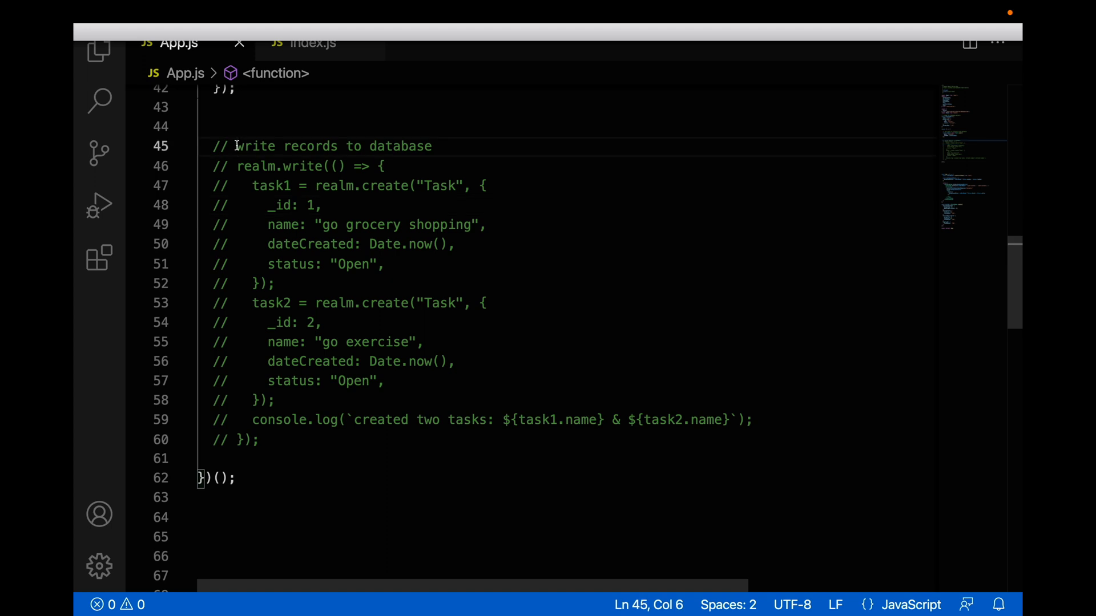
pyautogui.write('###')
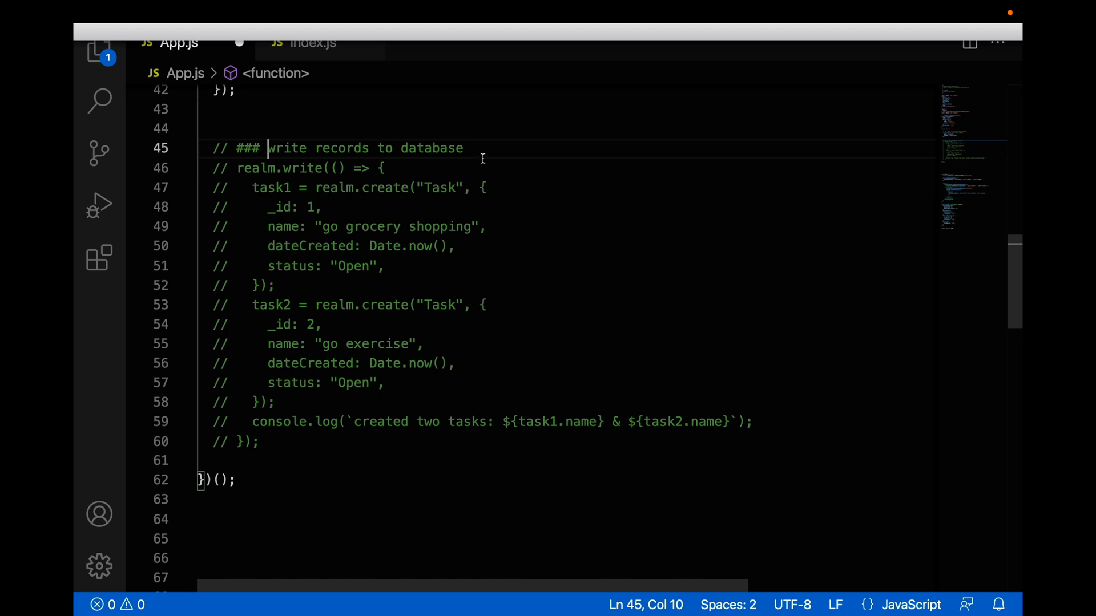
# - Copy the write-records heading below and reword it as the '### read records' comment
pyautogui.moveTo(480, 147); pyautogui.dragTo(198, 147)
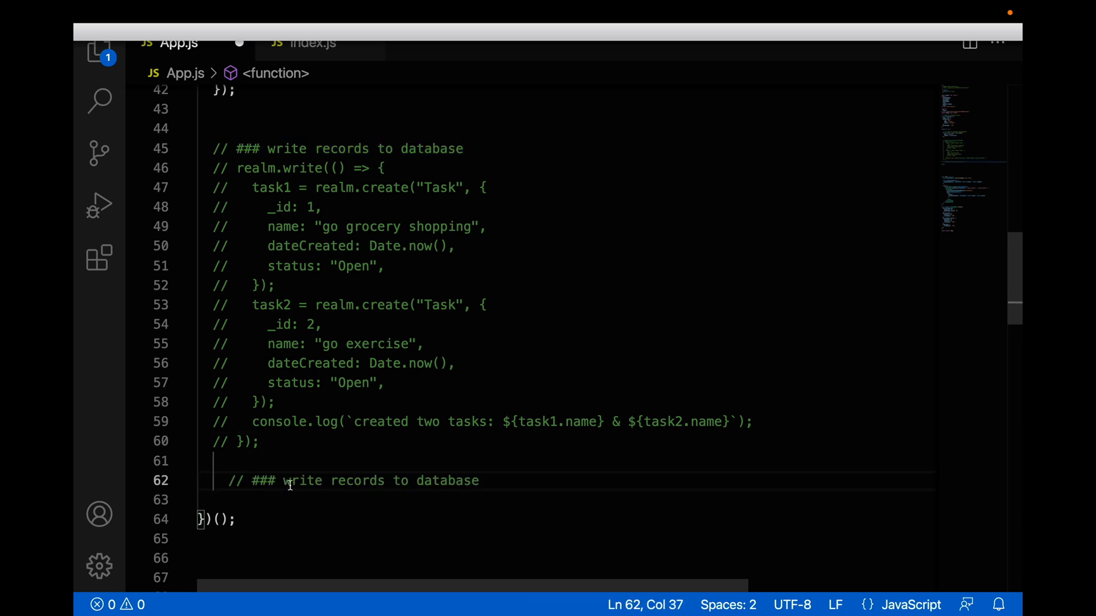
pyautogui.write('read')
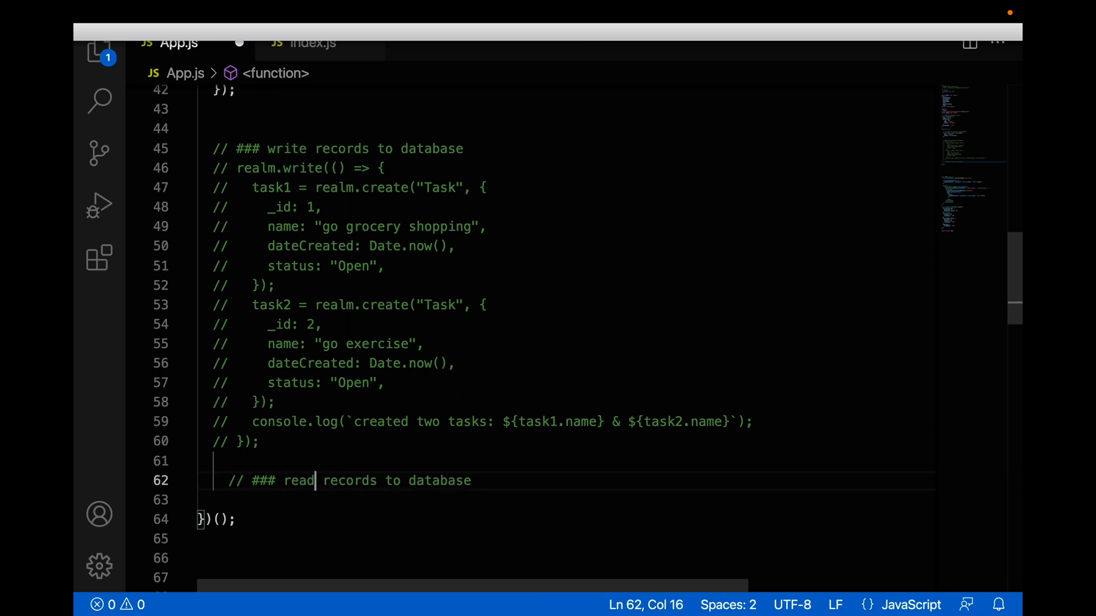
pyautogui.doubleClick(392, 481)
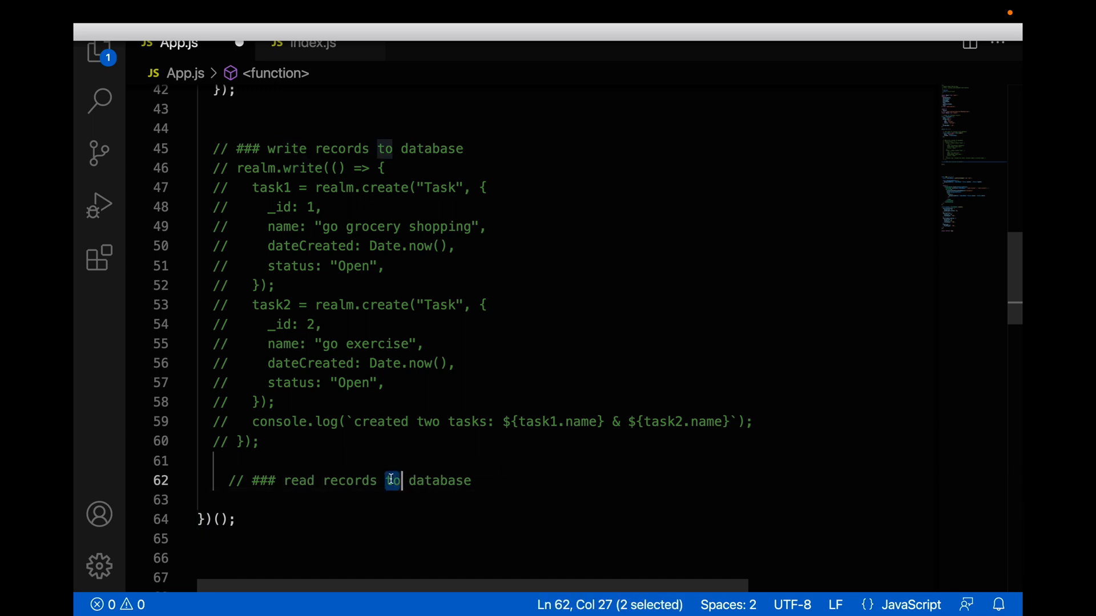
# - Finish the 'read records from database' comment and select the docs' realm.objects query and console.log lines
pyautogui.write('from')
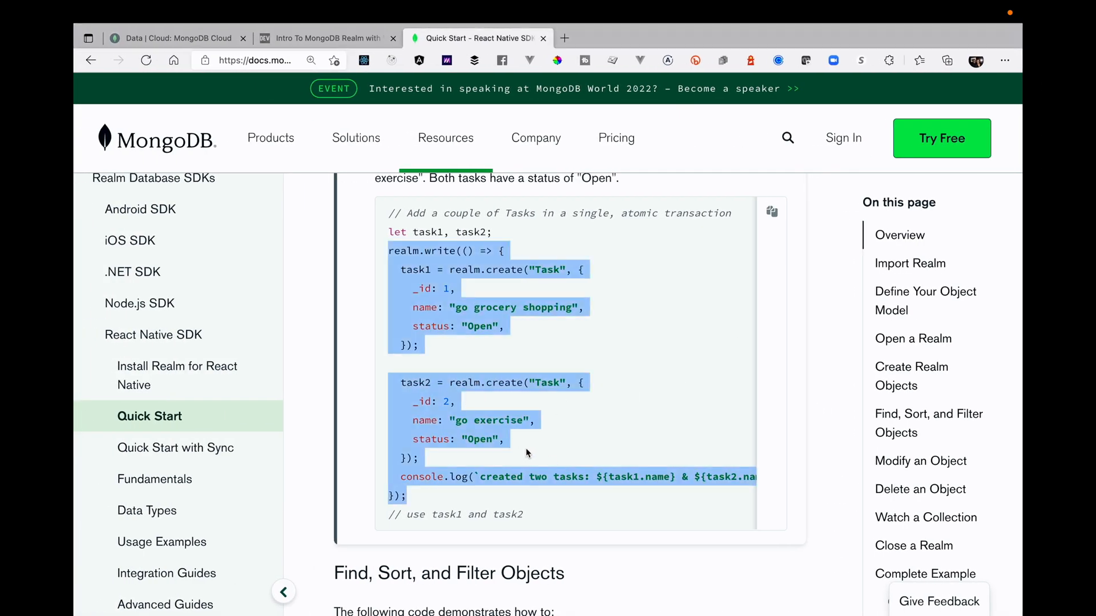
pyautogui.scroll(-3)
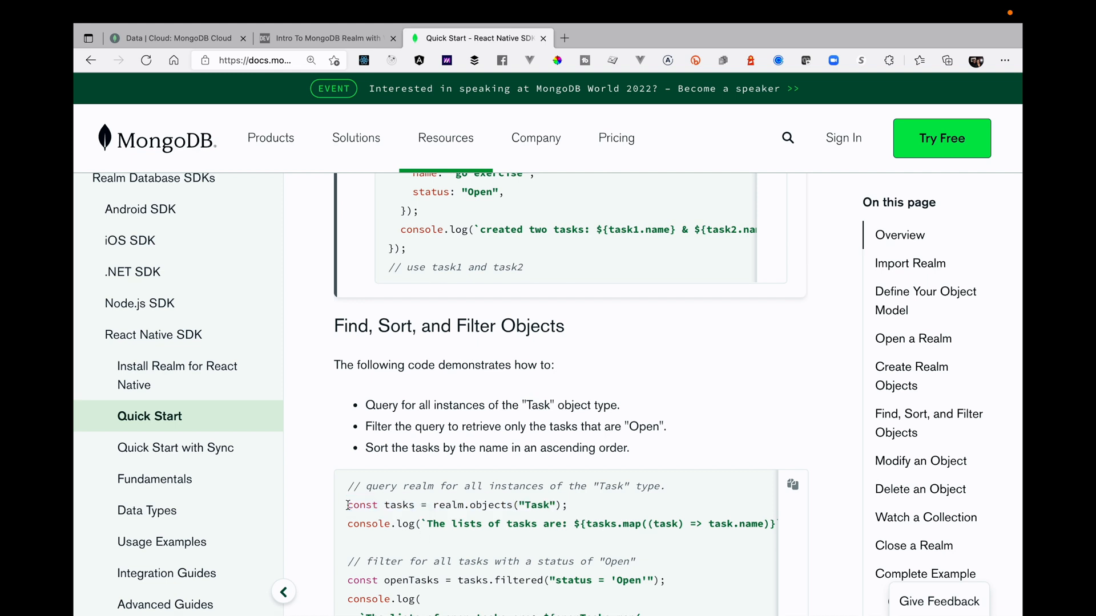
pyautogui.moveTo(347, 505); pyautogui.dragTo(776, 524)
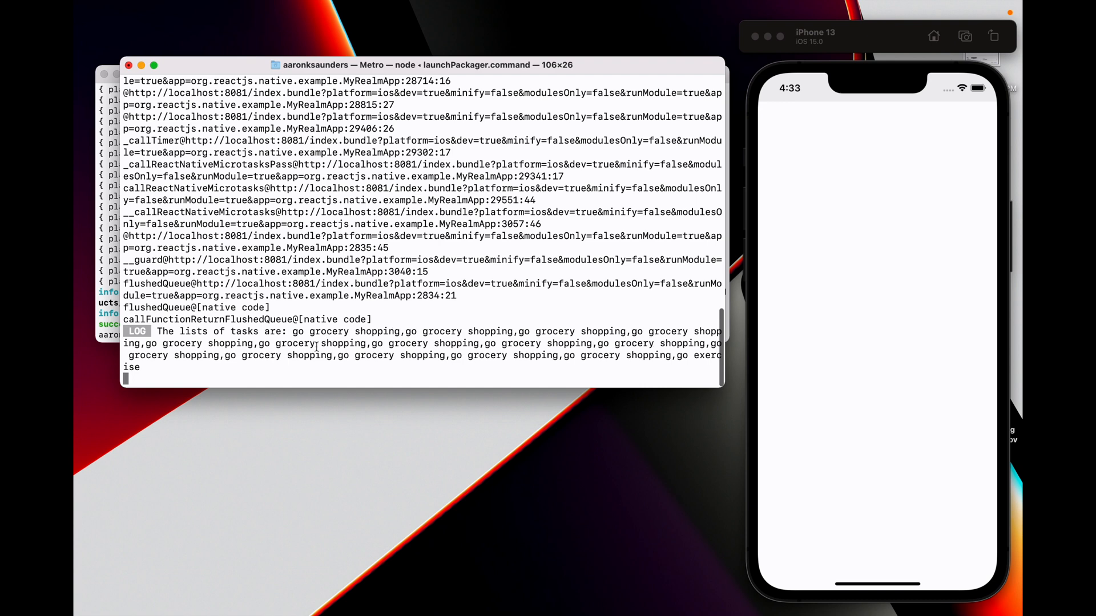
pyautogui.moveTo(294, 331)
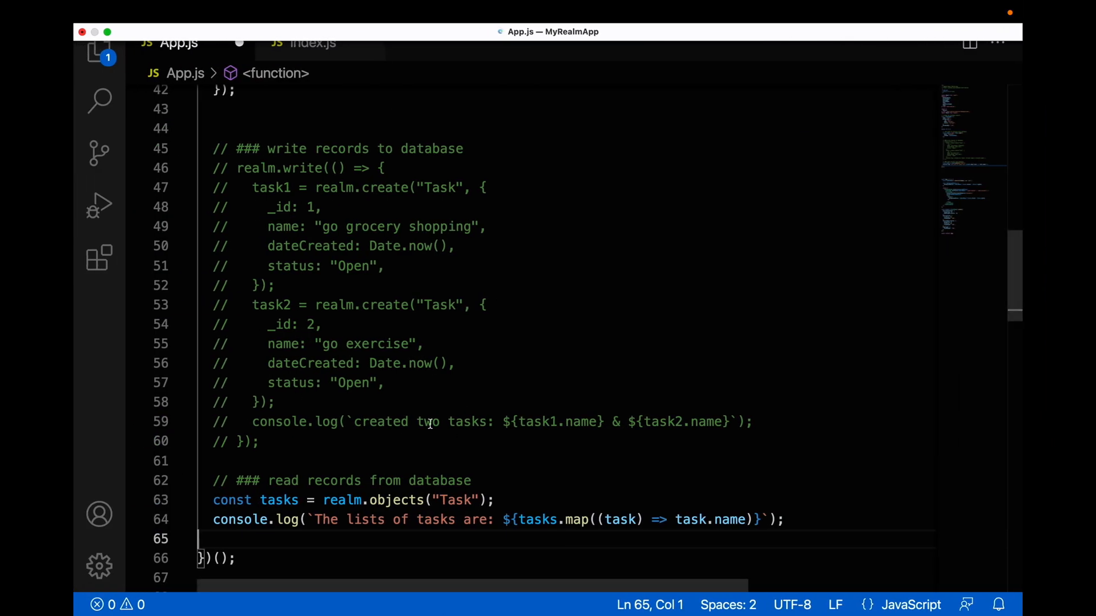
pyautogui.moveTo(590, 473)
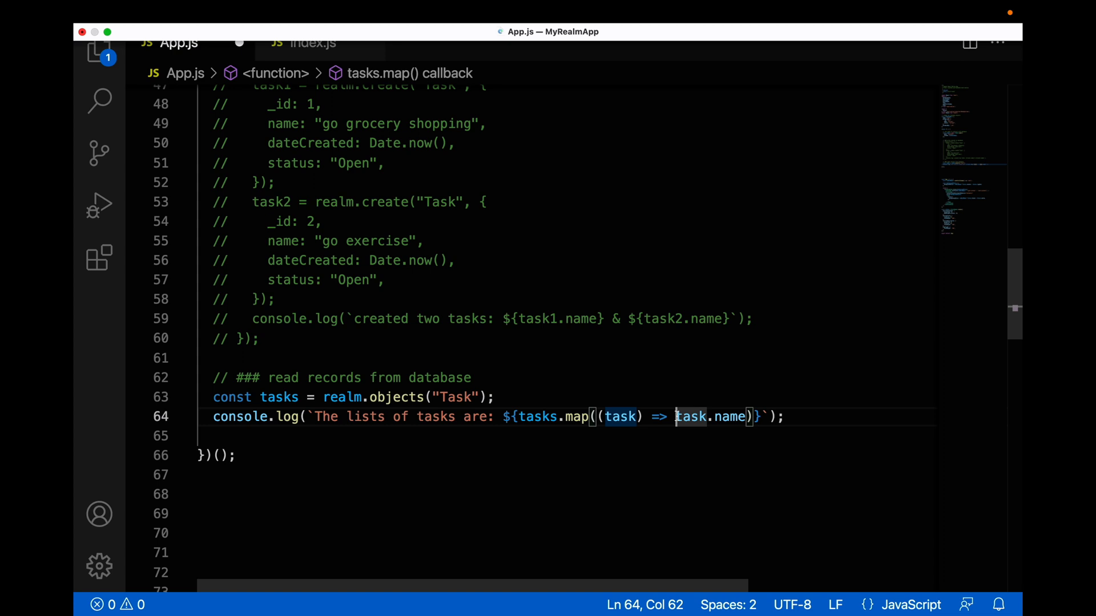
# - Make the map callback log task.name + " " + task._id with '\n\r', one task per line
pyautogui.write('{')
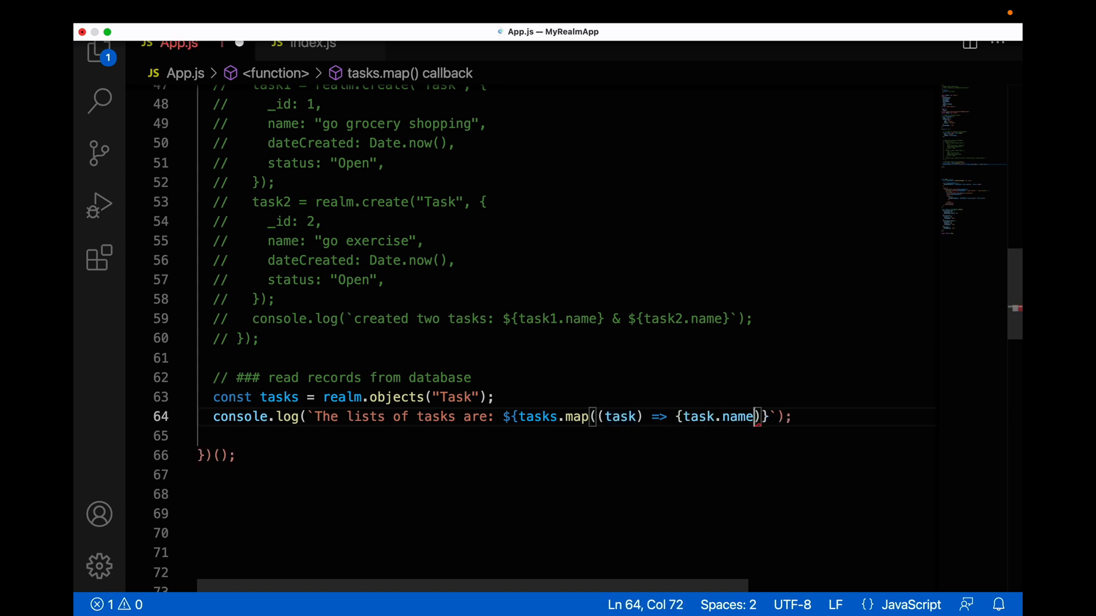
pyautogui.write('" "')
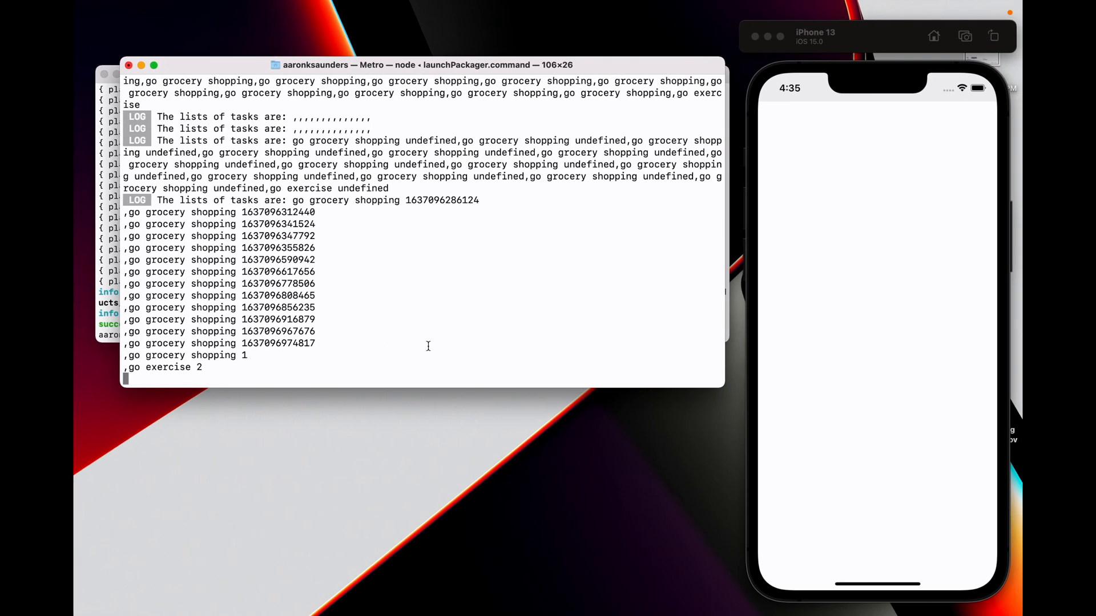
pyautogui.moveTo(206, 290)
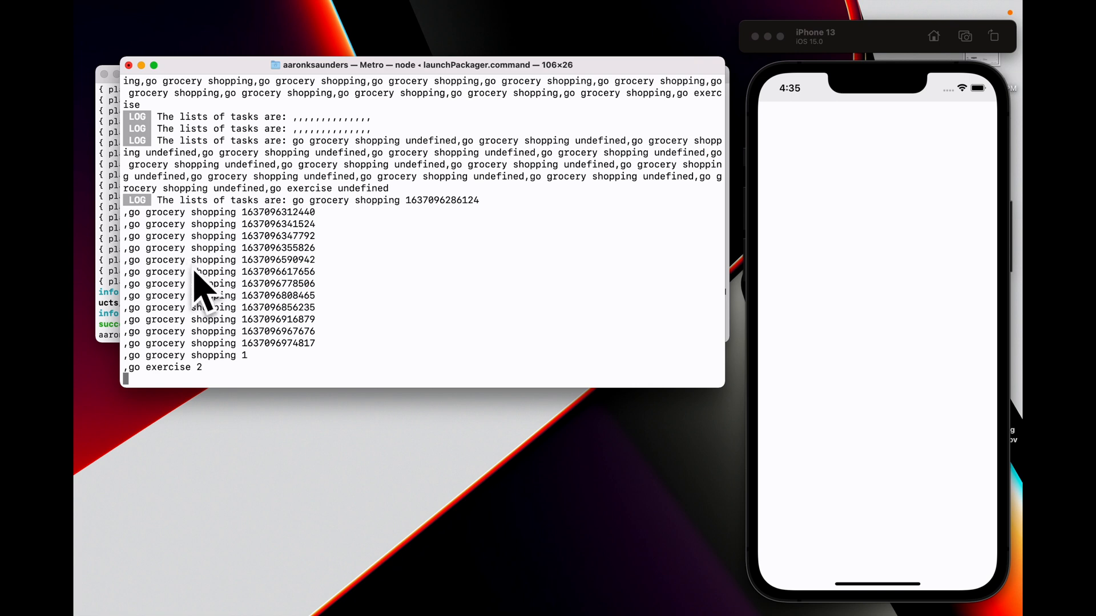
pyautogui.moveTo(244, 366)
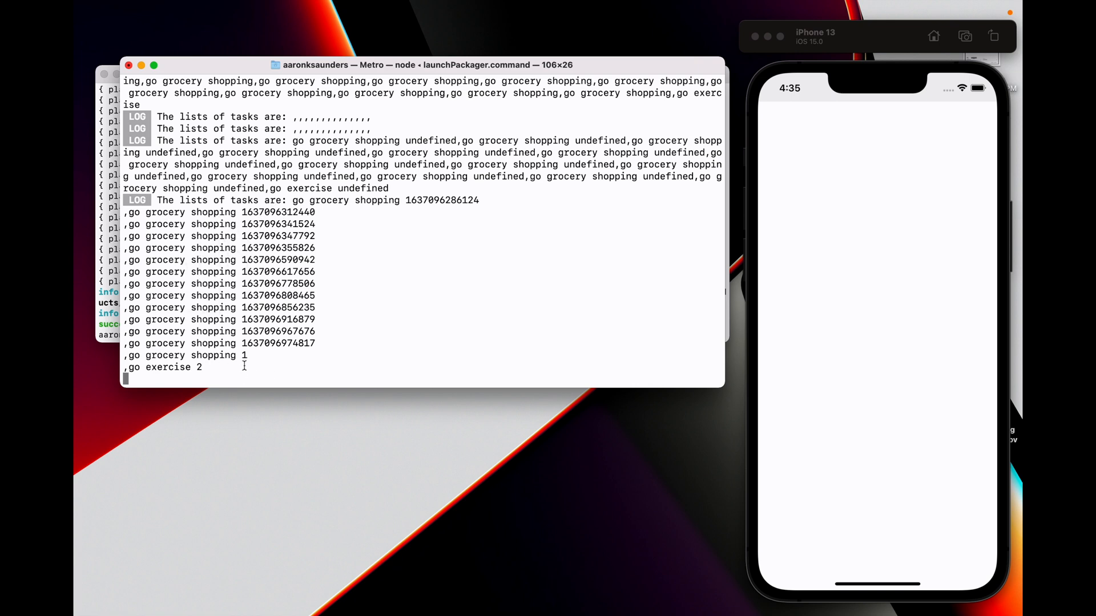
pyautogui.moveTo(335, 344)
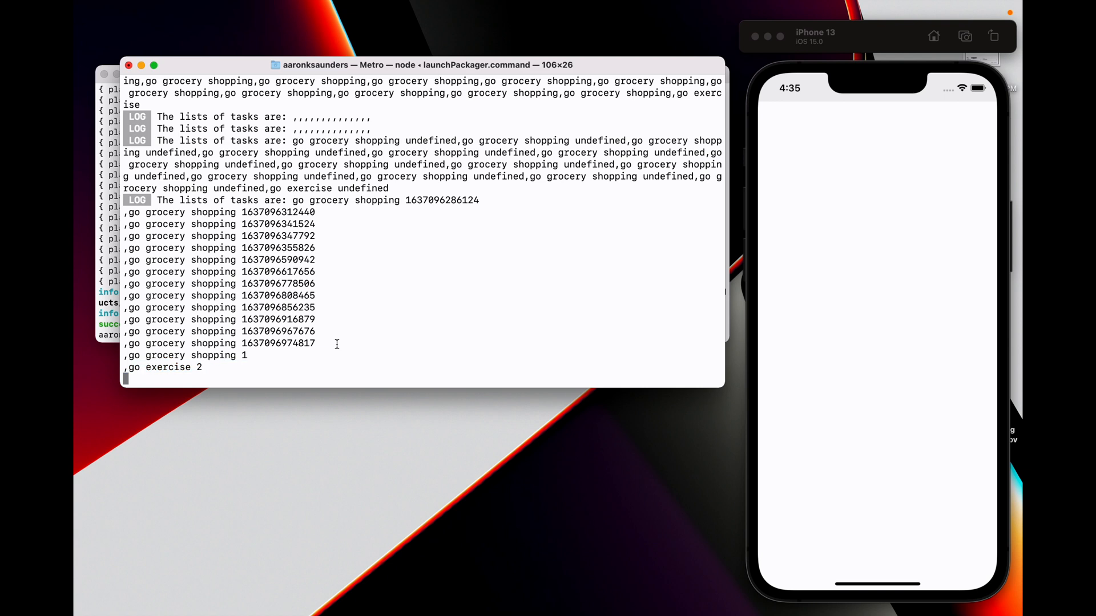
pyautogui.moveTo(124, 212); pyautogui.dragTo(315, 344)
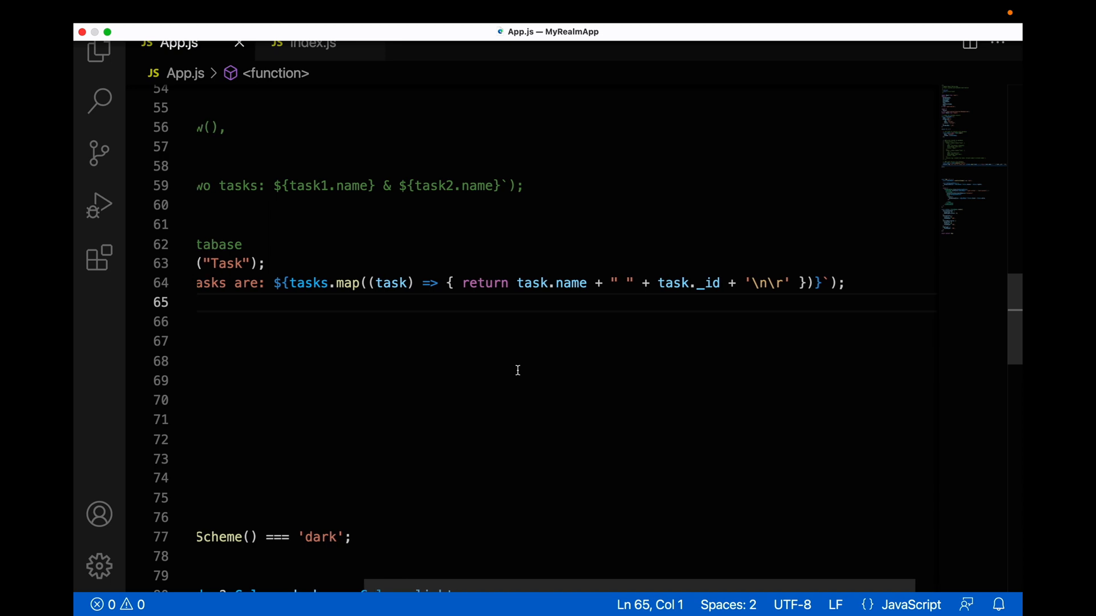
# - Add a '// ### read ONE record from database' heading below the task-query code
pyautogui.hscroll(3)
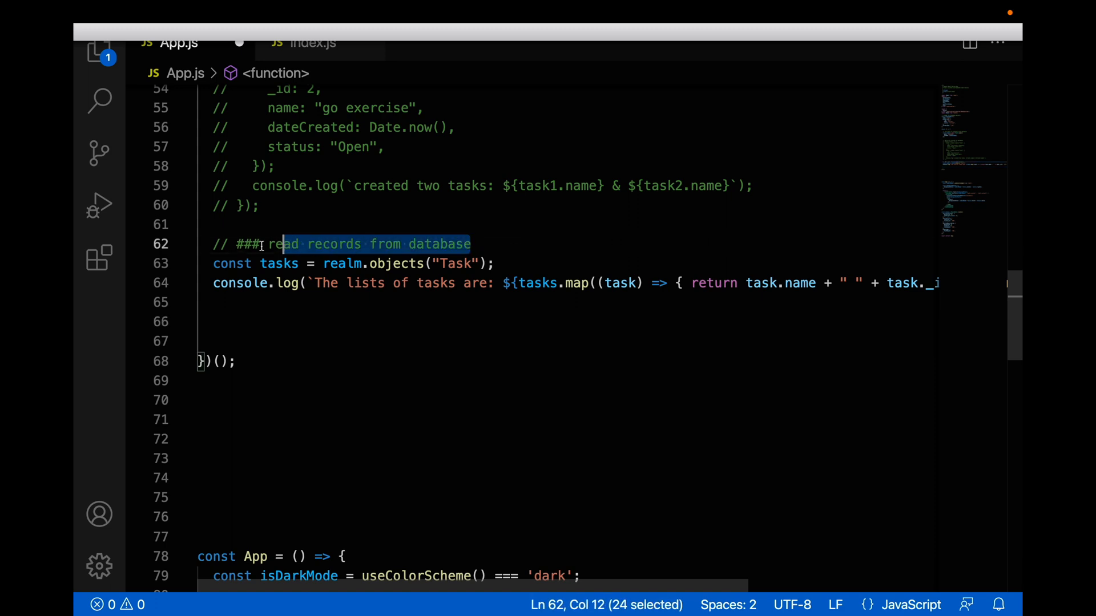
pyautogui.click(368, 302)
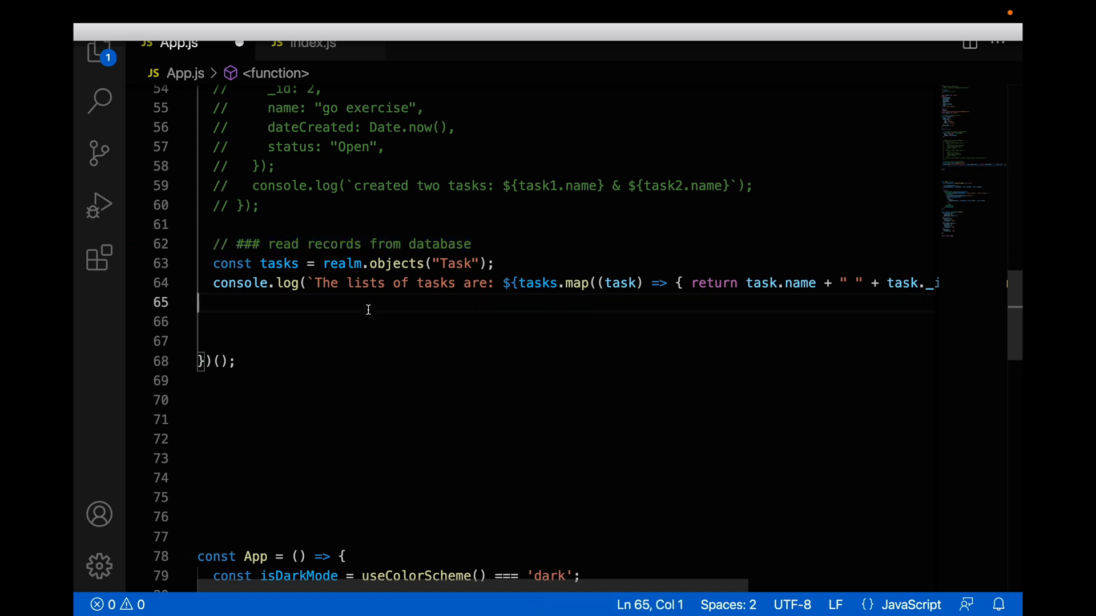
pyautogui.write('// ### read records from database')
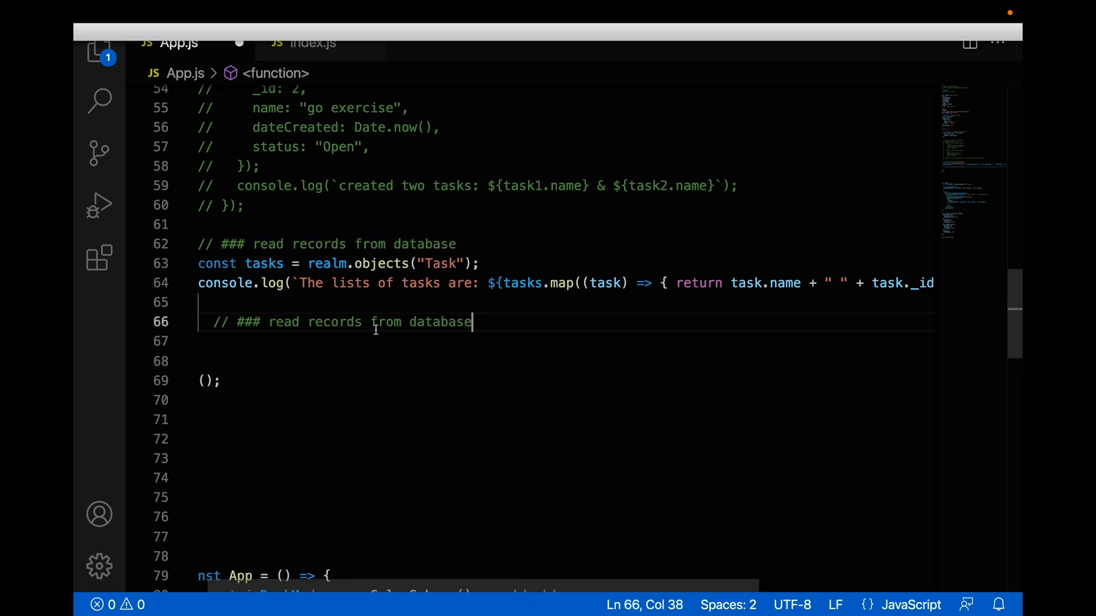
pyautogui.write('O')
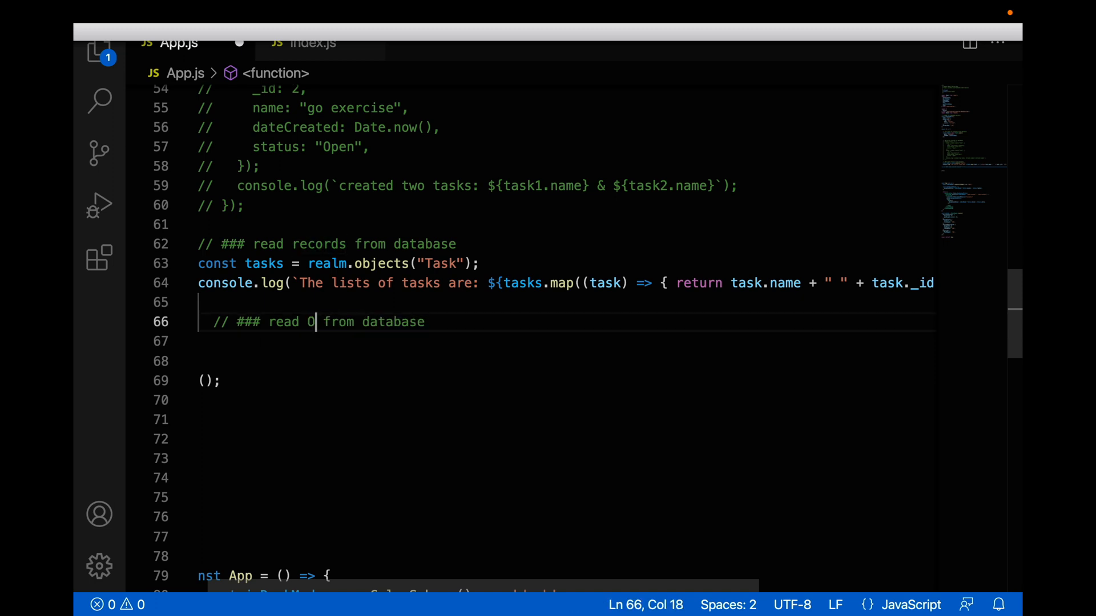
pyautogui.write('NE rfec')
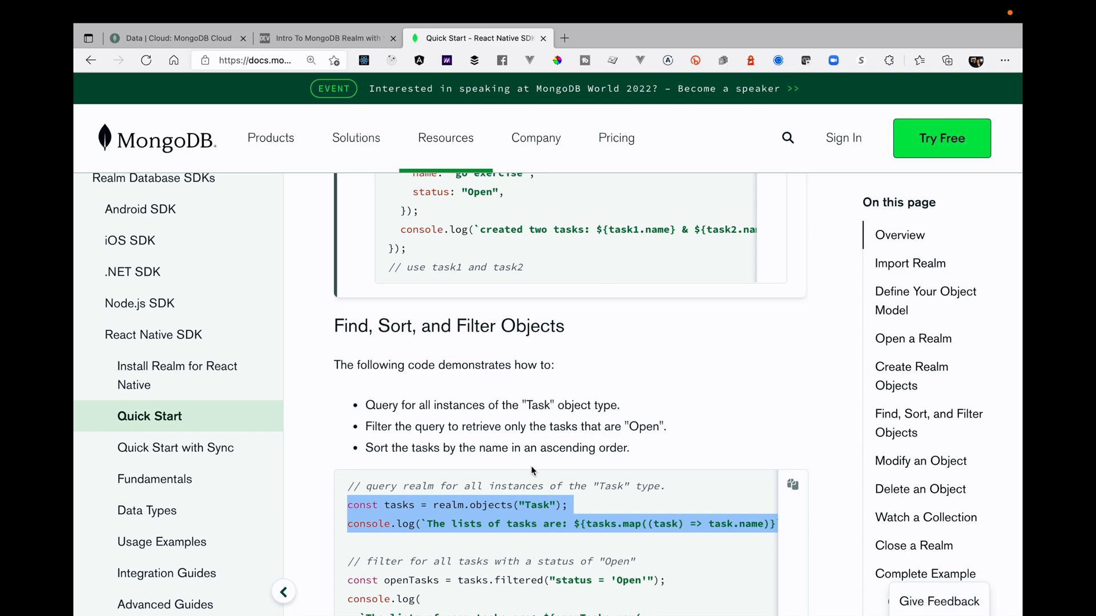
# - Scroll the MongoDB Docs and go to the React Native SDK overview page
pyautogui.scroll(-3)
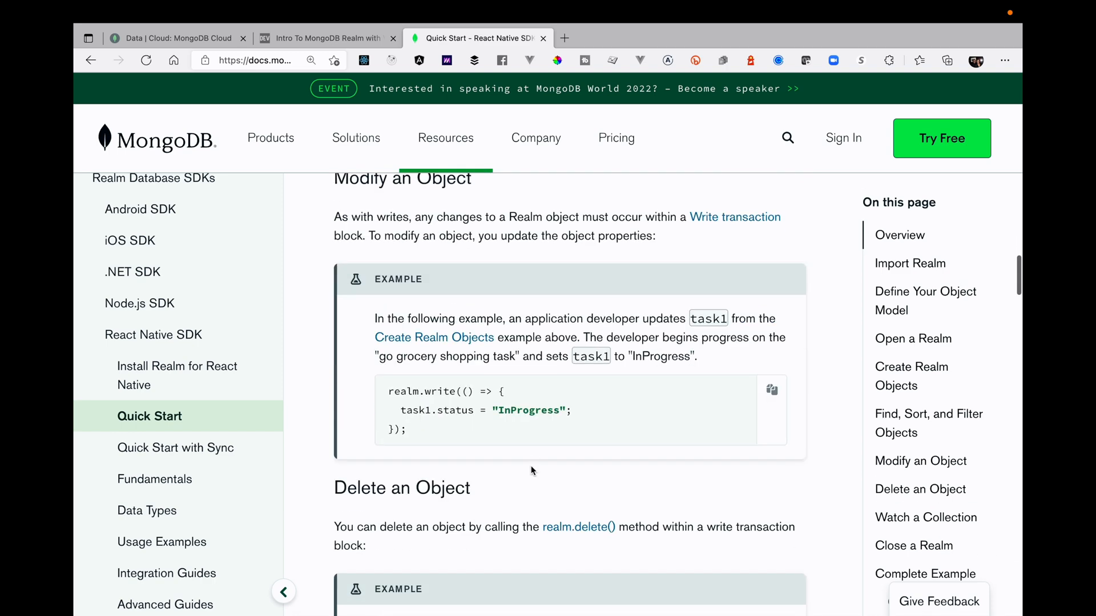
pyautogui.scroll(-3)
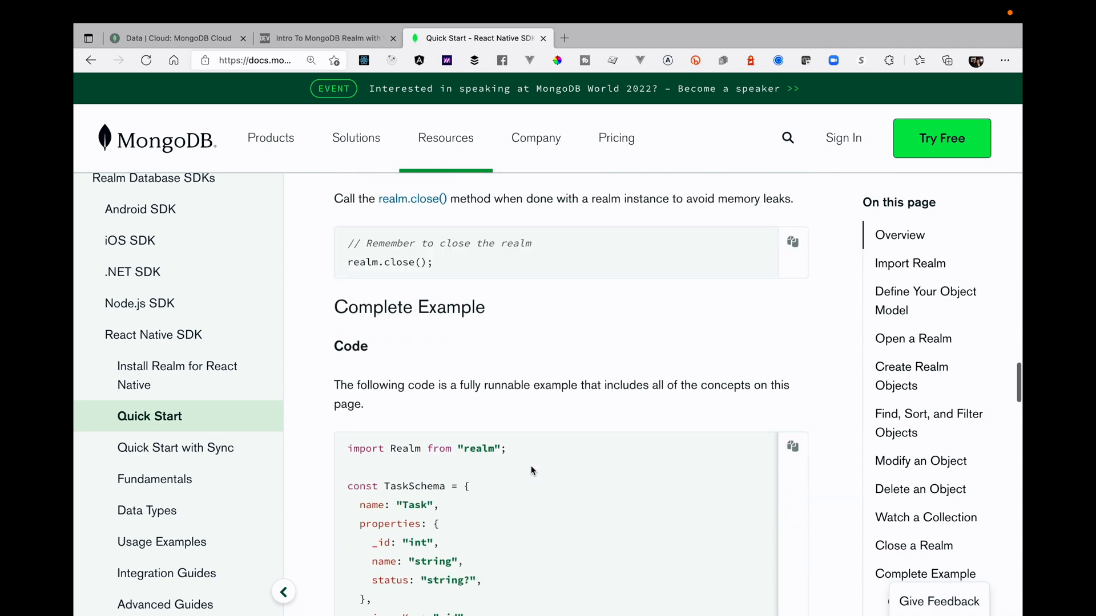
pyautogui.scroll(-3)
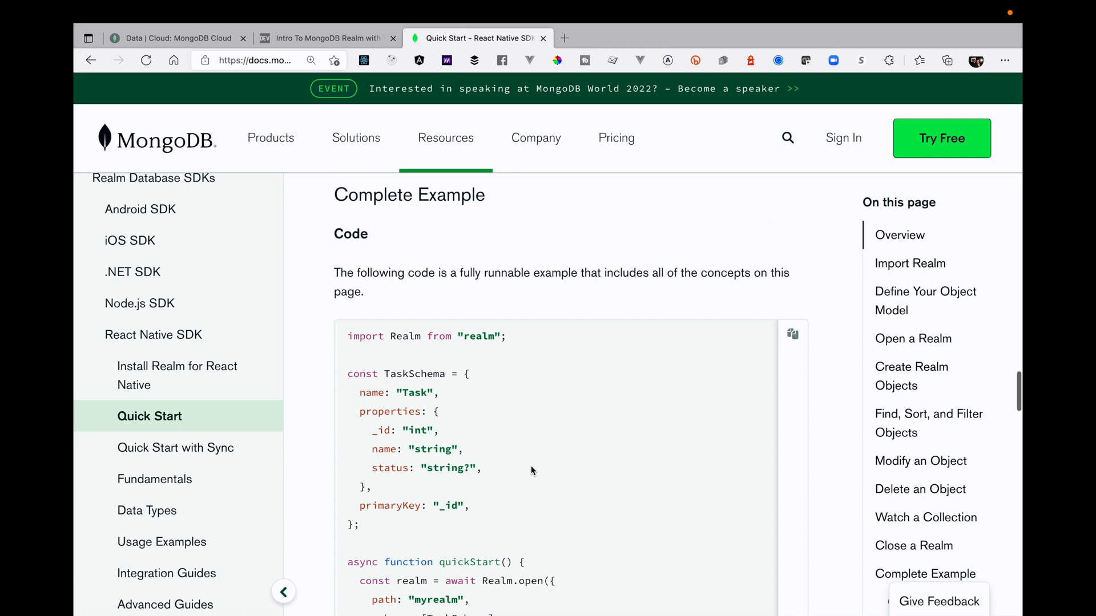
pyautogui.scroll(-3)
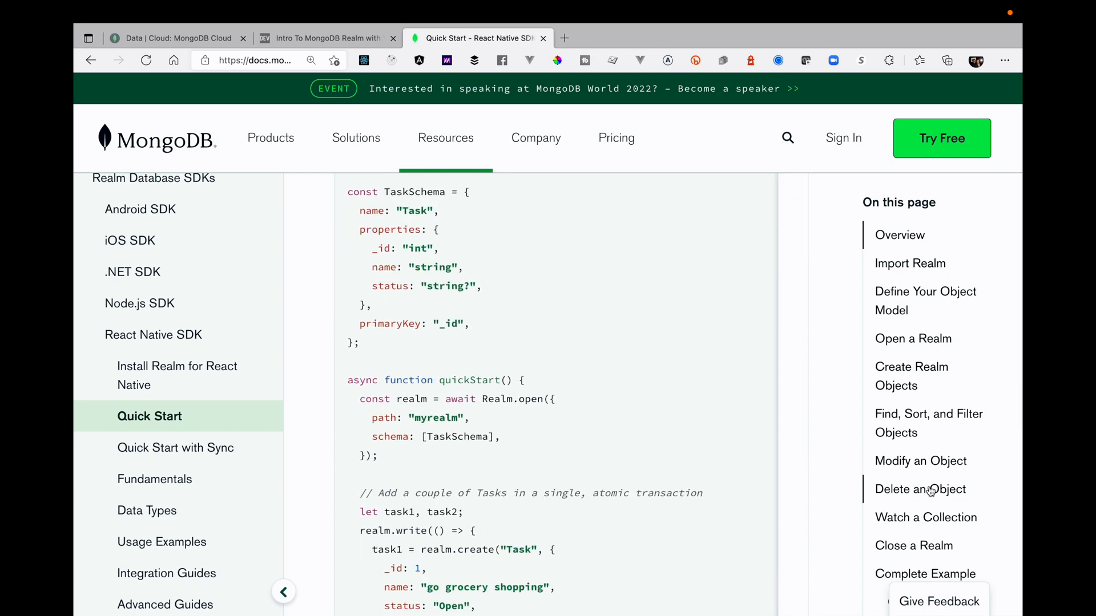
pyautogui.scroll(-3)
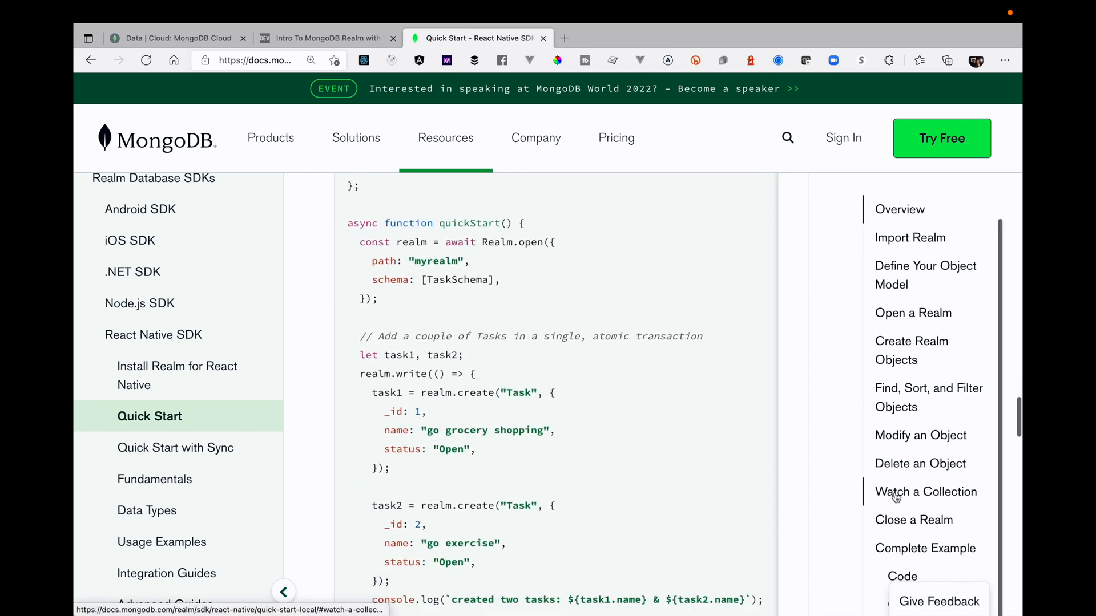
pyautogui.scroll(-3)
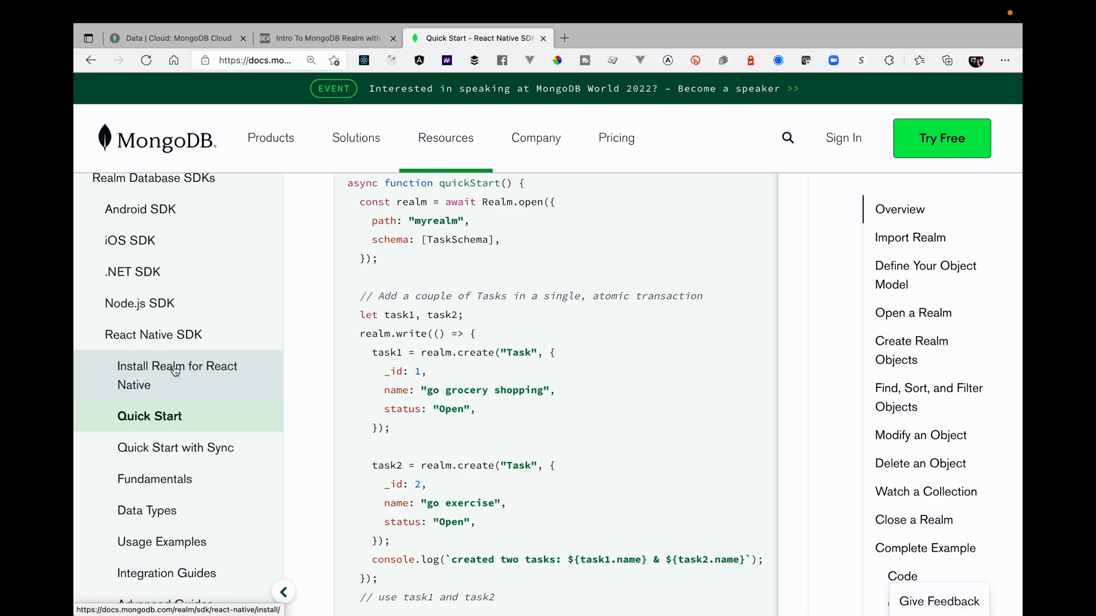
pyautogui.click(178, 376)
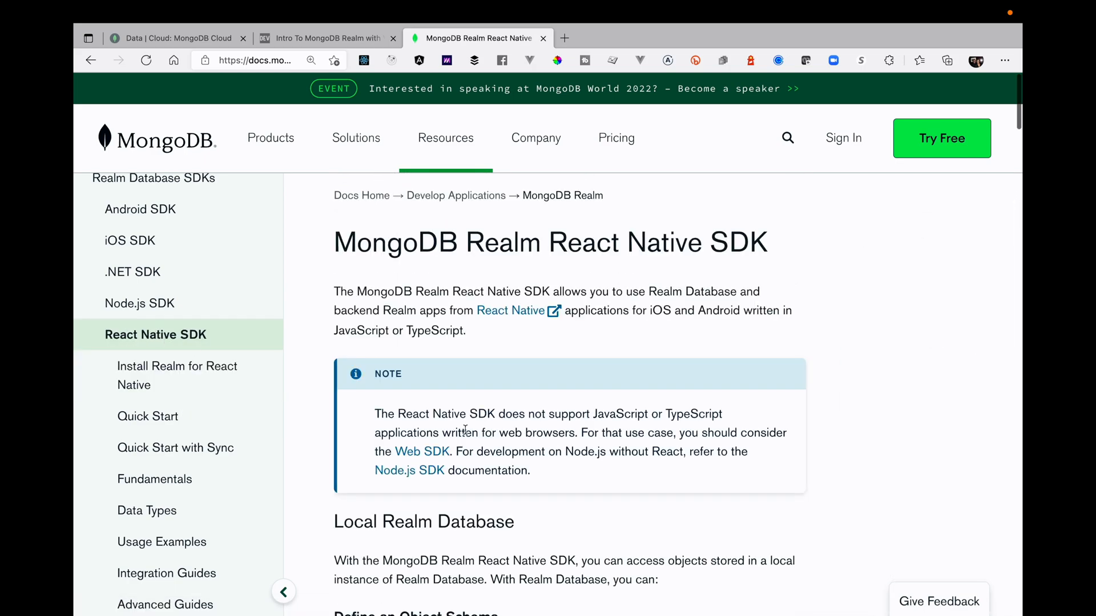
# - Scroll the SDK overview and move on to the Read & Write Data examples page
pyautogui.scroll(-3)
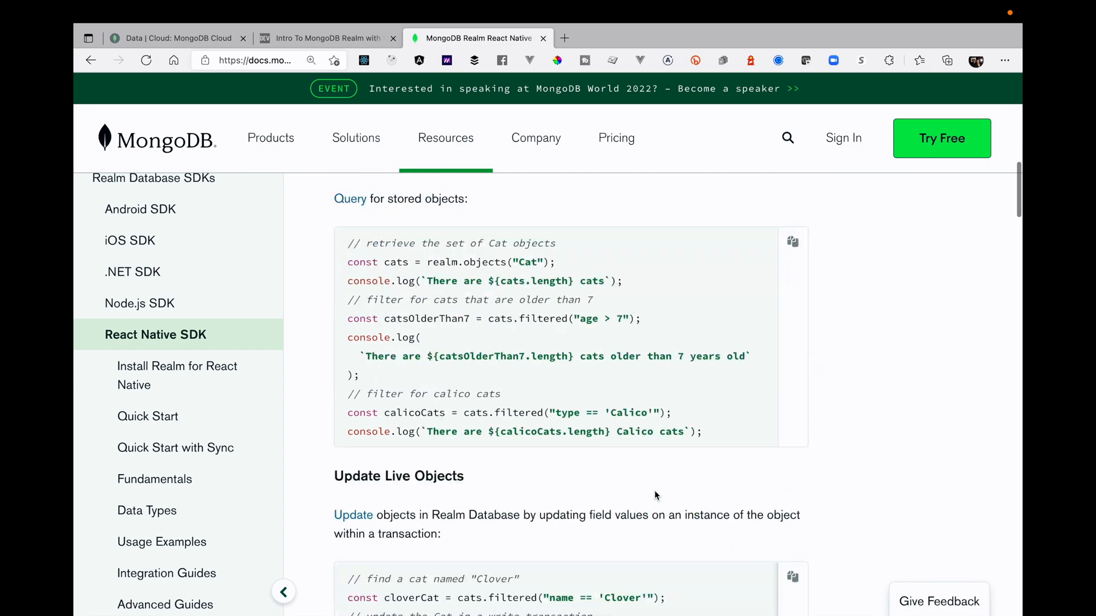
pyautogui.scroll(-3)
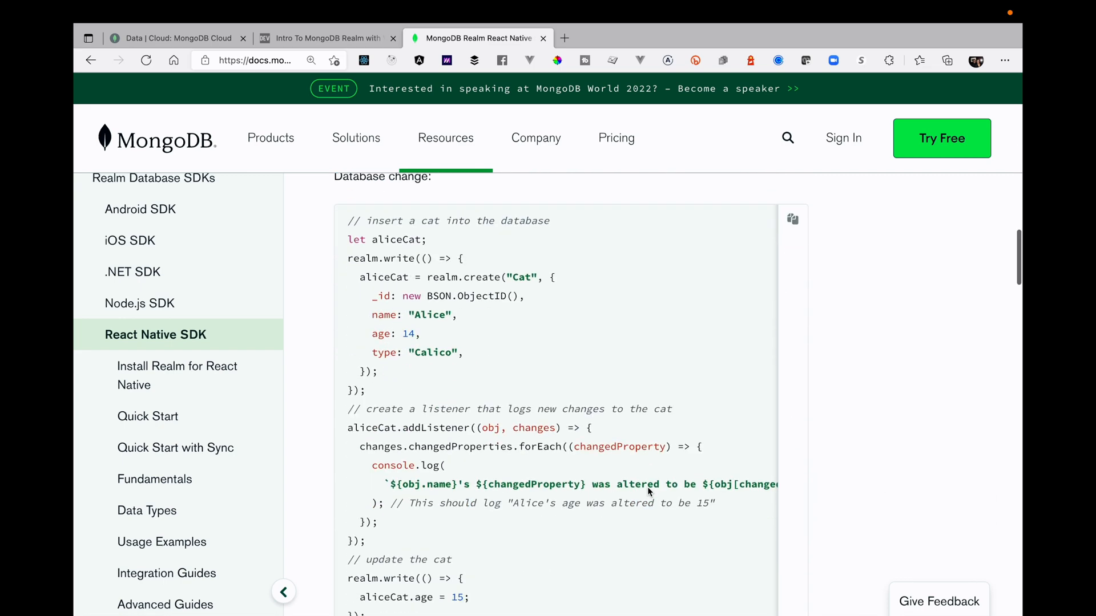
pyautogui.scroll(-3)
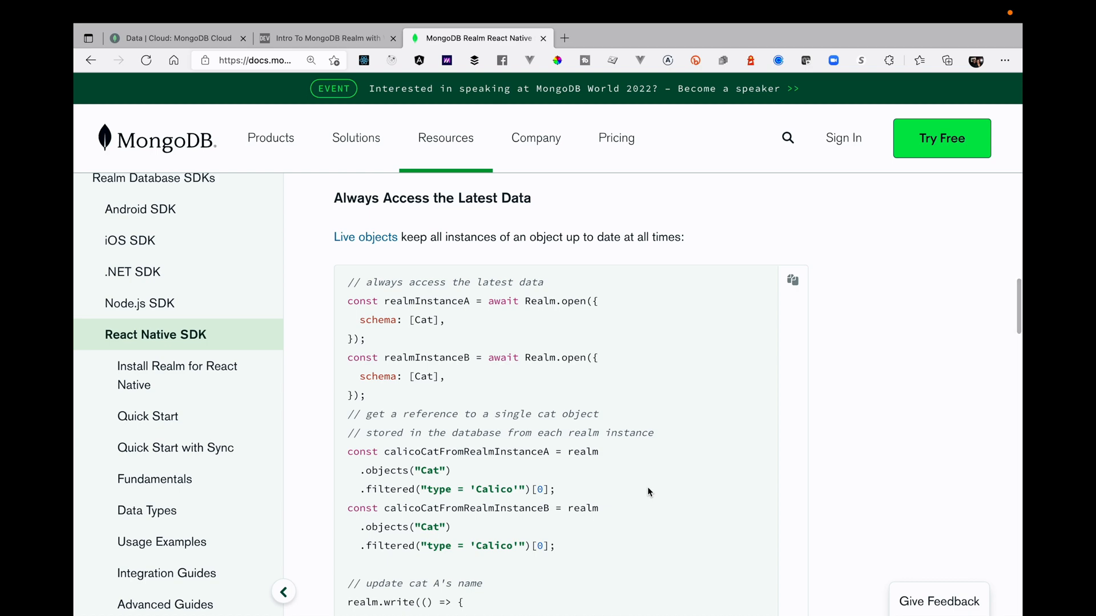
pyautogui.scroll(-3)
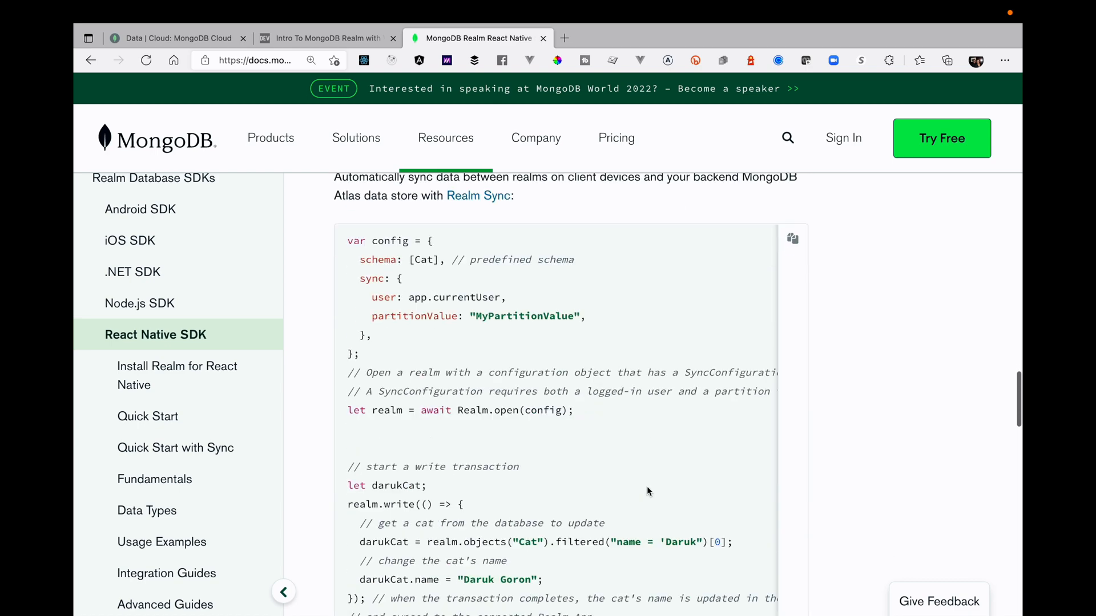
pyautogui.scroll(-3)
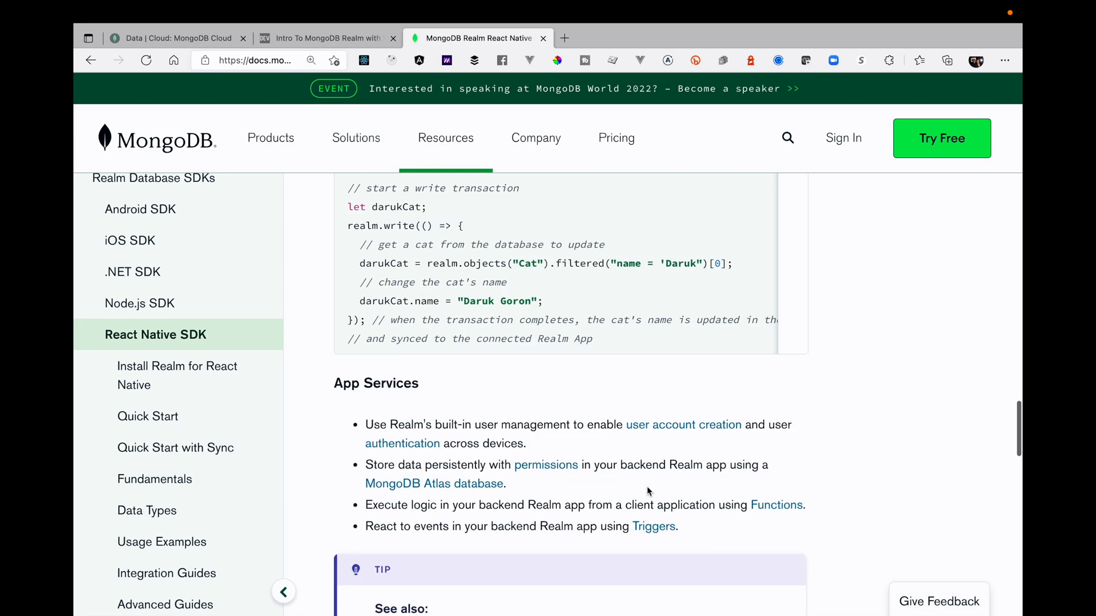
pyautogui.scroll(-3)
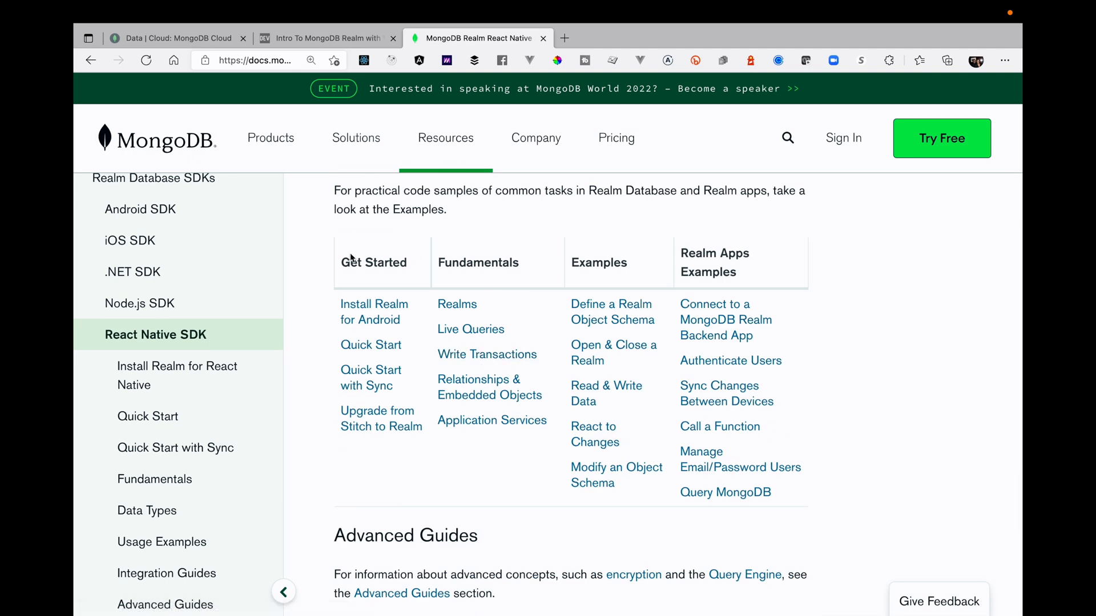
pyautogui.moveTo(609, 311)
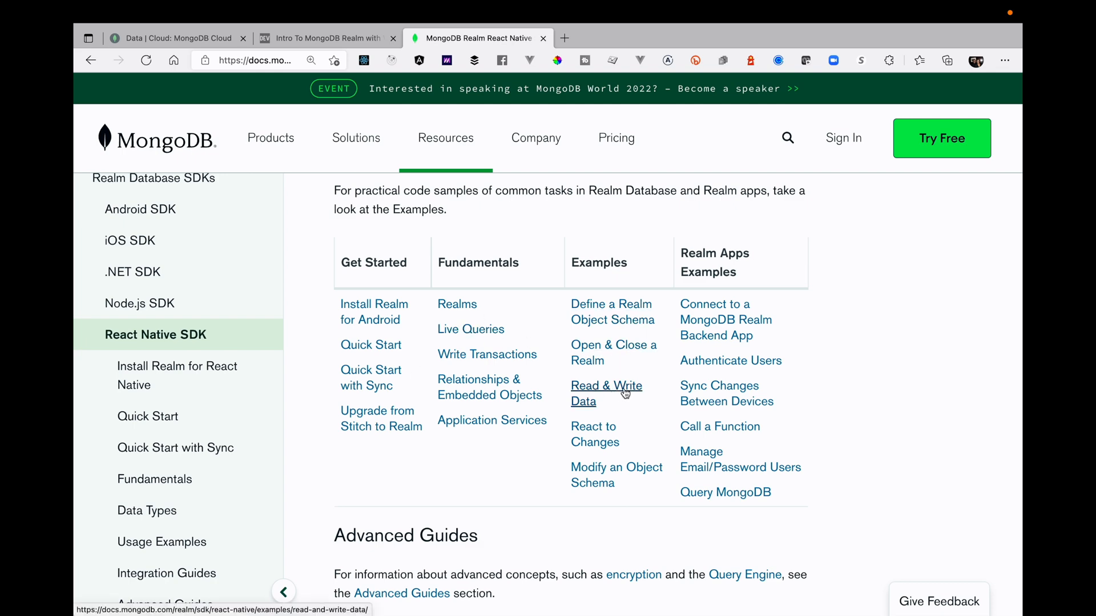
pyautogui.click(606, 392)
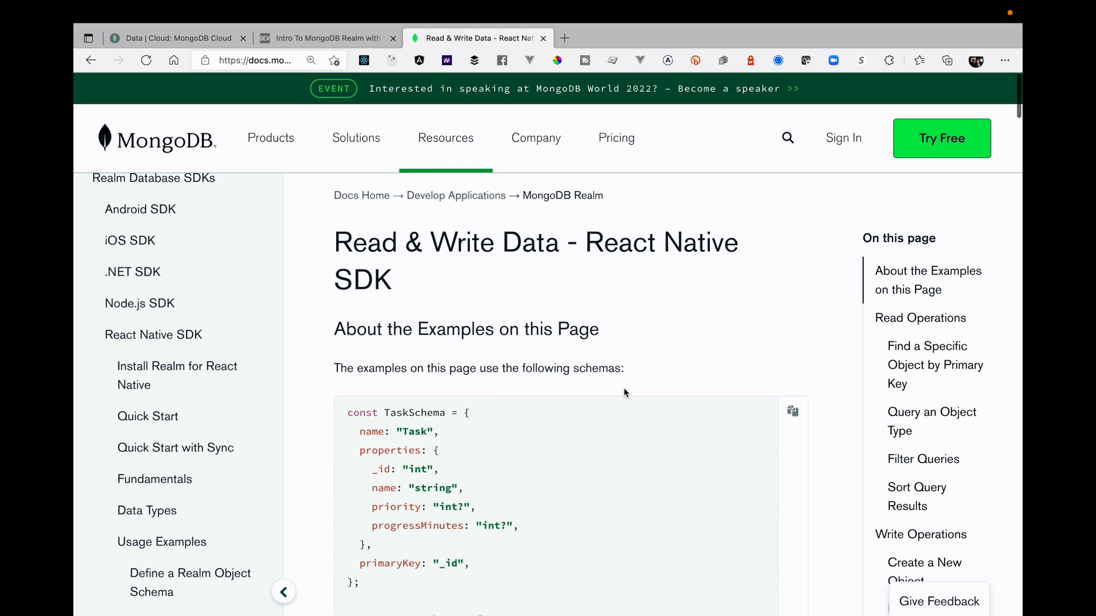
# - Locate 'Find a Specific Object by Primary Key' and copy the objectForPrimaryKey snippet
pyautogui.scroll(-3)
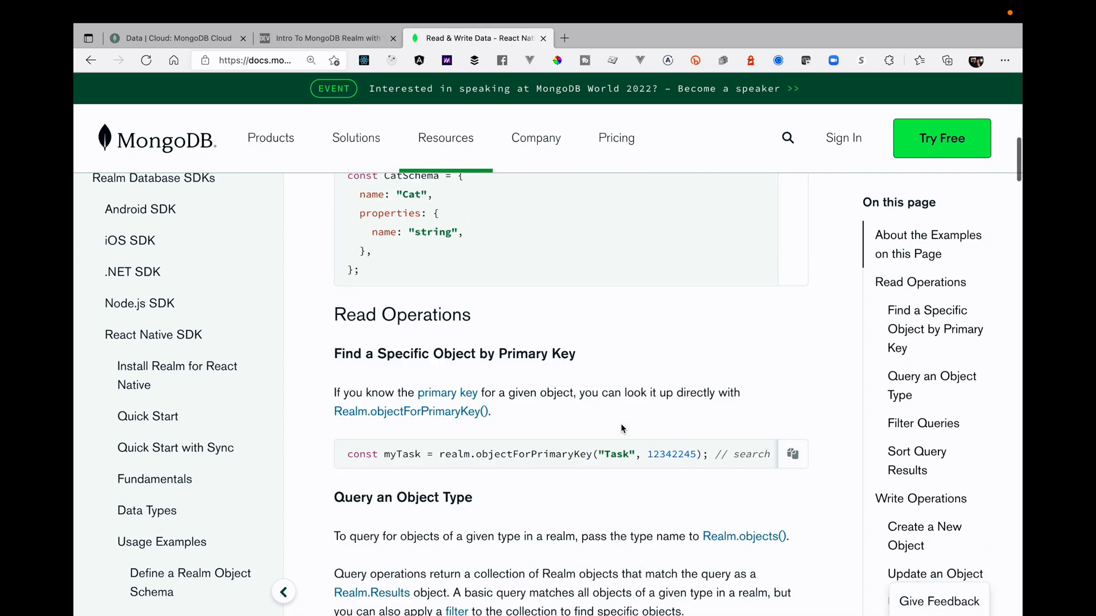
pyautogui.scroll(-3)
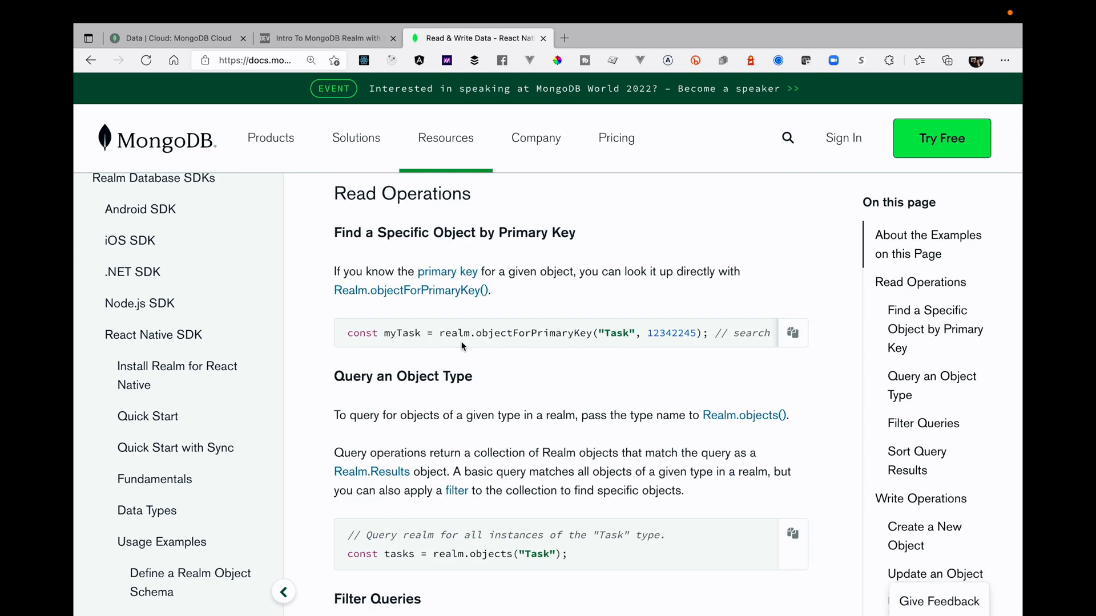
pyautogui.doubleClick(533, 332)
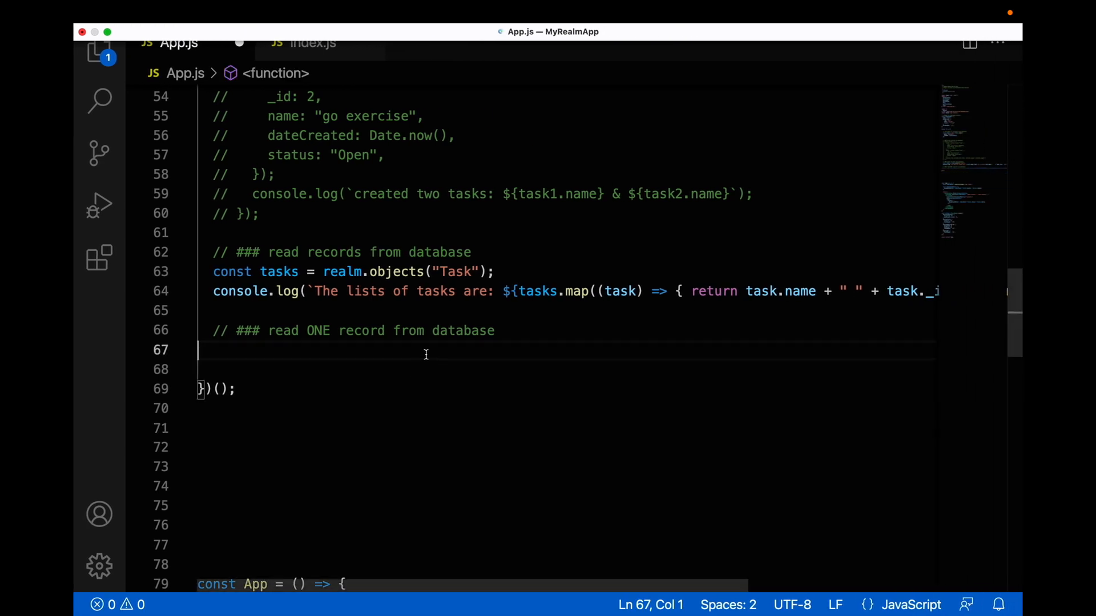
# - Add const myTask = realm.objectForPrimaryKey("Task", <real id from log>) and a 'got' log of myTask.name and _id
pyautogui.write('const myTask = realm.objectForPrimaryKey("Task", 12342245); // search for a realm object with')
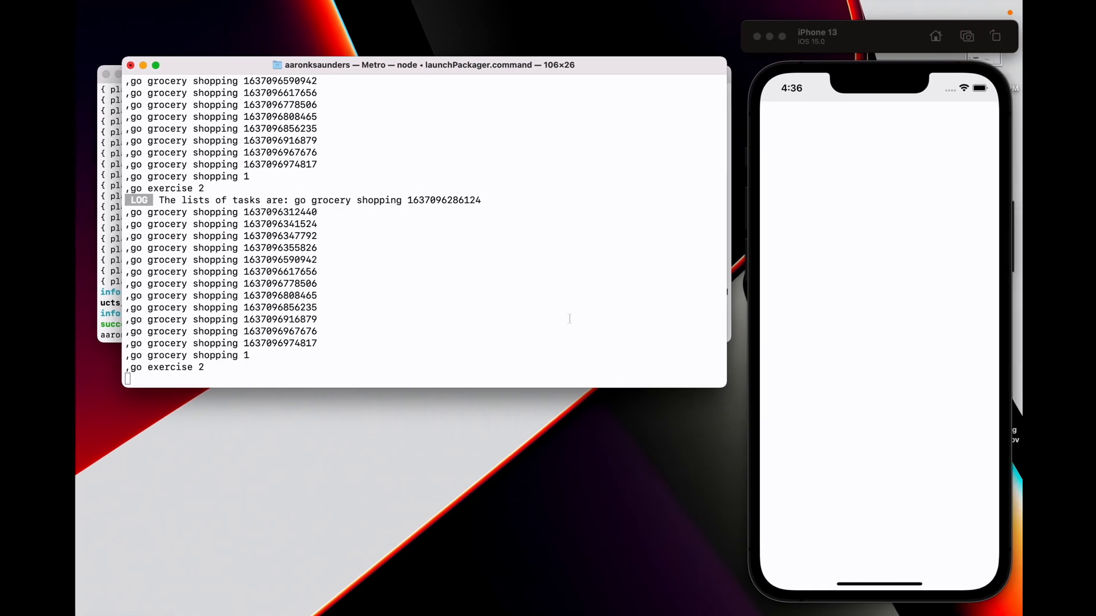
pyautogui.doubleClick(279, 344)
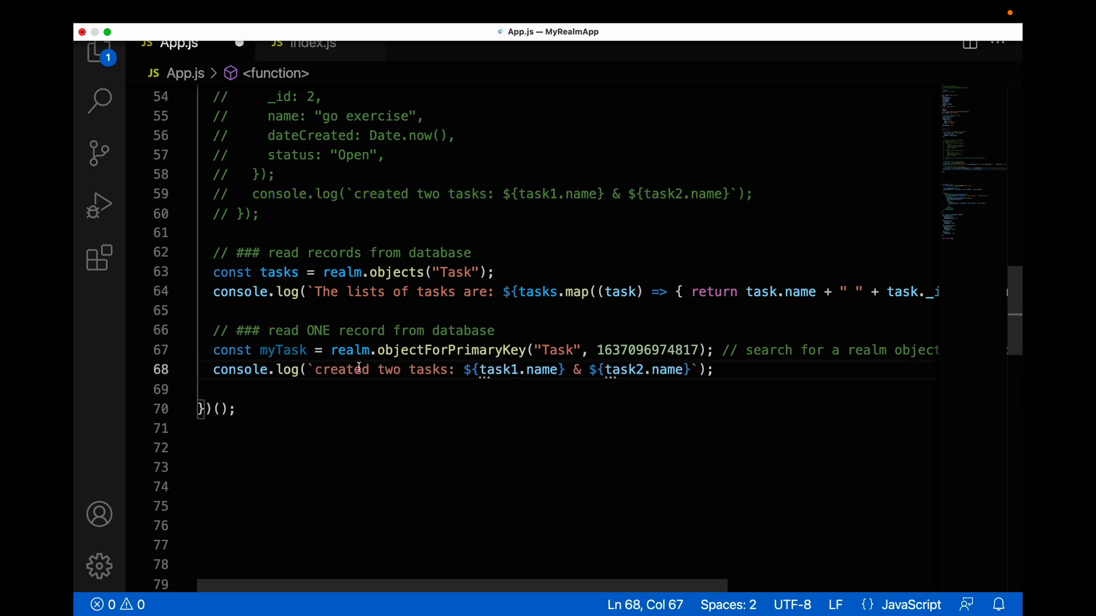
pyautogui.write('got')
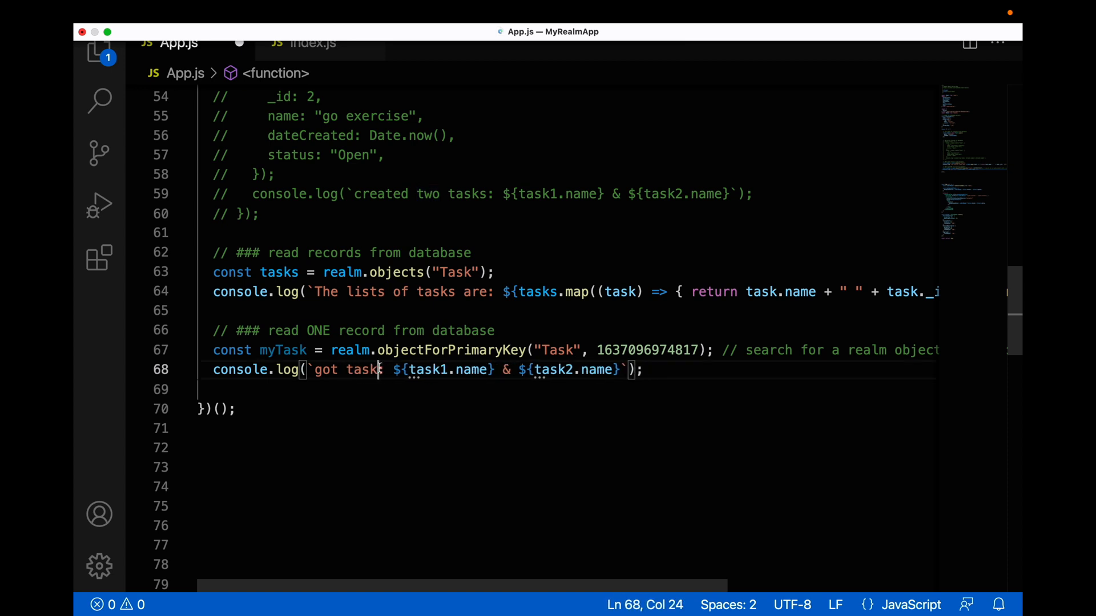
pyautogui.doubleClick(282, 351)
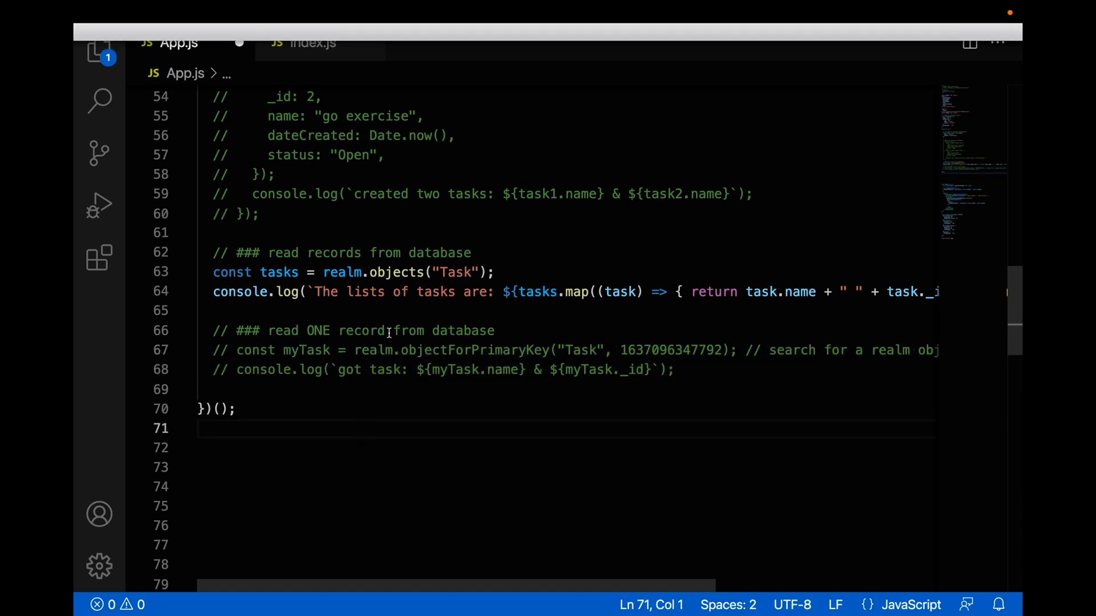
# - Wrap the primary-key fetch and log lines in a new realm.write(() => {...}) block and format the document
pyautogui.scroll(3)
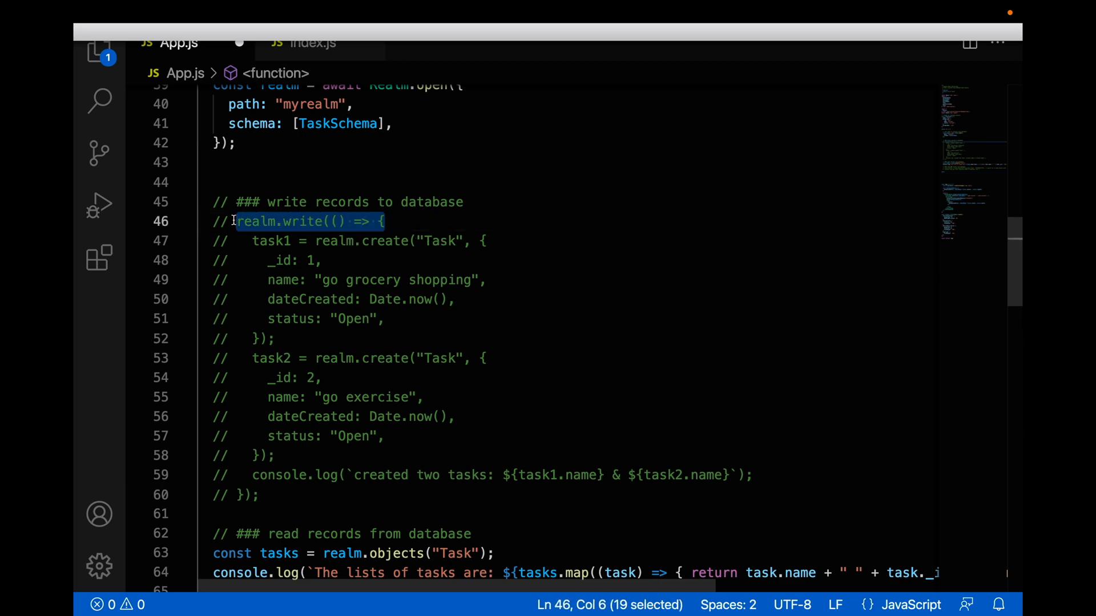
pyautogui.scroll(-3)
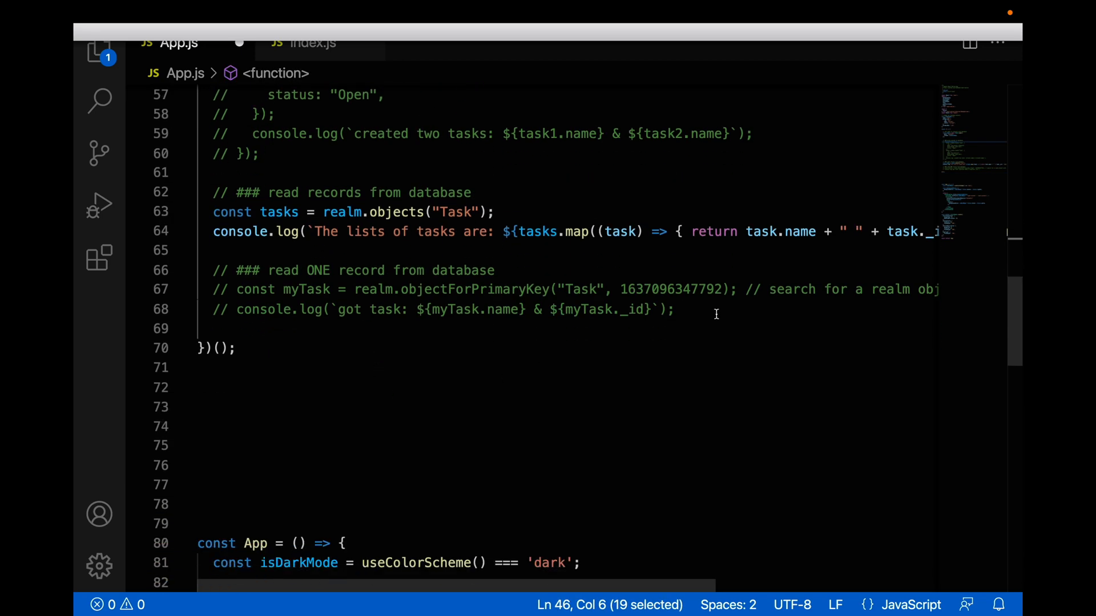
pyautogui.write('realm.write(() => {')
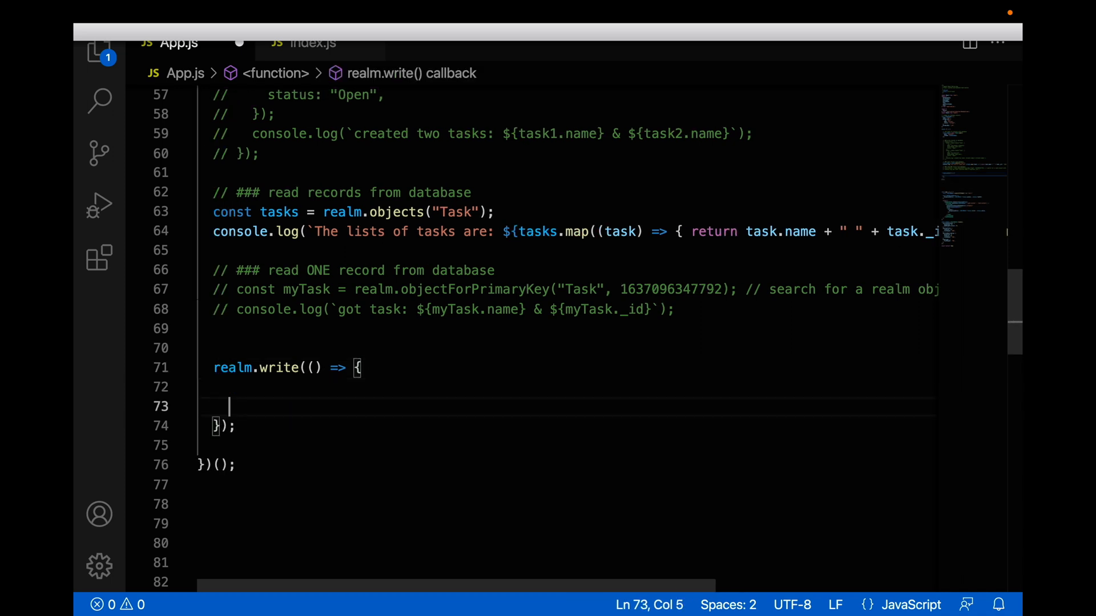
pyautogui.moveTo(214, 289); pyautogui.dragTo(674, 309)
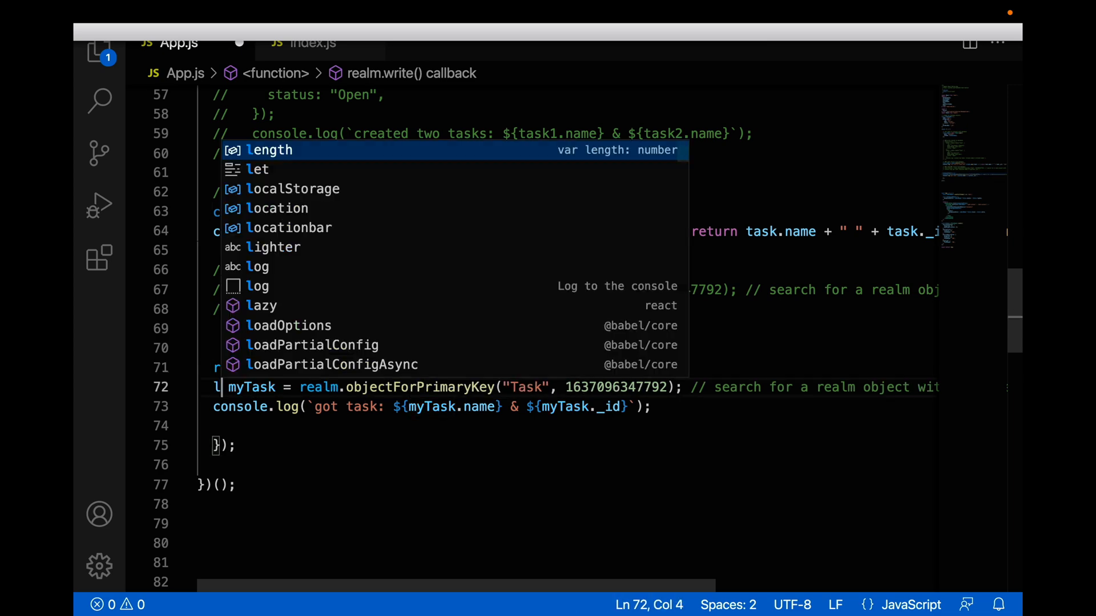
pyautogui.rightClick(375, 431)
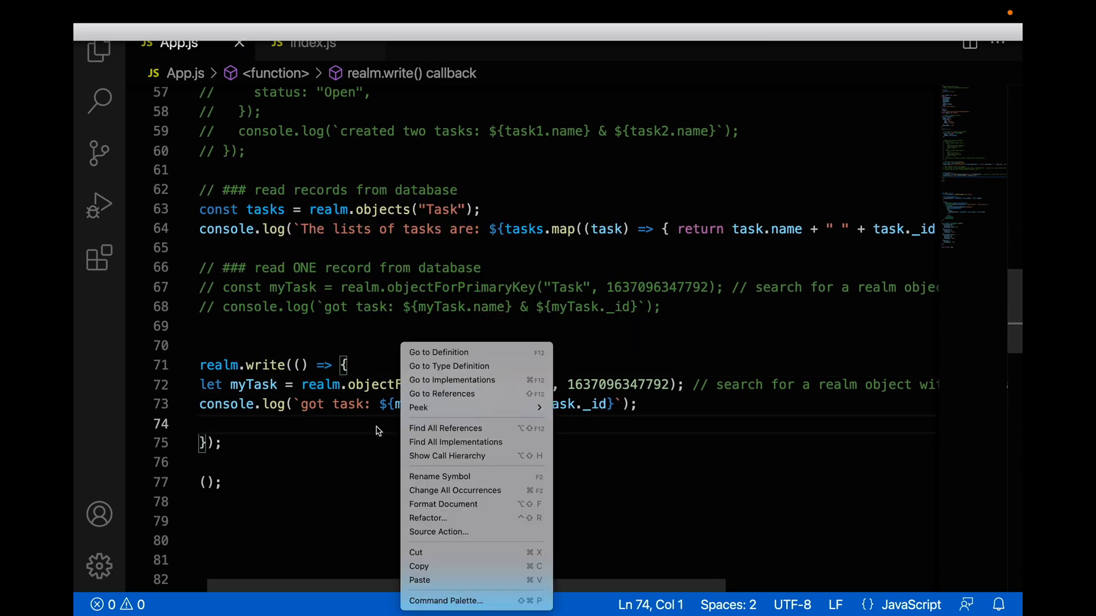
pyautogui.moveTo(392, 503)
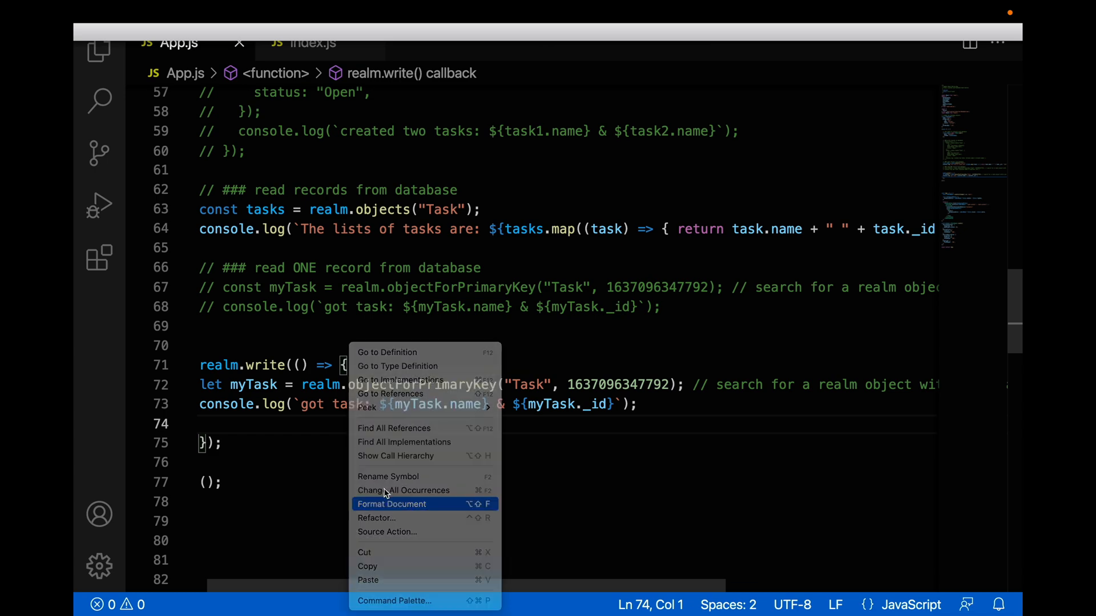
pyautogui.click(391, 503)
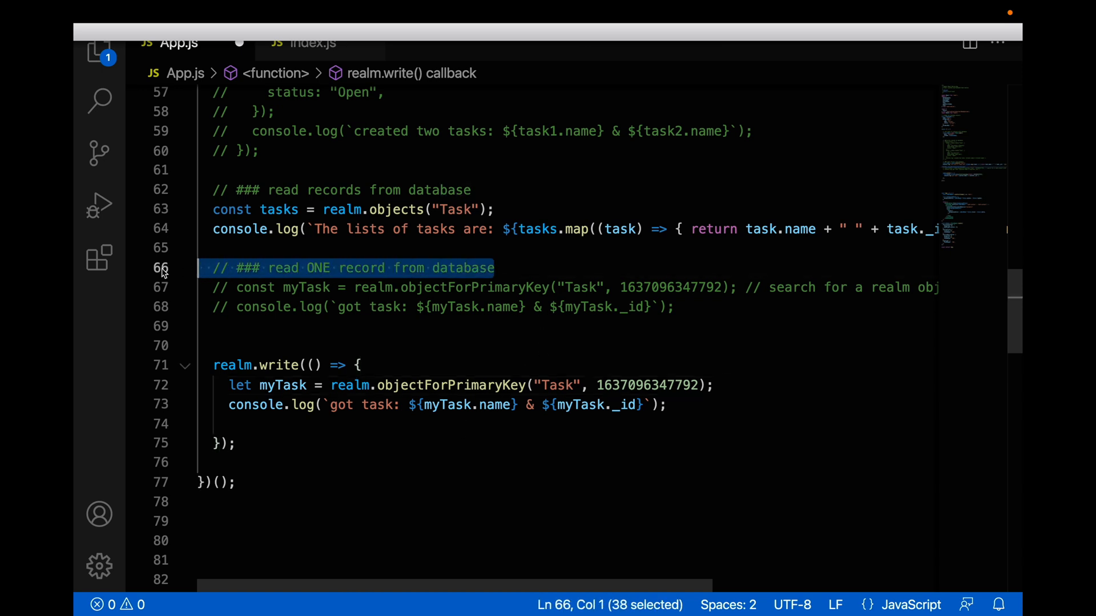
# - Retitle the block 'modify ONE record' and log the original task with its ${myTask._id} and status
pyautogui.click(368, 343)
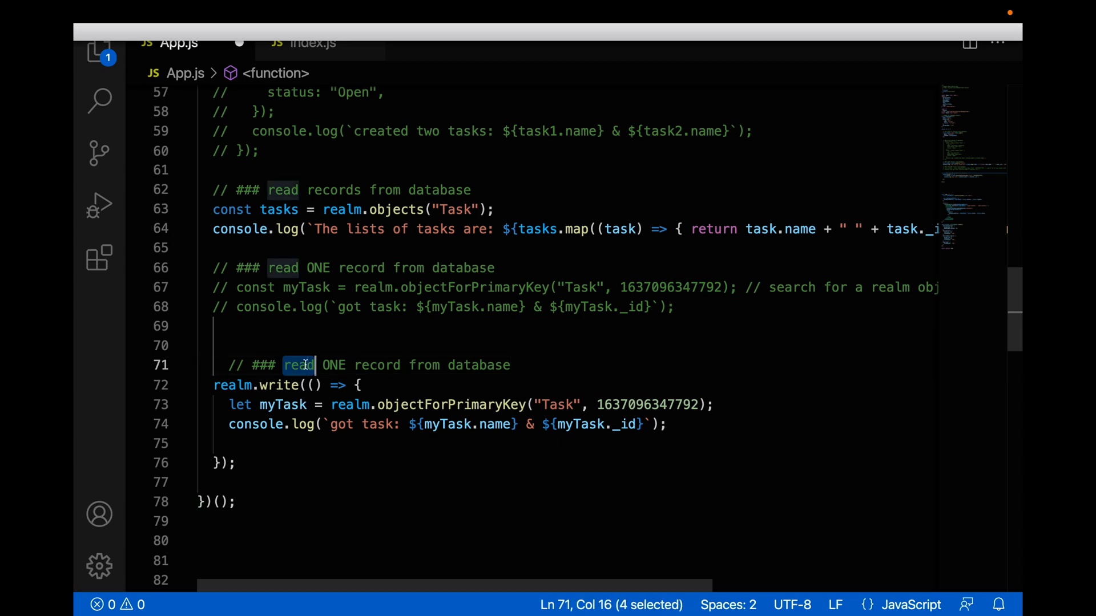
pyautogui.write('modify')
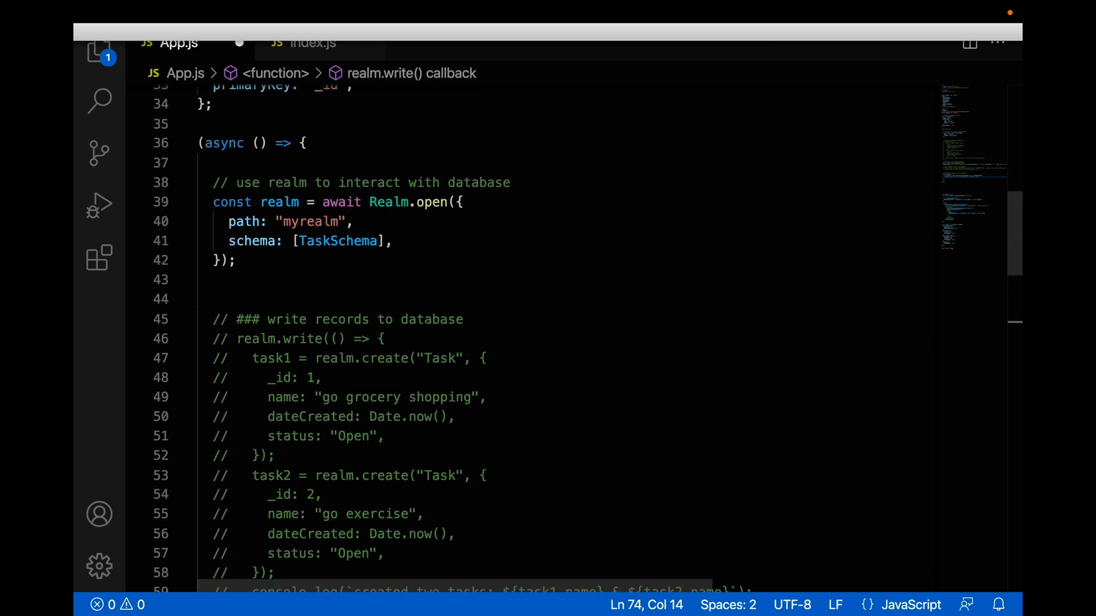
pyautogui.scroll(-3)
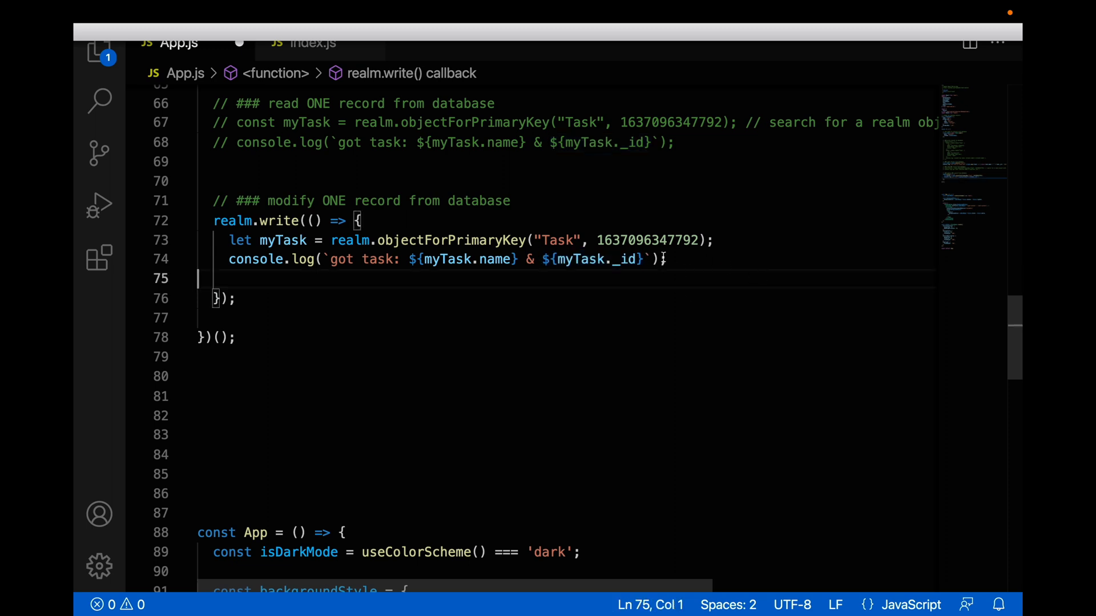
pyautogui.write('${myTask._id}')
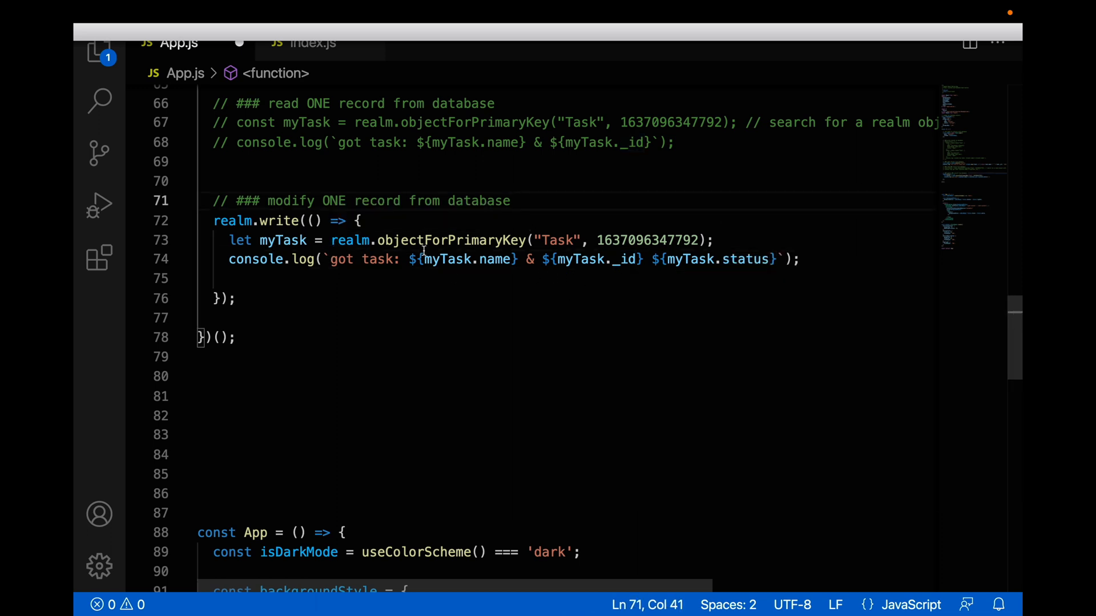
pyautogui.doubleClick(341, 259)
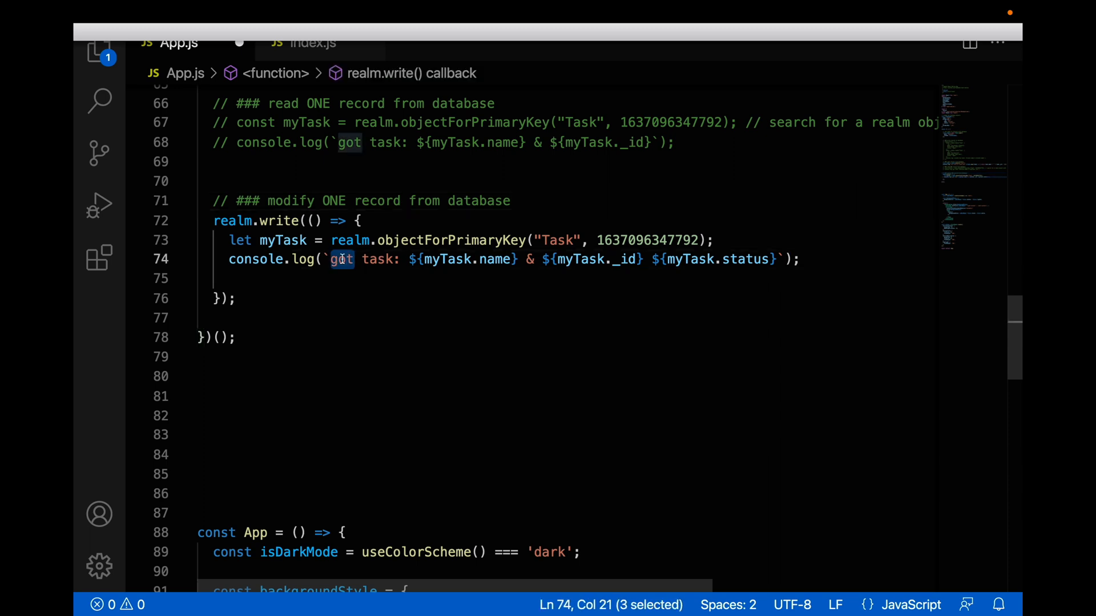
pyautogui.write('original')
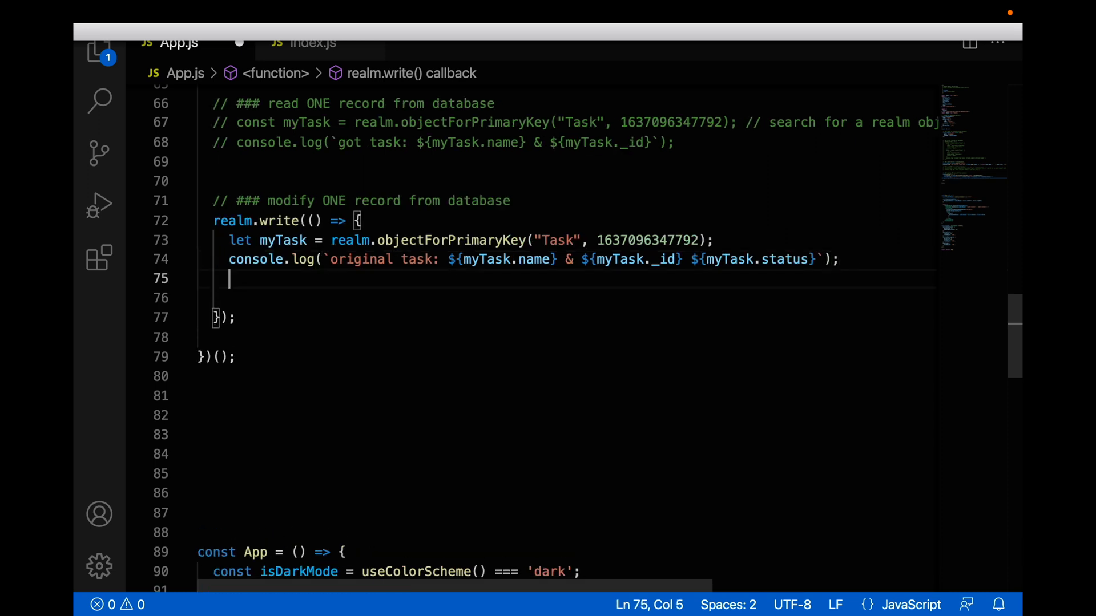
# - Set myTask.status = "Closed" inside the write block and save so the app reloads
pyautogui.write('my')
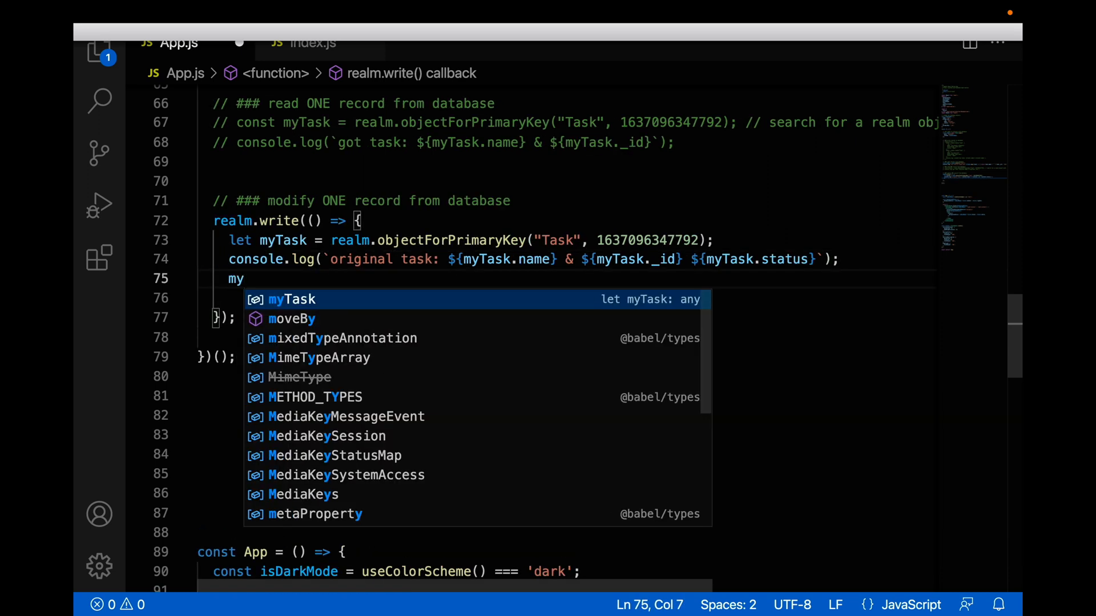
pyautogui.write('Task.status')
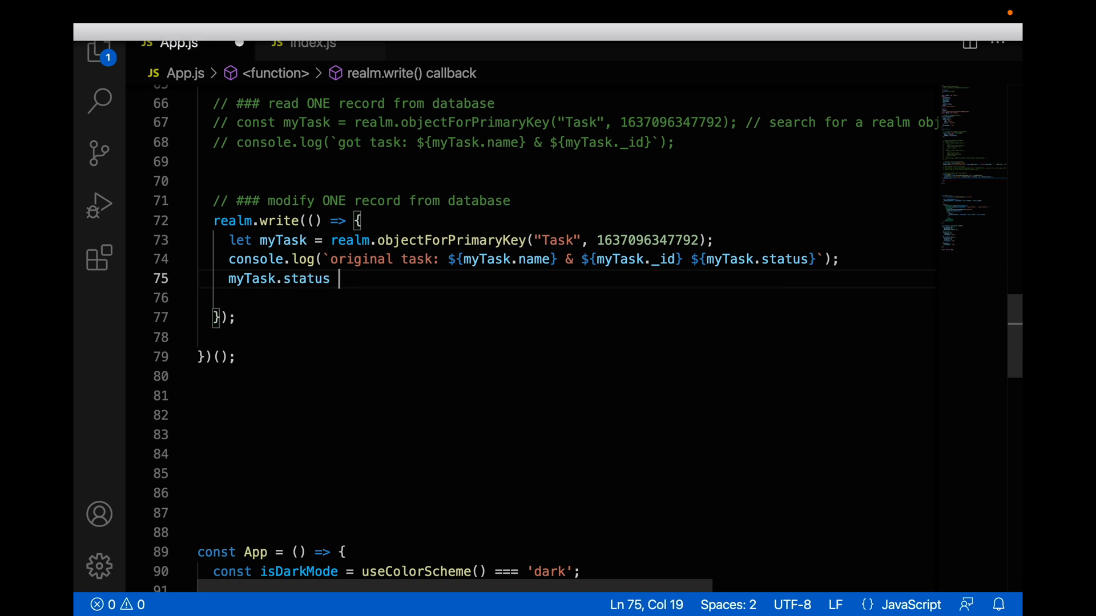
pyautogui.write('= "Cl"')
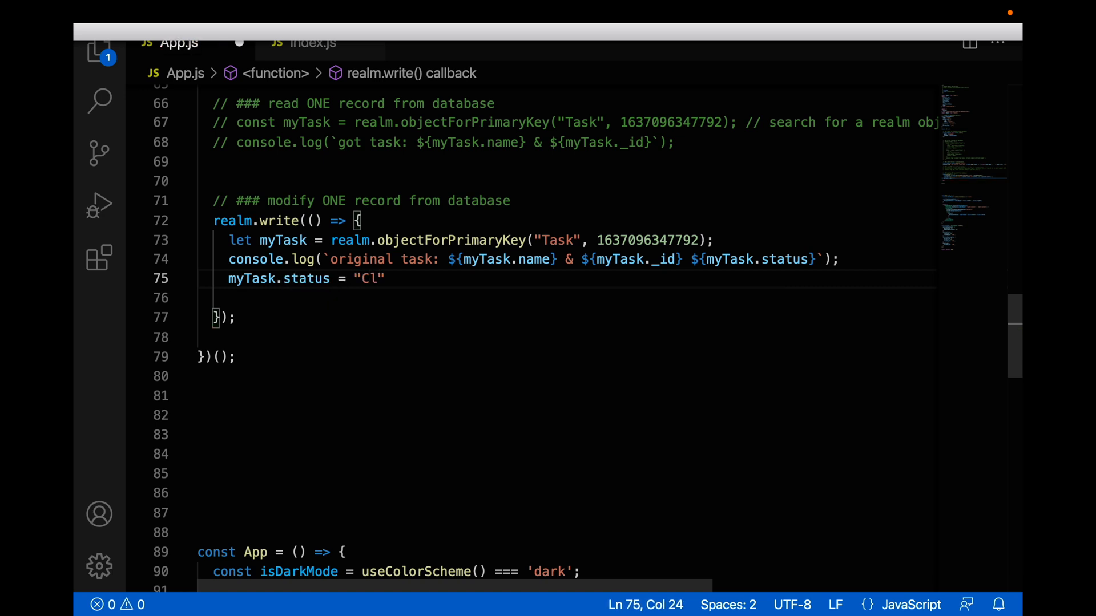
pyautogui.write('osed')
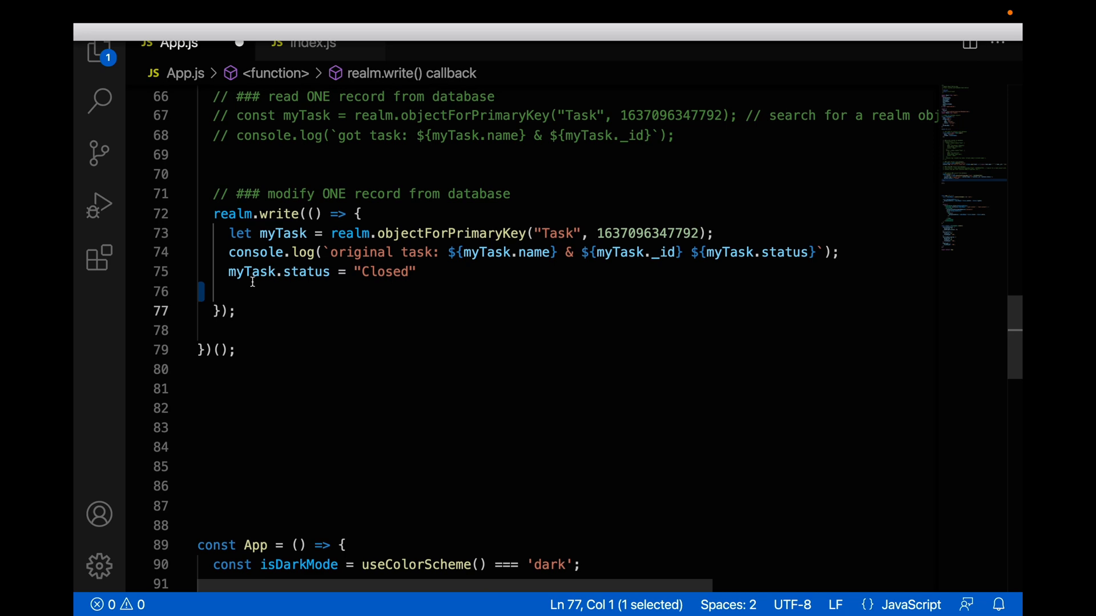
pyautogui.press('Backspace')
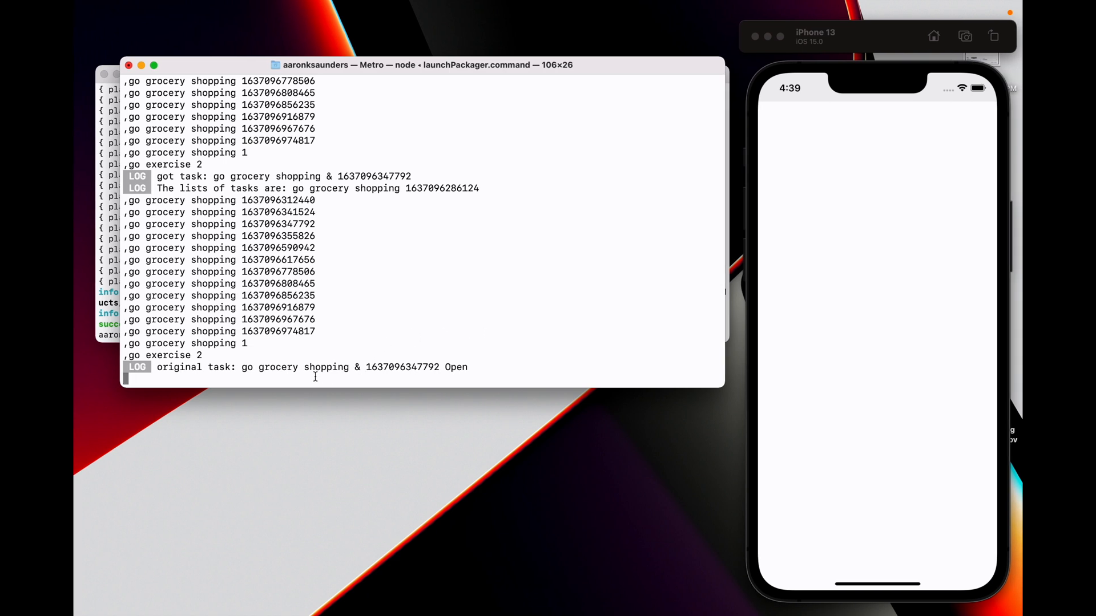
pyautogui.moveTo(369, 351)
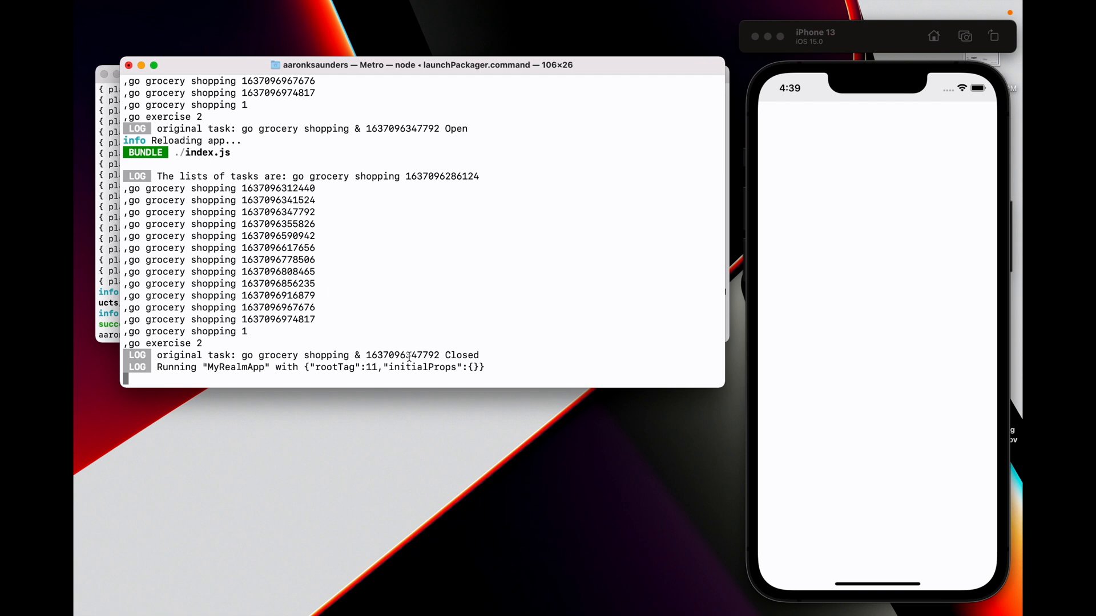
# - Check Metro's 'original task ... Closed' output and switch back to App.js in the editor
pyautogui.moveTo(364, 355); pyautogui.dragTo(479, 354)
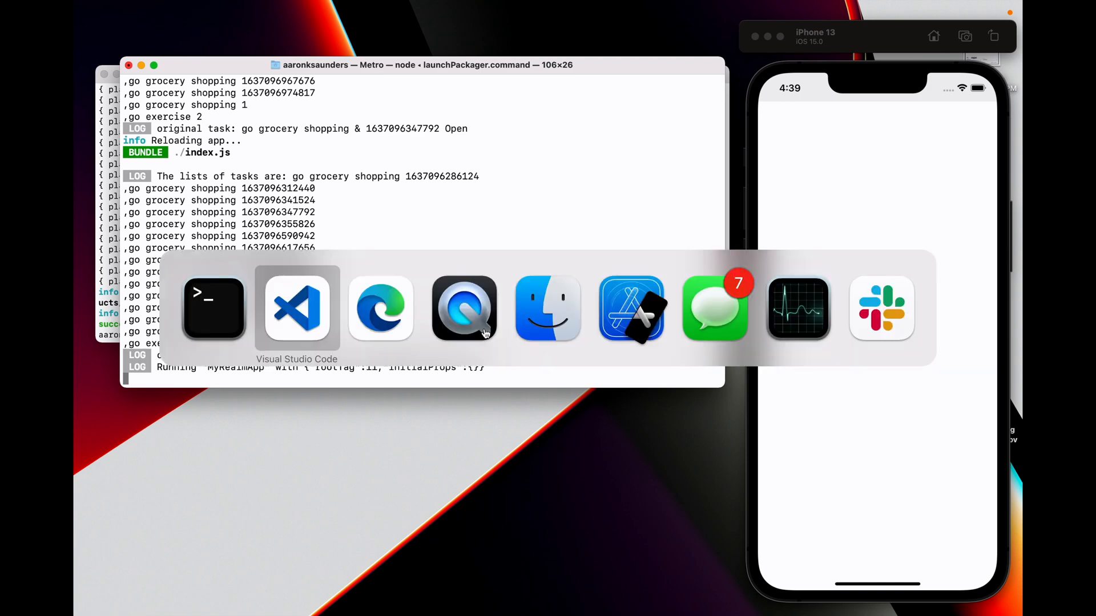
pyautogui.click(296, 308)
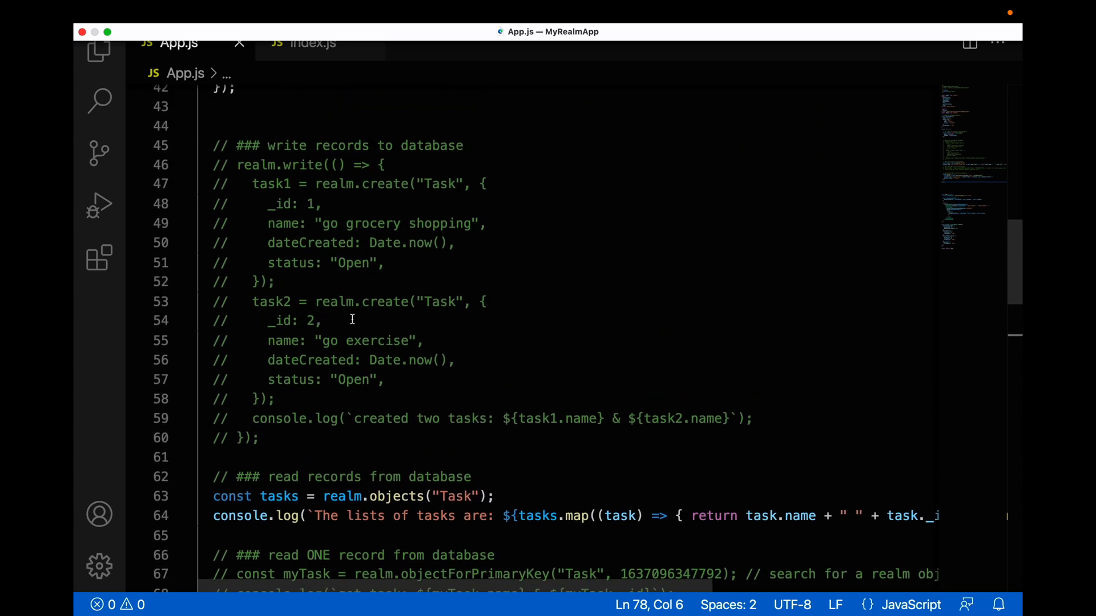
# - Retitle the second write block's heading to 'delete ONE record from database'
pyautogui.scroll(-3)
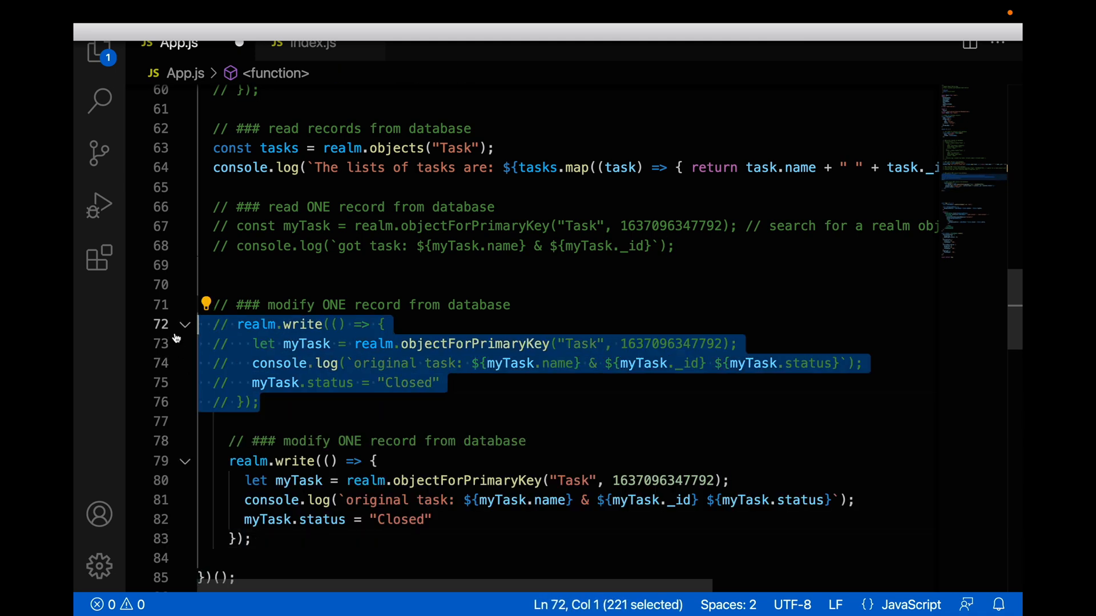
pyautogui.click(572, 385)
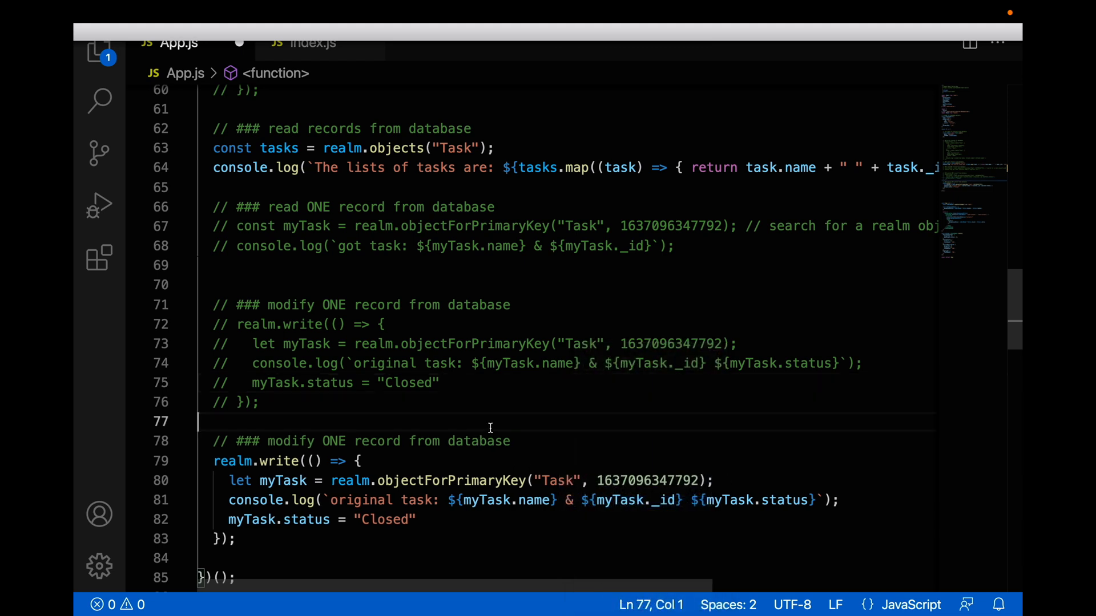
pyautogui.write('de')
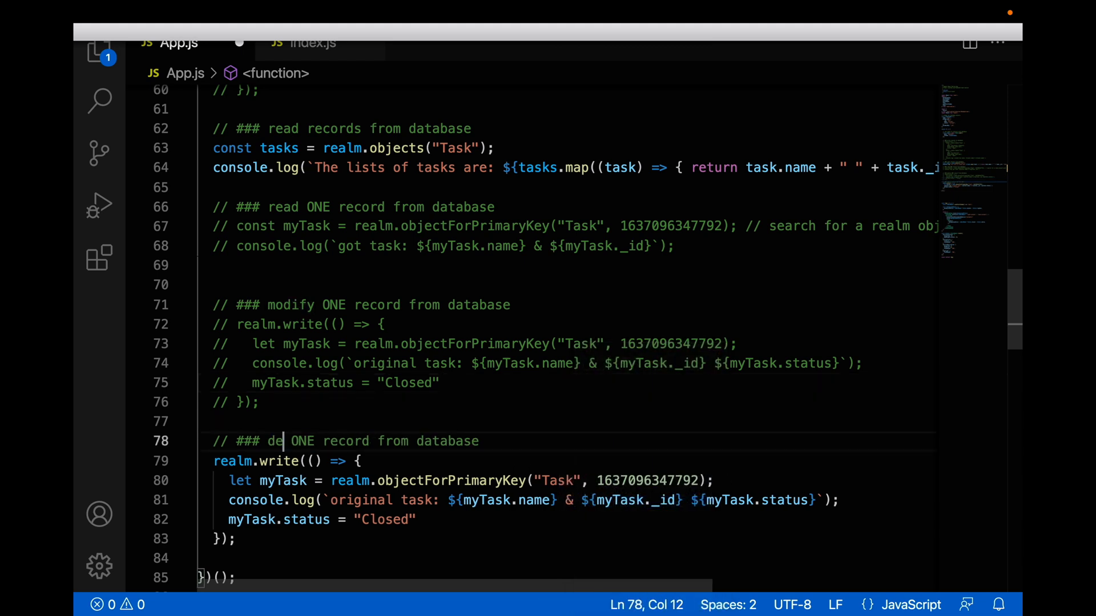
pyautogui.write('lete')
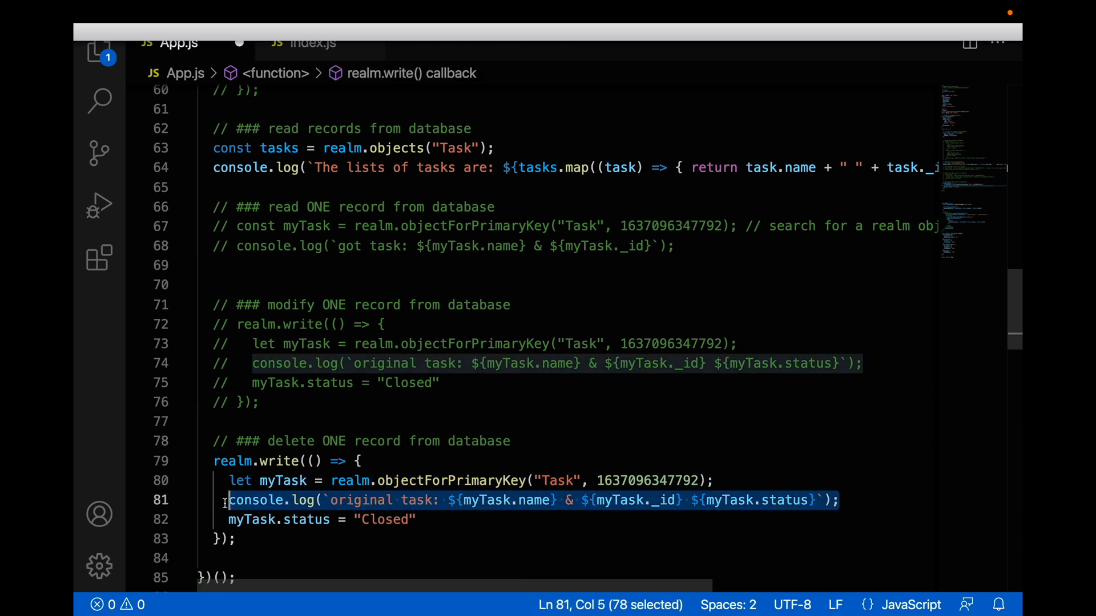
# - Replace the block's logging line with a realm.delete( call on the fetched task
pyautogui.press('Delete')
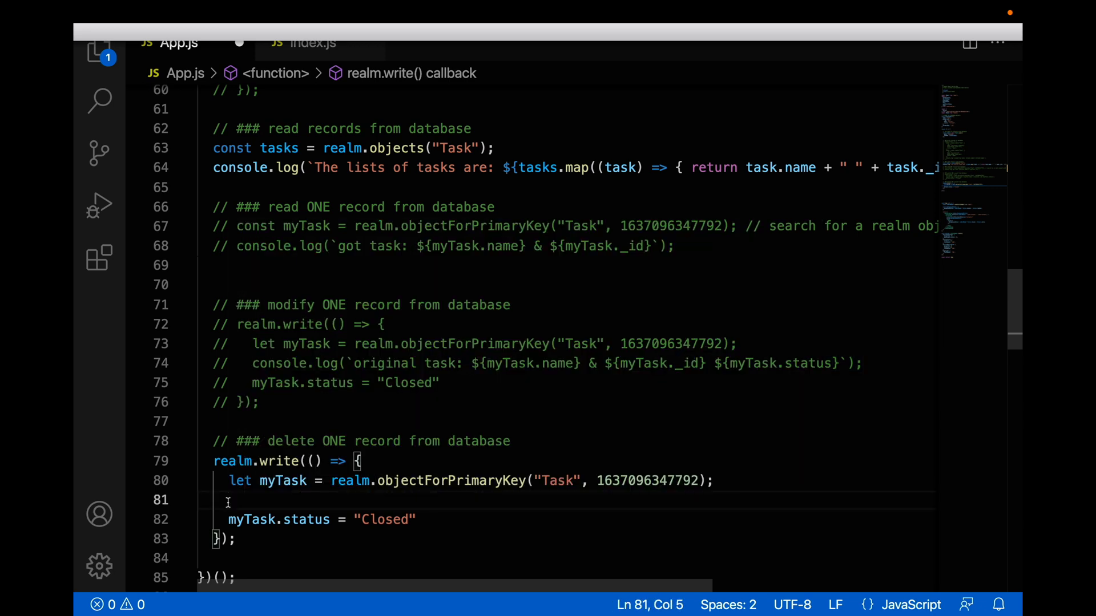
pyautogui.write('rel')
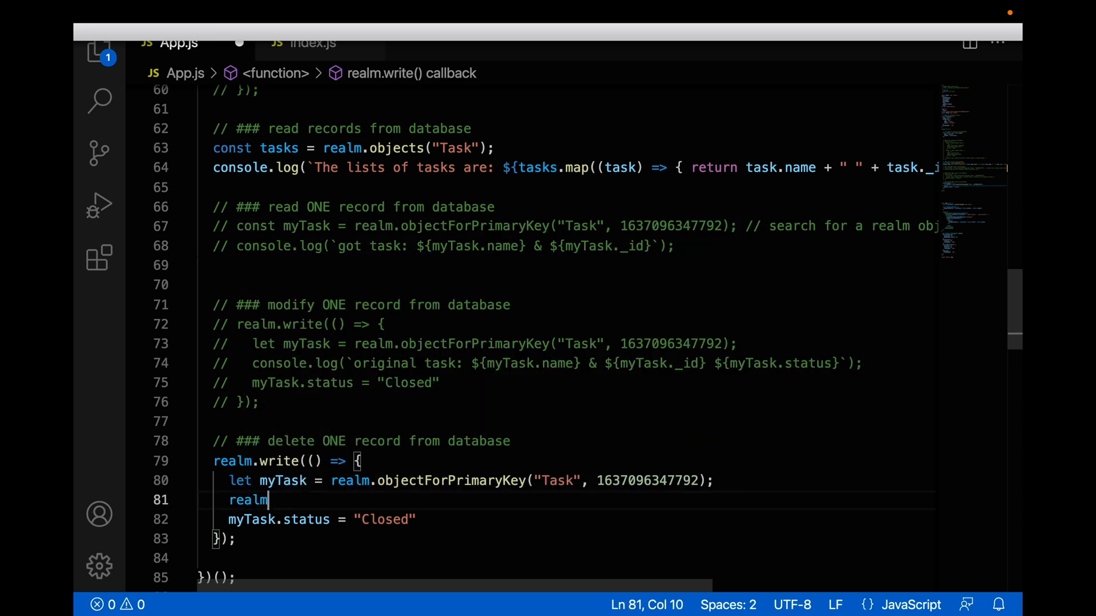
pyautogui.write('.delete')
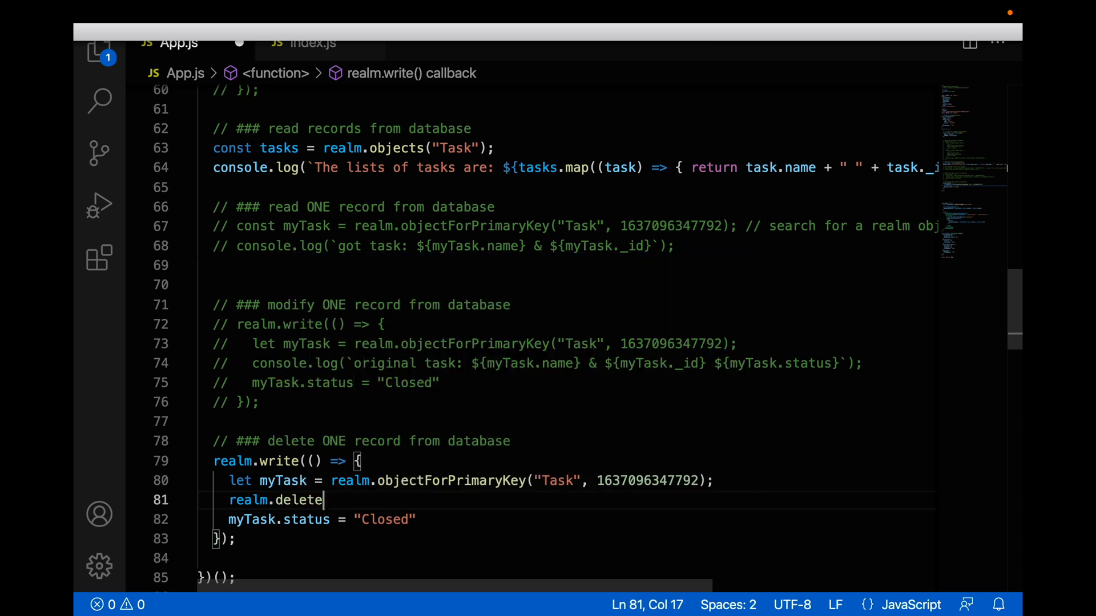
pyautogui.write('(')
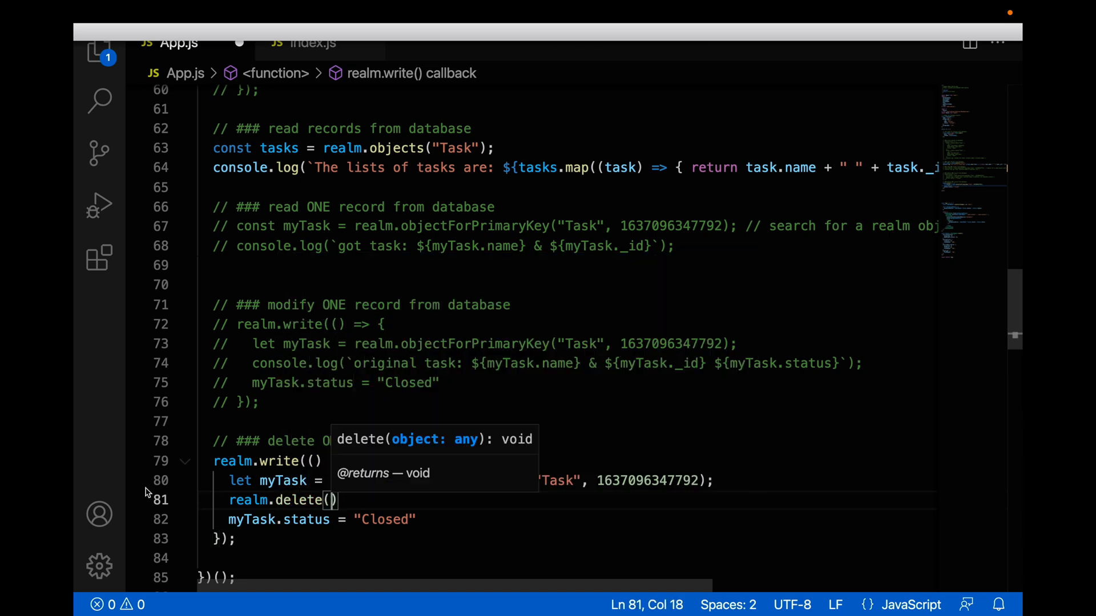
pyautogui.doubleClick(281, 480)
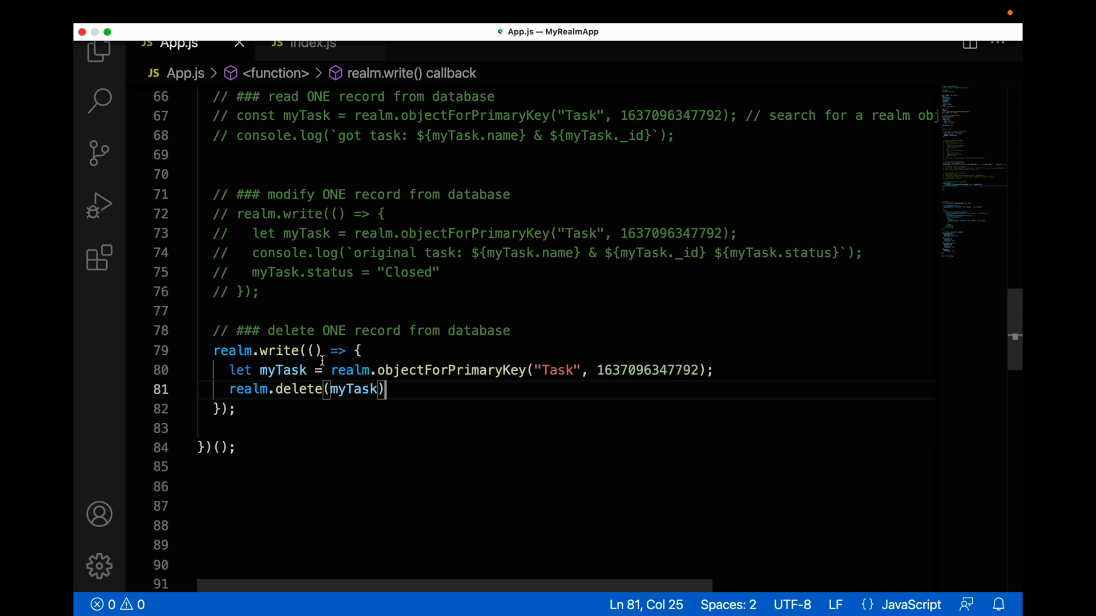
# - Complete realm.delete(myTask), drop the myTask.status line and save App.js
pyautogui.doubleClick(283, 370)
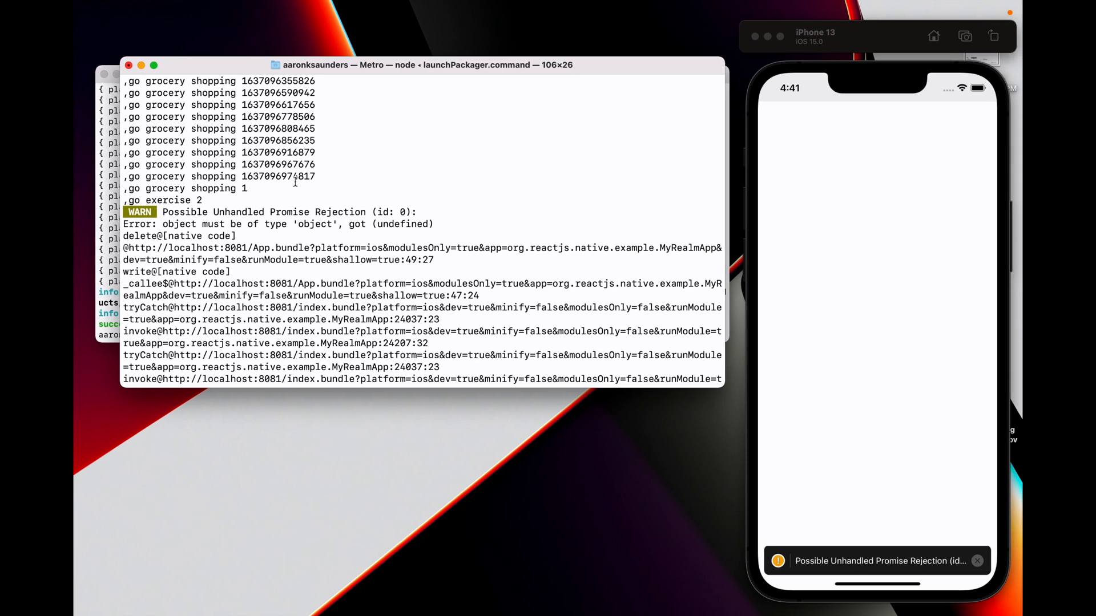
# - Select an existing task's id in the Metro log to reuse for deletion
pyautogui.doubleClick(277, 175)
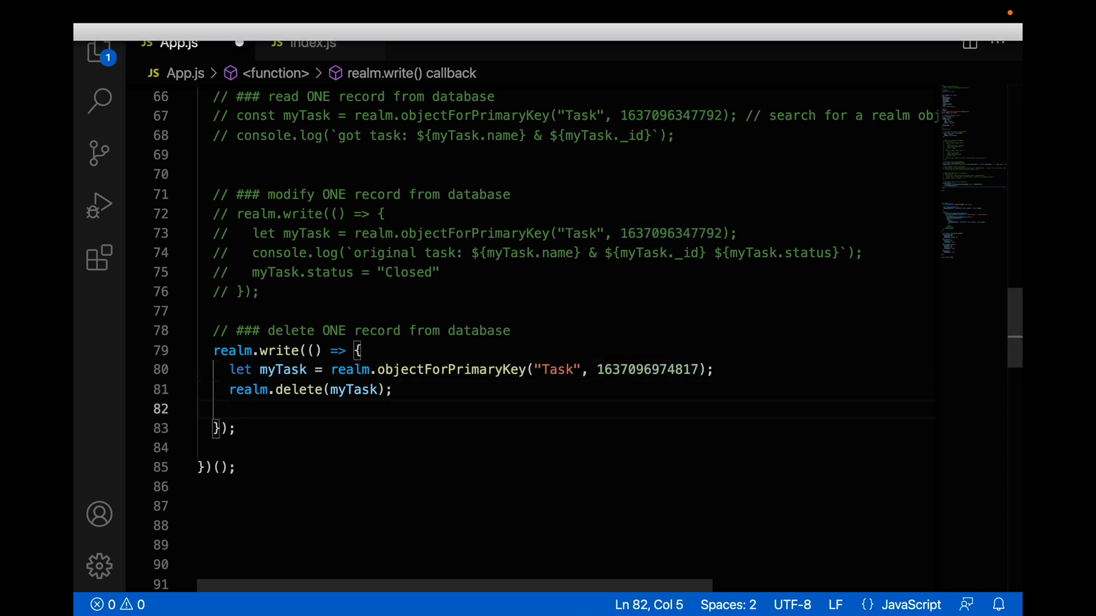
# - Log "deleted task" after realm.delete and set myTask = null
pyautogui.write('console')
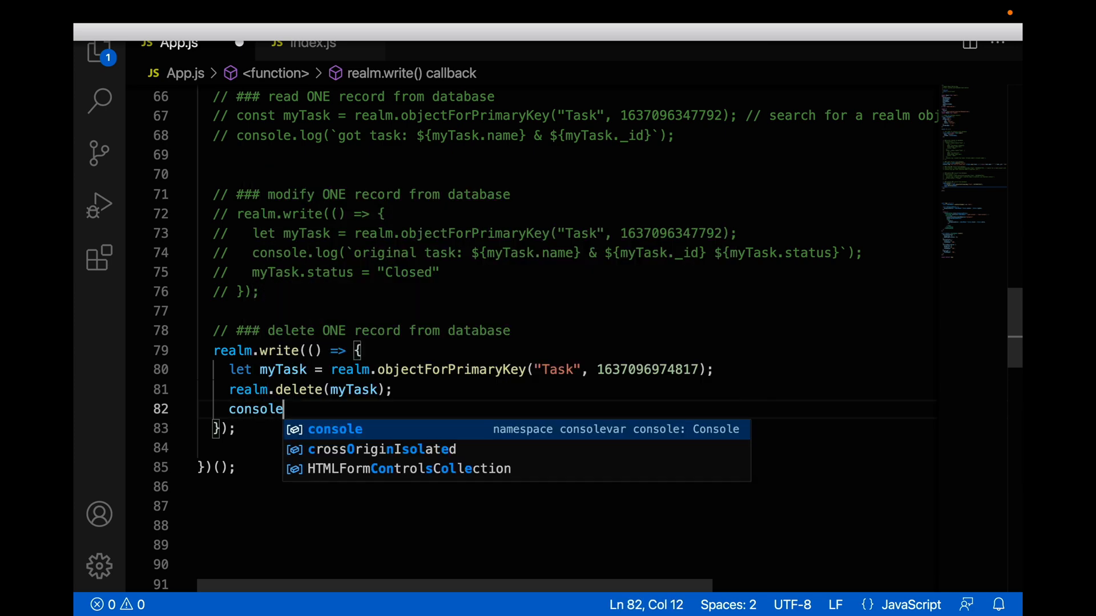
pyautogui.write('.log')
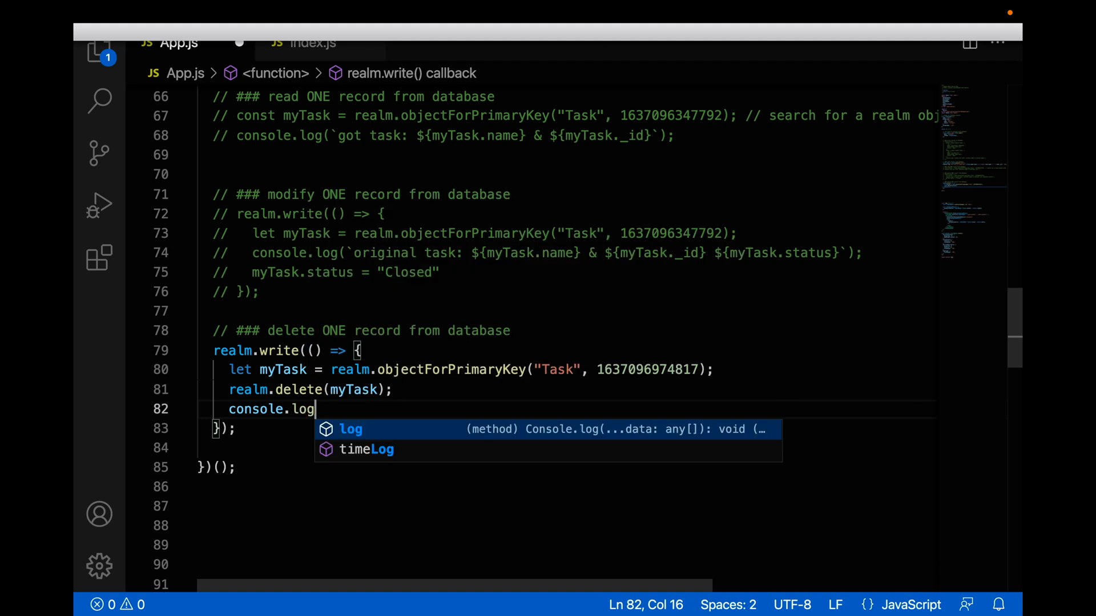
pyautogui.write('("deleted"')
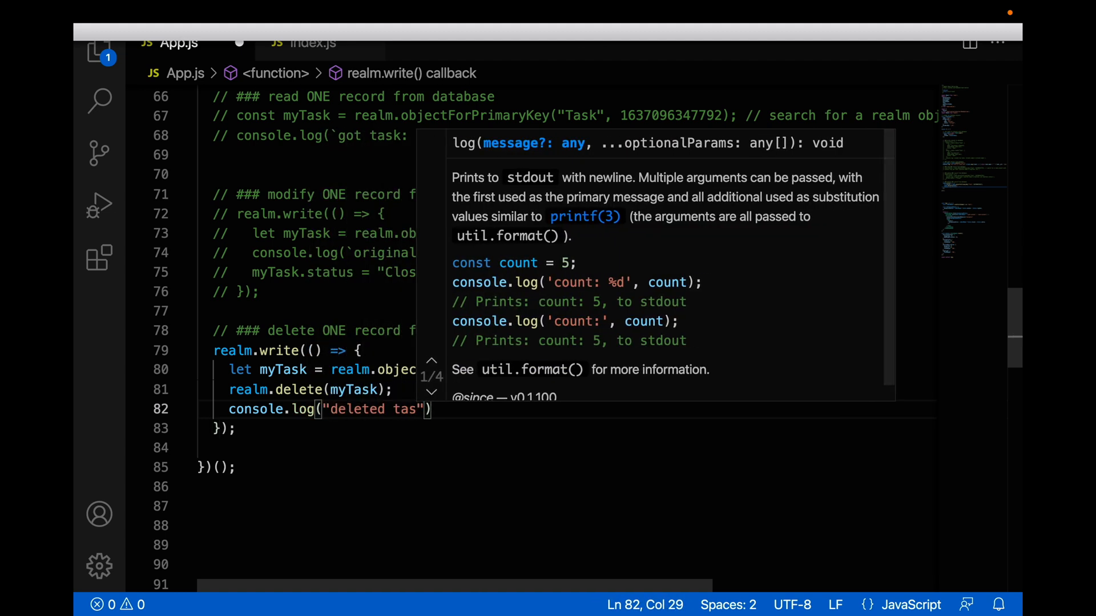
pyautogui.write('k')
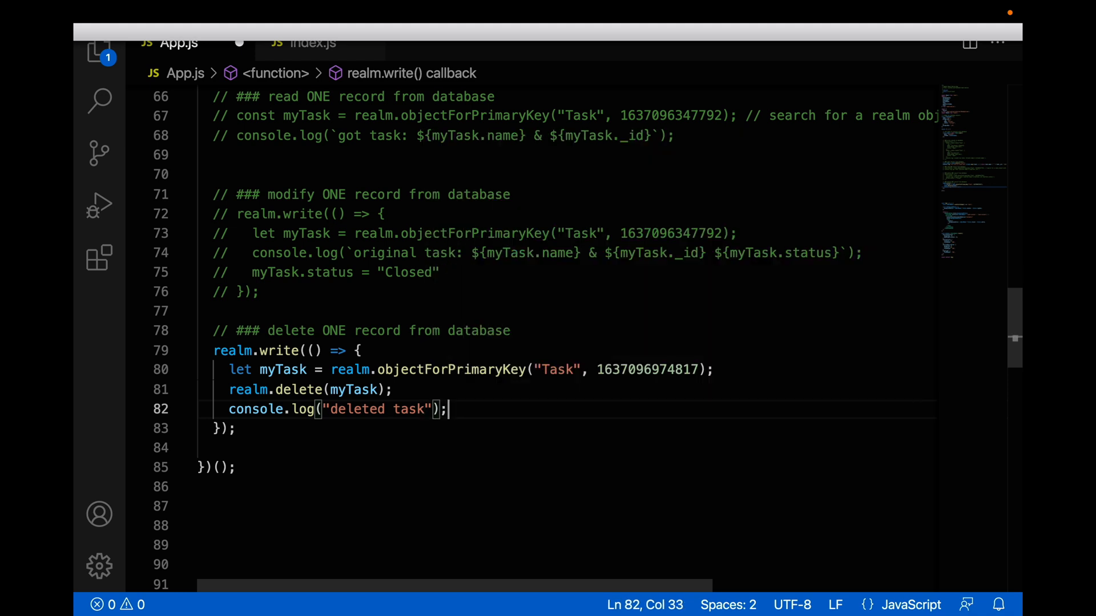
pyautogui.press('Enter')
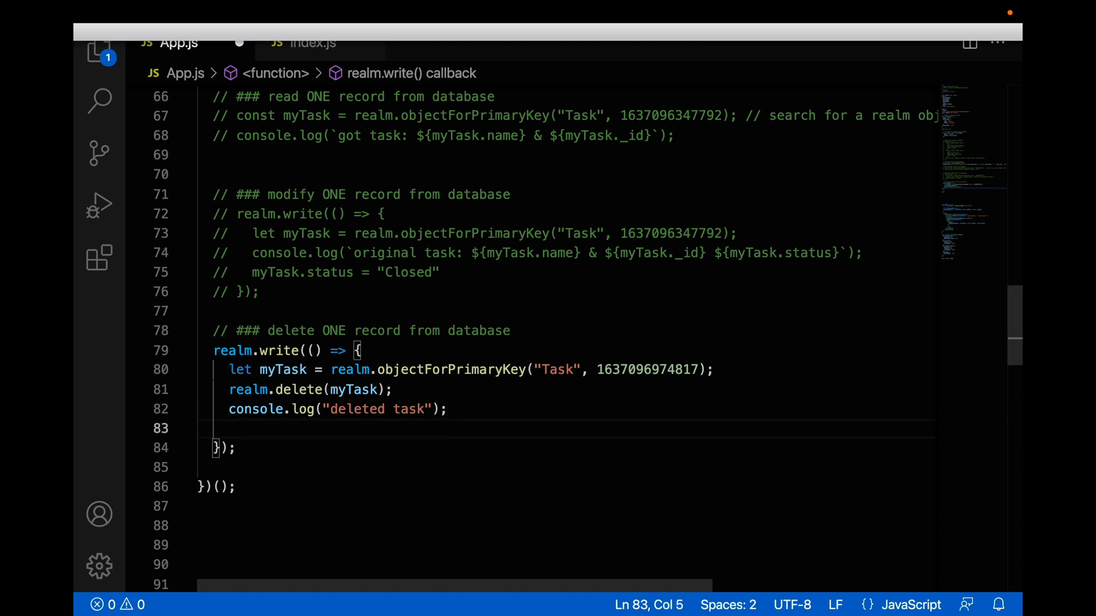
pyautogui.write('mt')
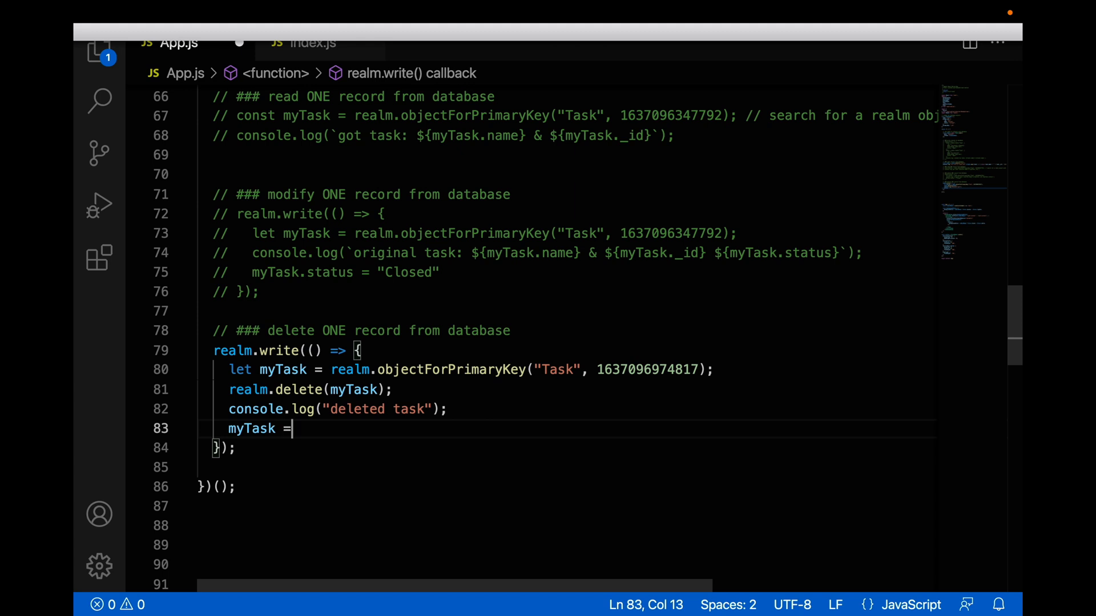
pyautogui.write('null;')
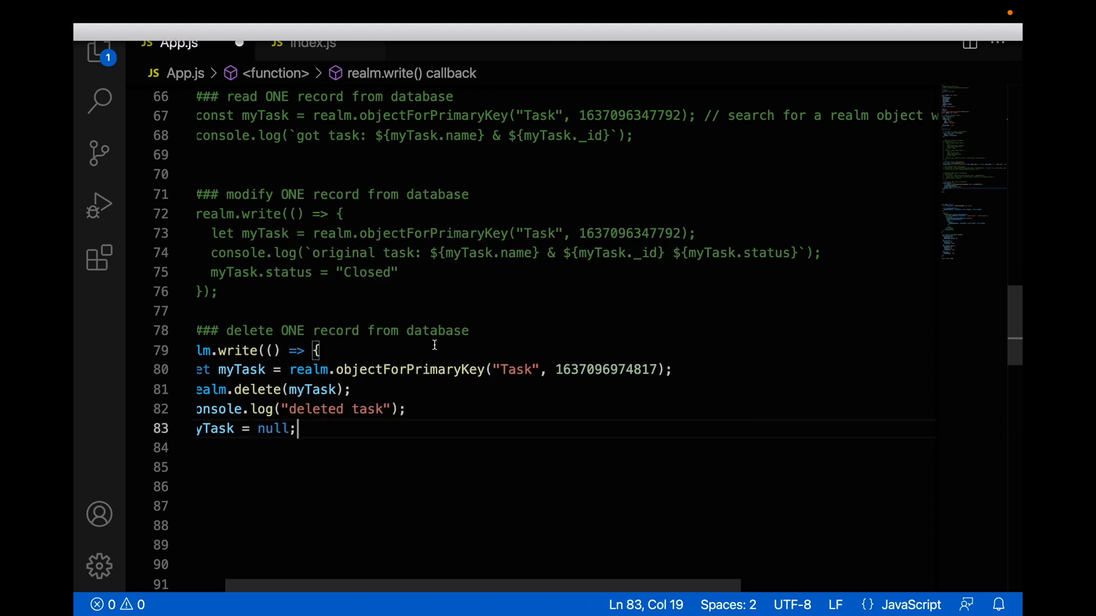
# - Wrap the delete block in try { } catch (e) { console.log(e) }
pyautogui.write('try')
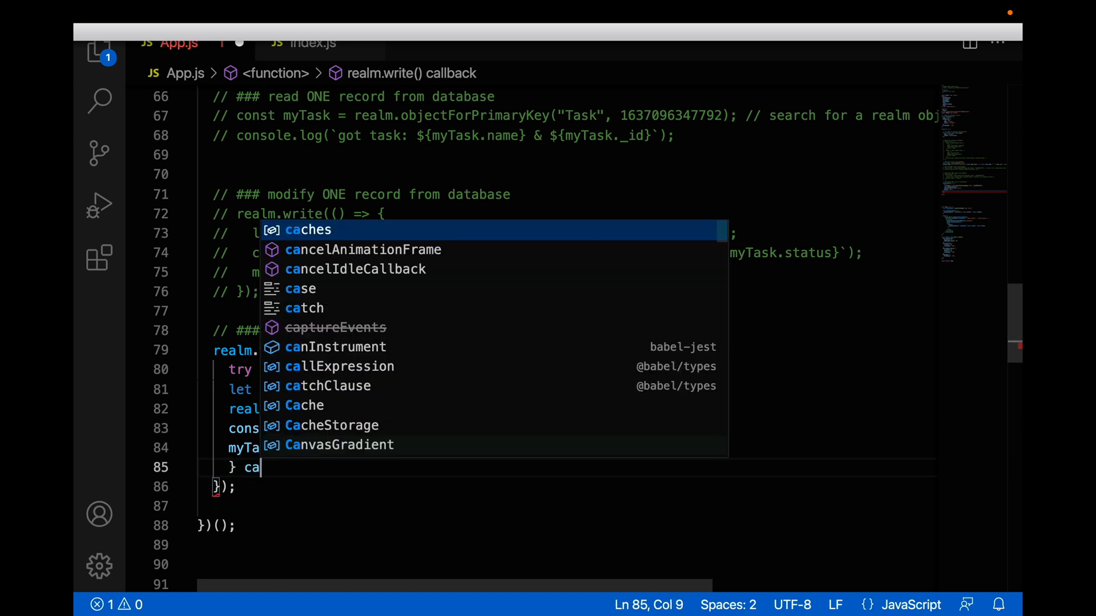
pyautogui.write('tch (e')
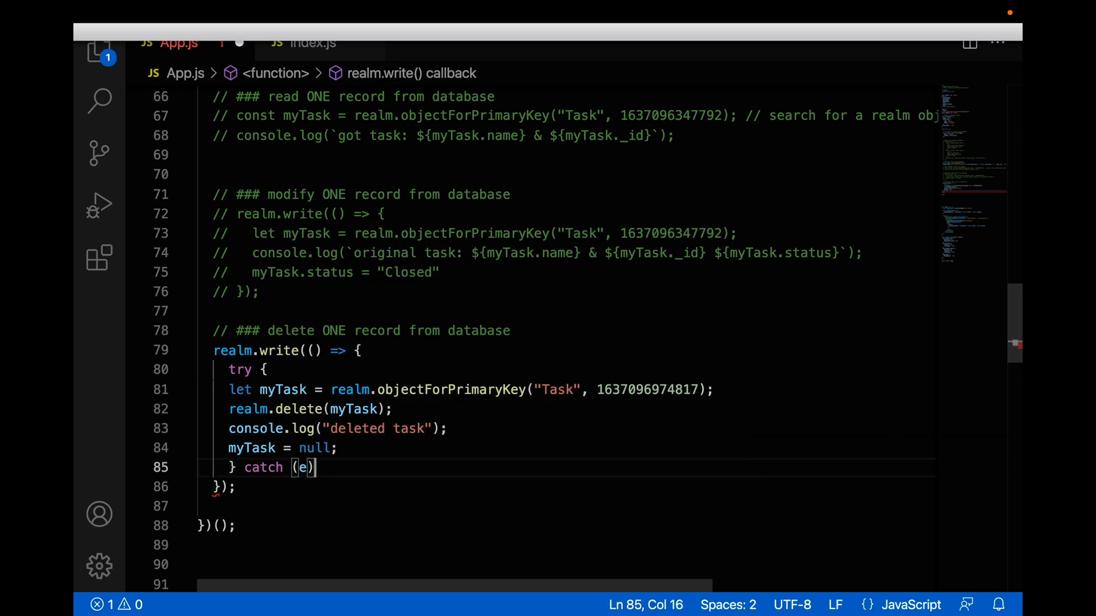
pyautogui.write('console.log')
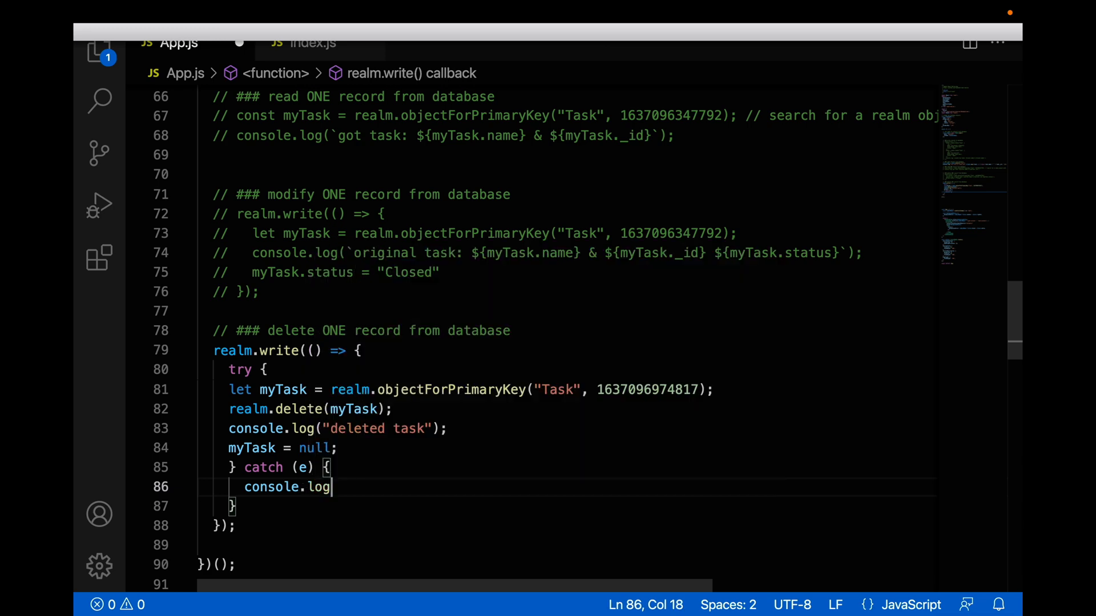
pyautogui.write('(')
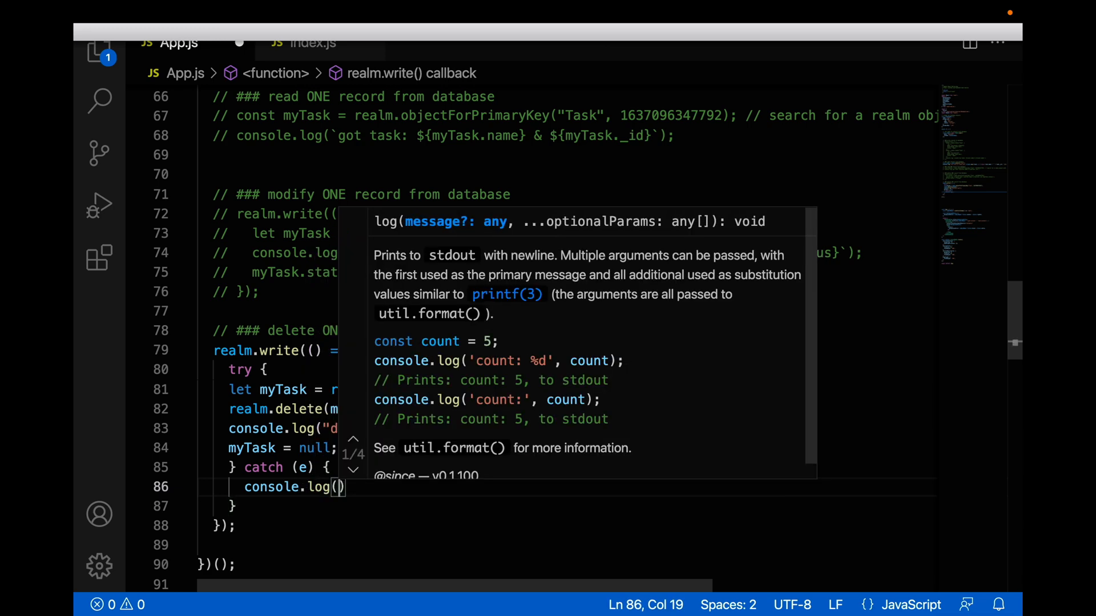
pyautogui.write('er')
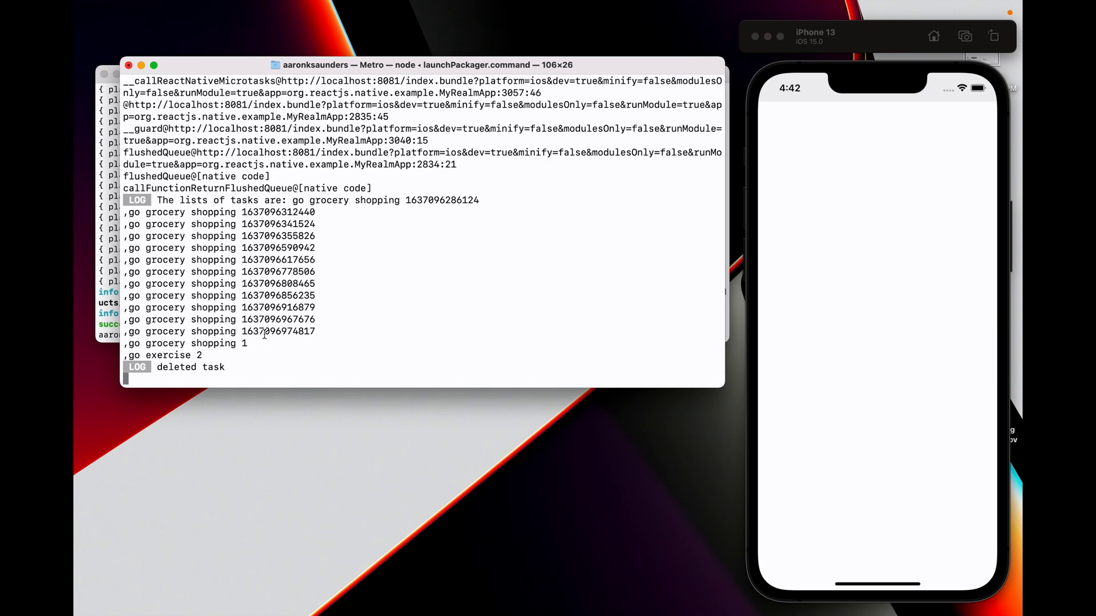
pyautogui.doubleClick(278, 330)
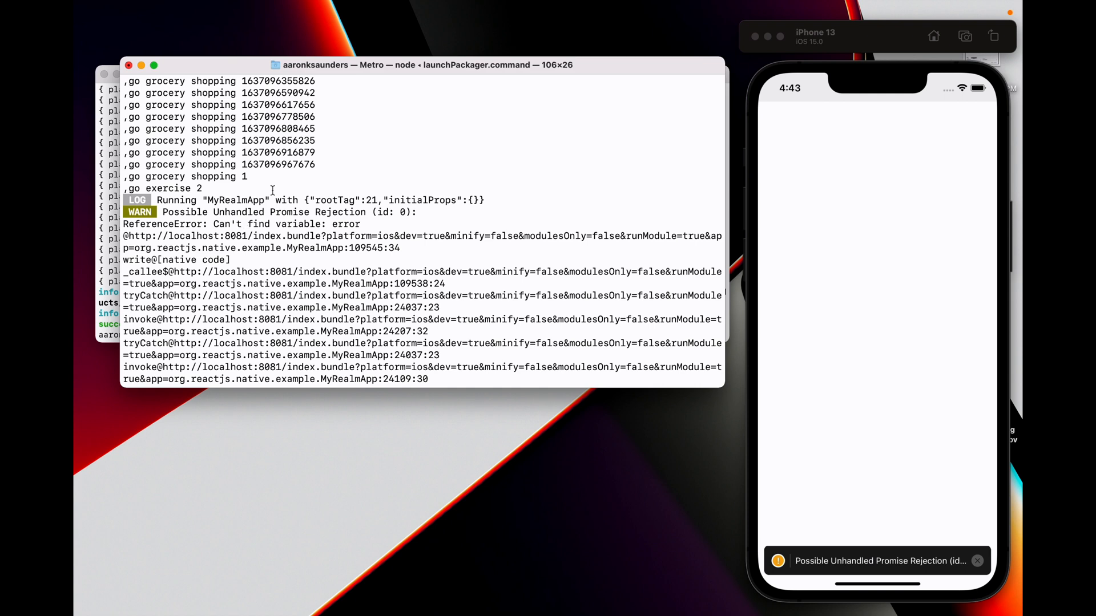
pyautogui.doubleClick(219, 164)
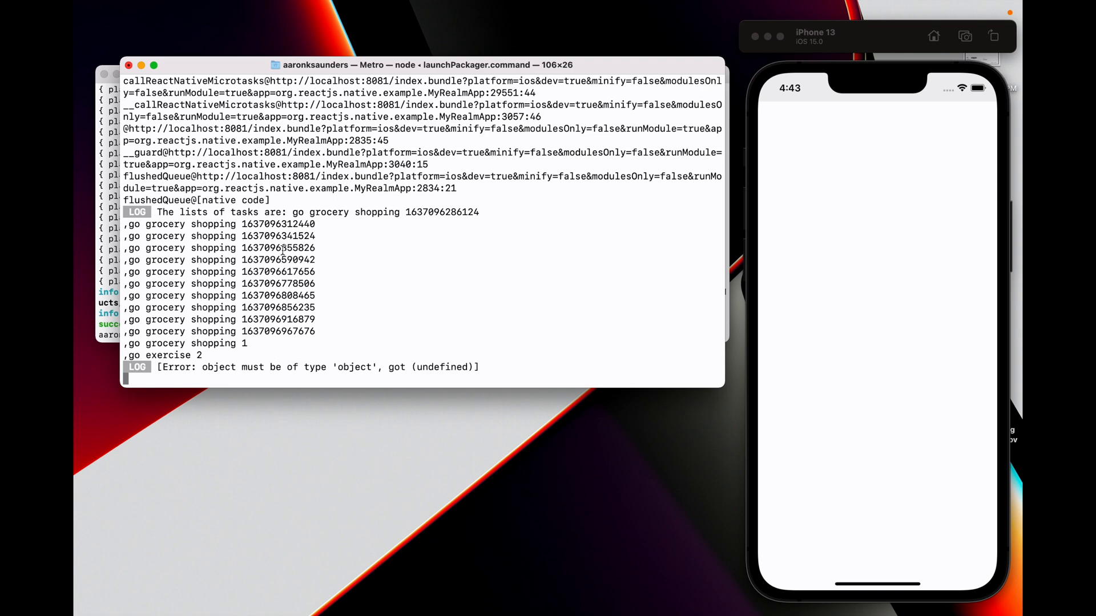
pyautogui.doubleClick(279, 224)
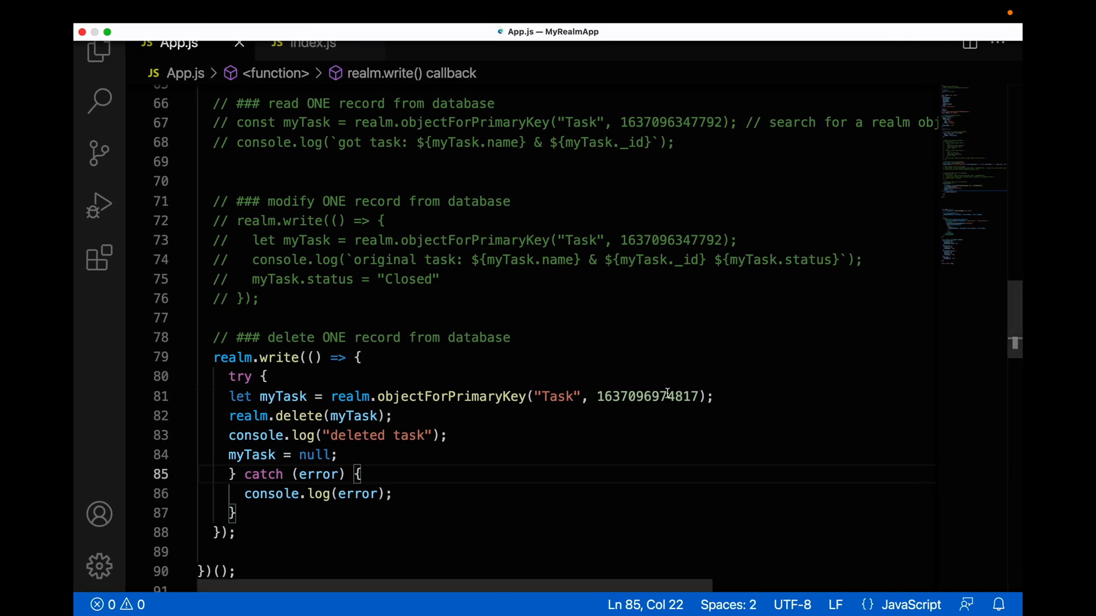
pyautogui.write('1637096312440')
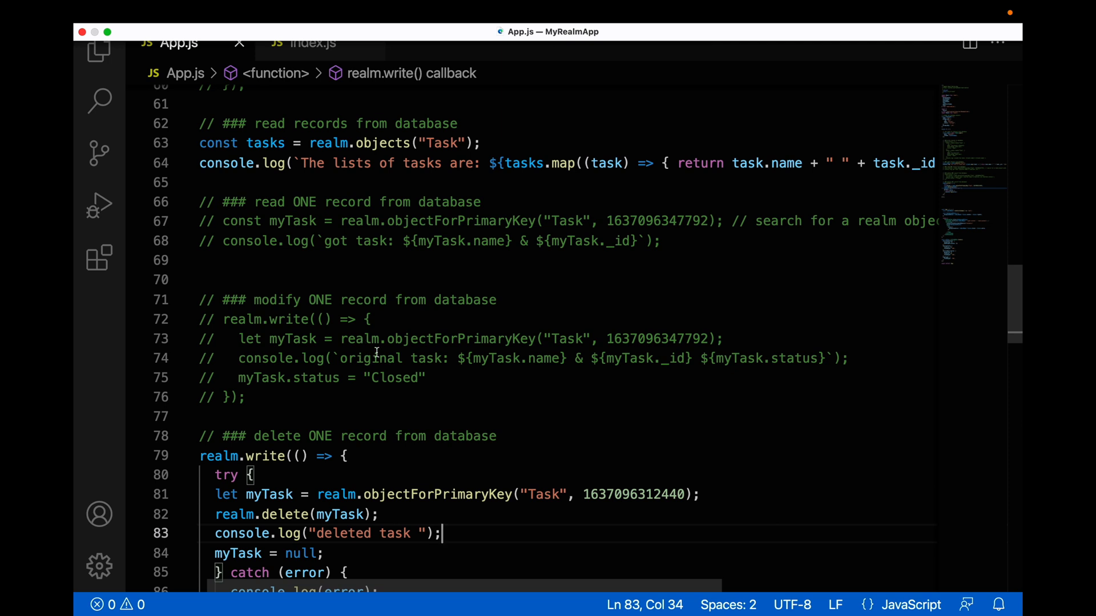
pyautogui.scroll(3)
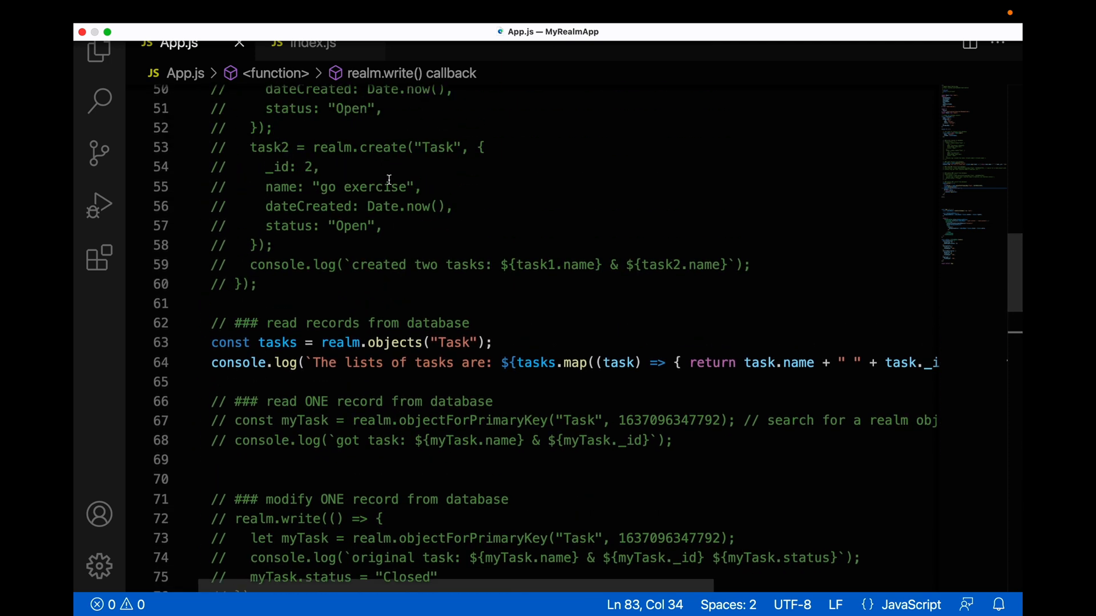
pyautogui.scroll(3)
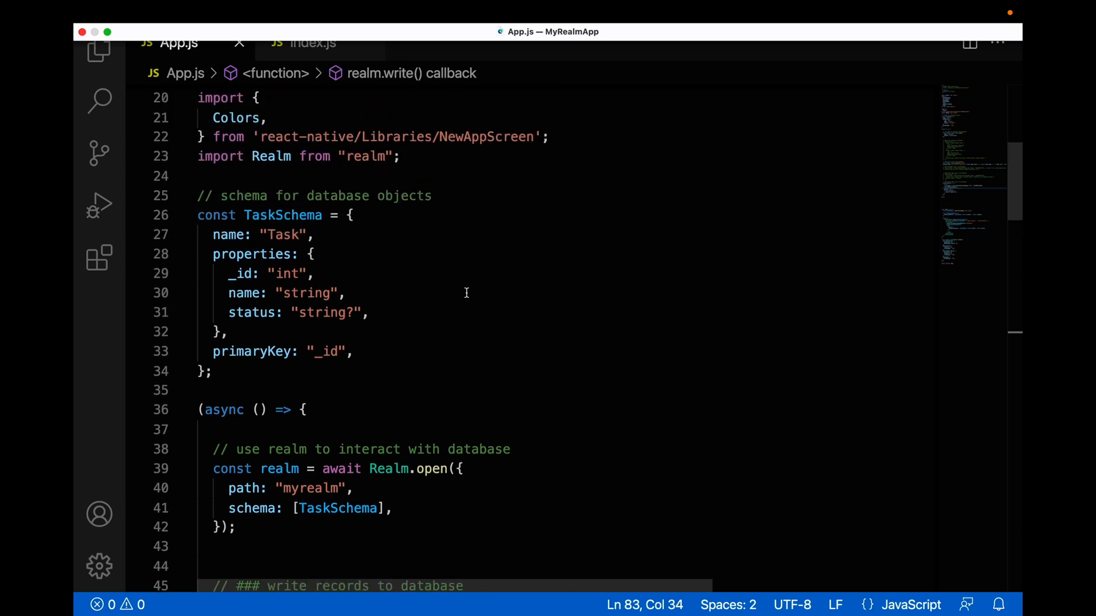
pyautogui.scroll(-3)
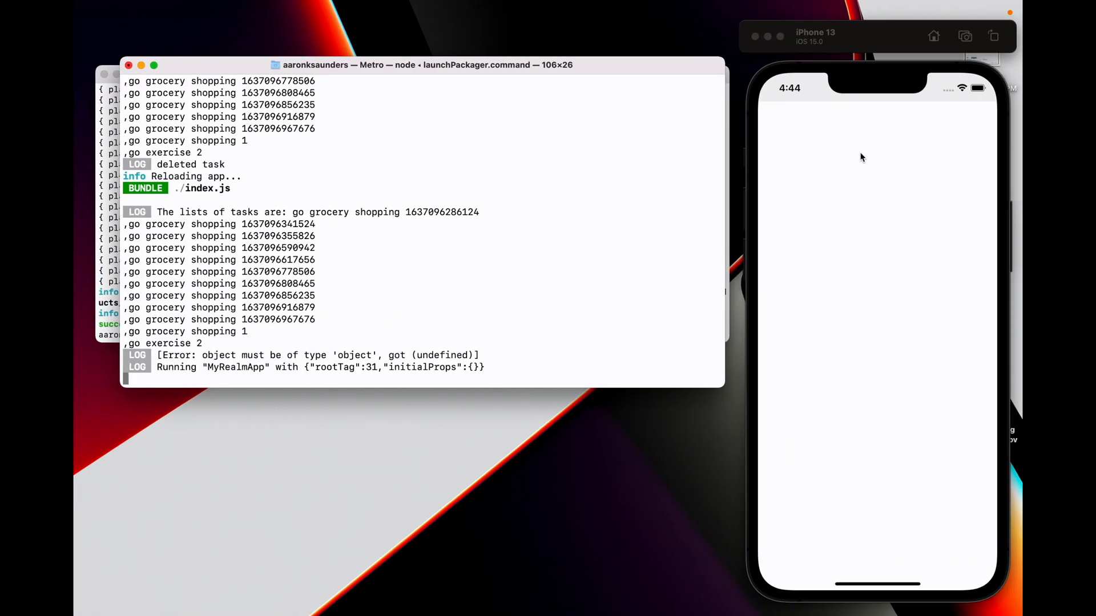
pyautogui.moveTo(449, 282)
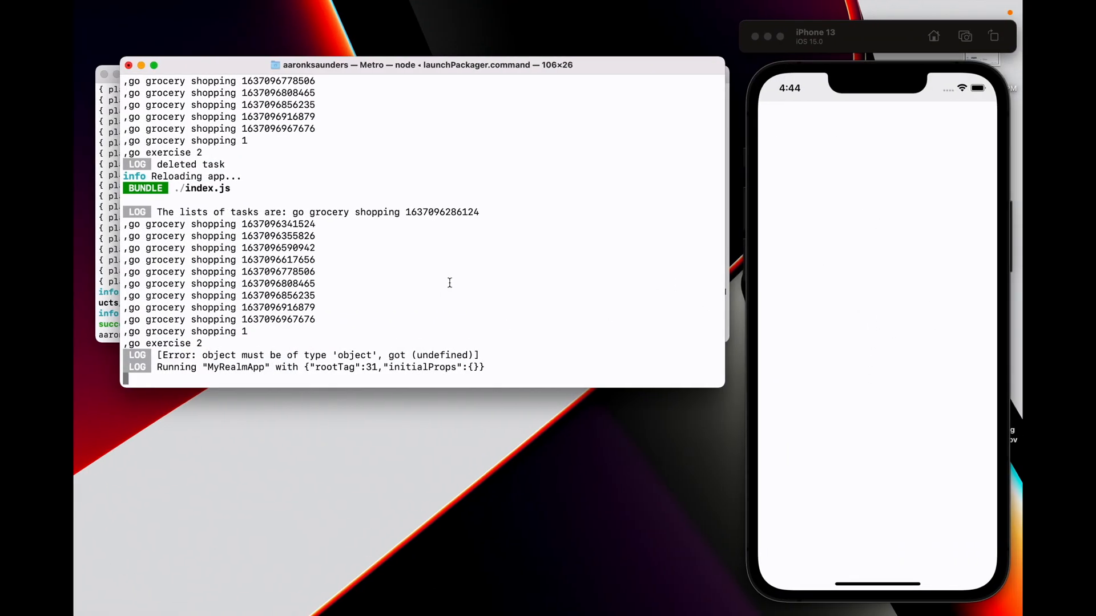